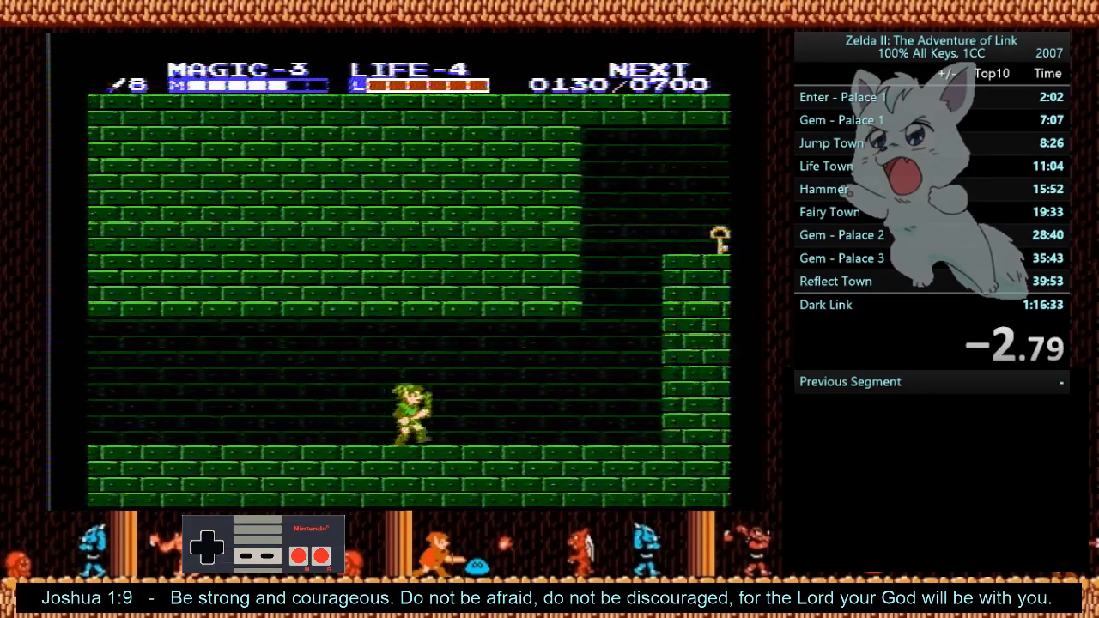
Move around the green palace map with the arrow keys and set the drawing colour to red.
{"action": "key", "text": "right"}
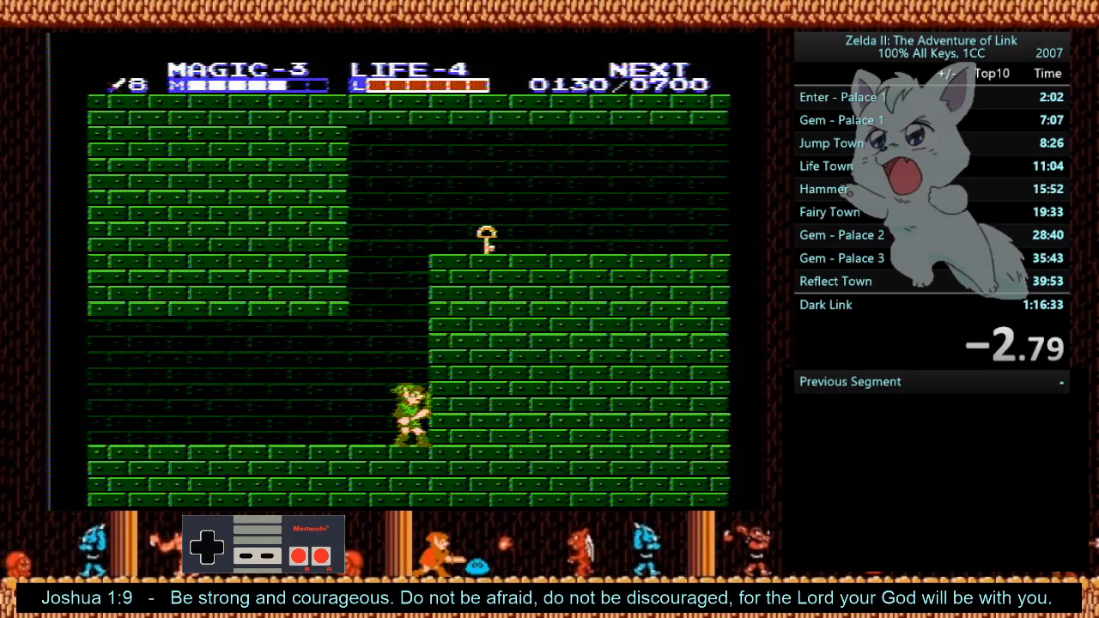
{"action": "key", "text": "Right"}
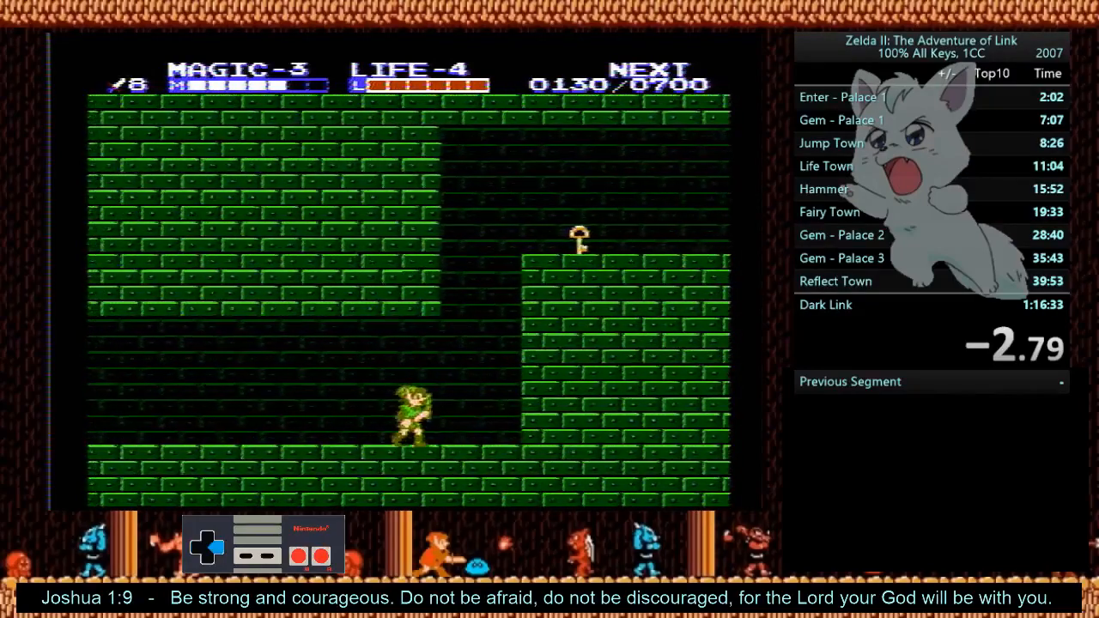
{"action": "key", "text": "Left"}
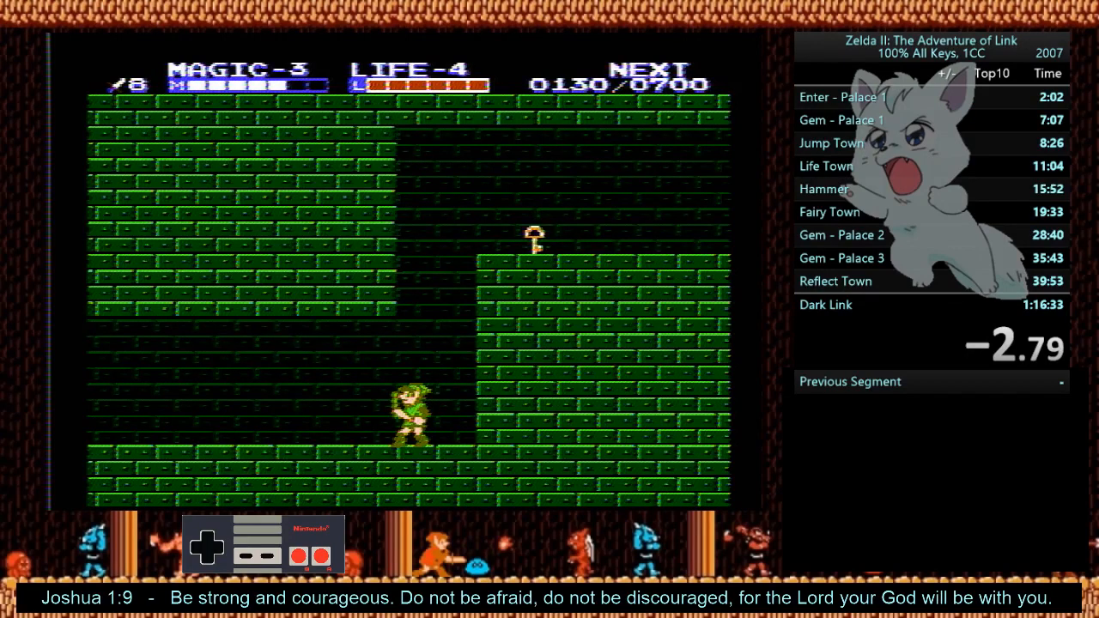
{"action": "key", "text": "Left"}
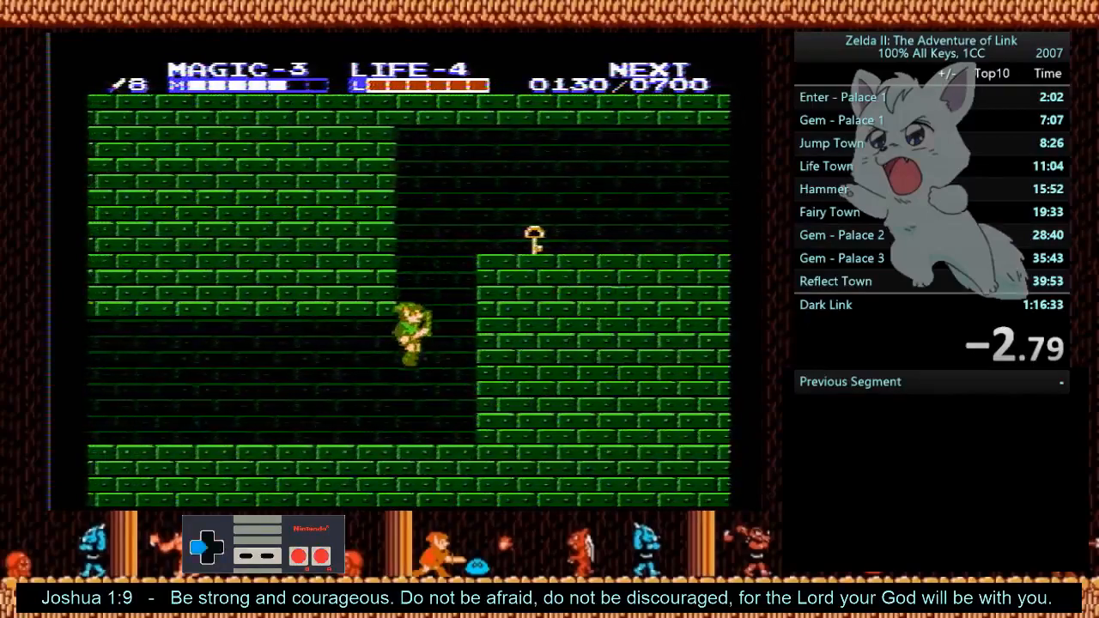
{"action": "key", "text": "Down"}
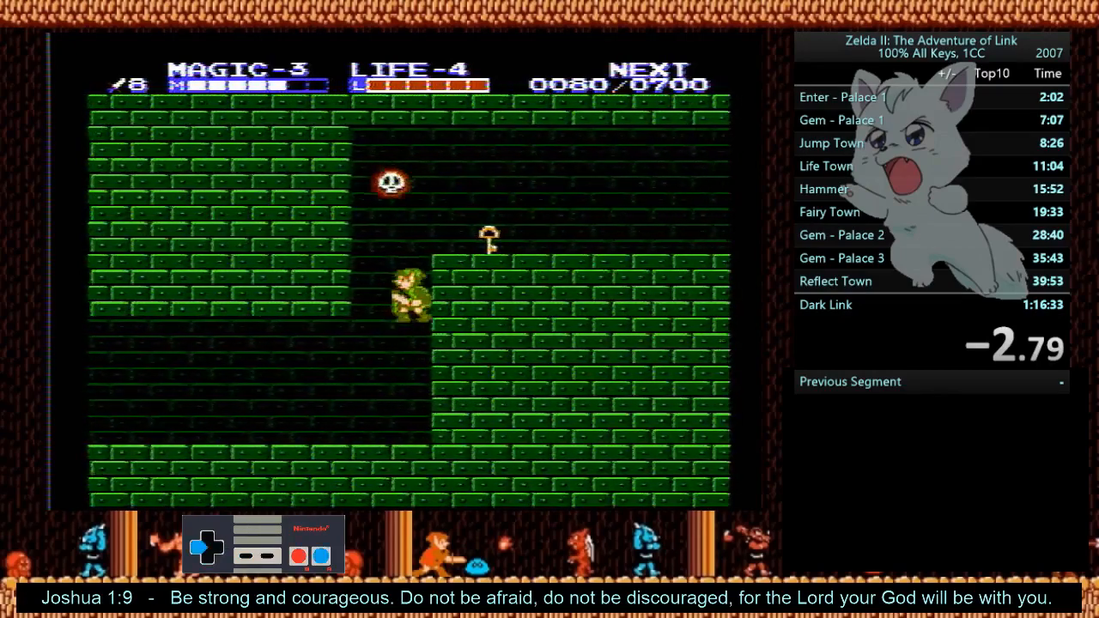
{"action": "key", "text": "Right"}
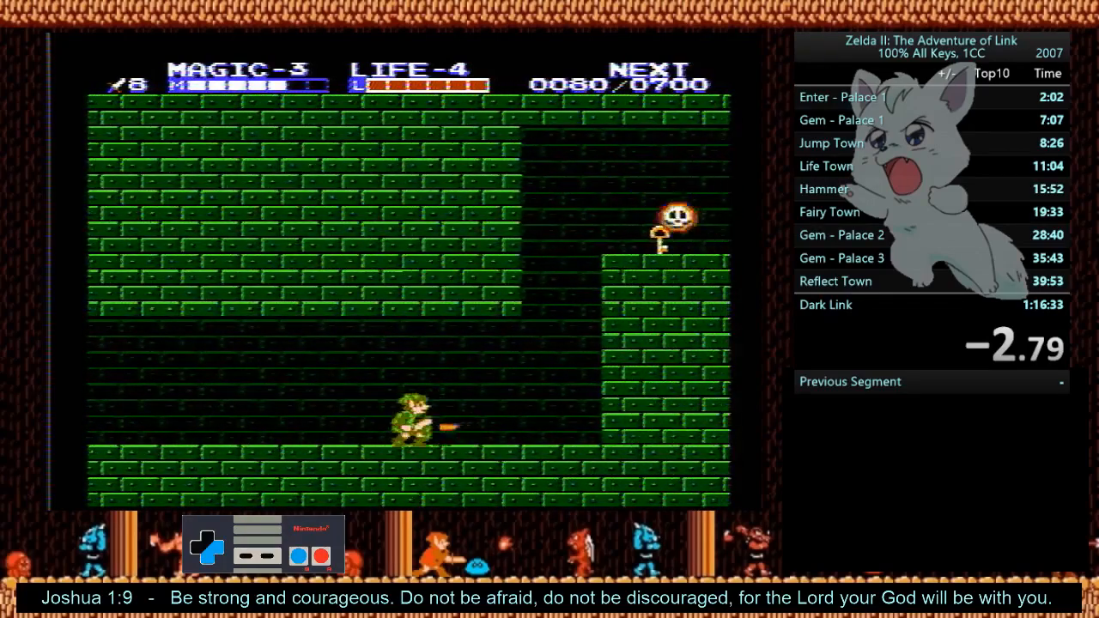
{"action": "key", "text": "Right"}
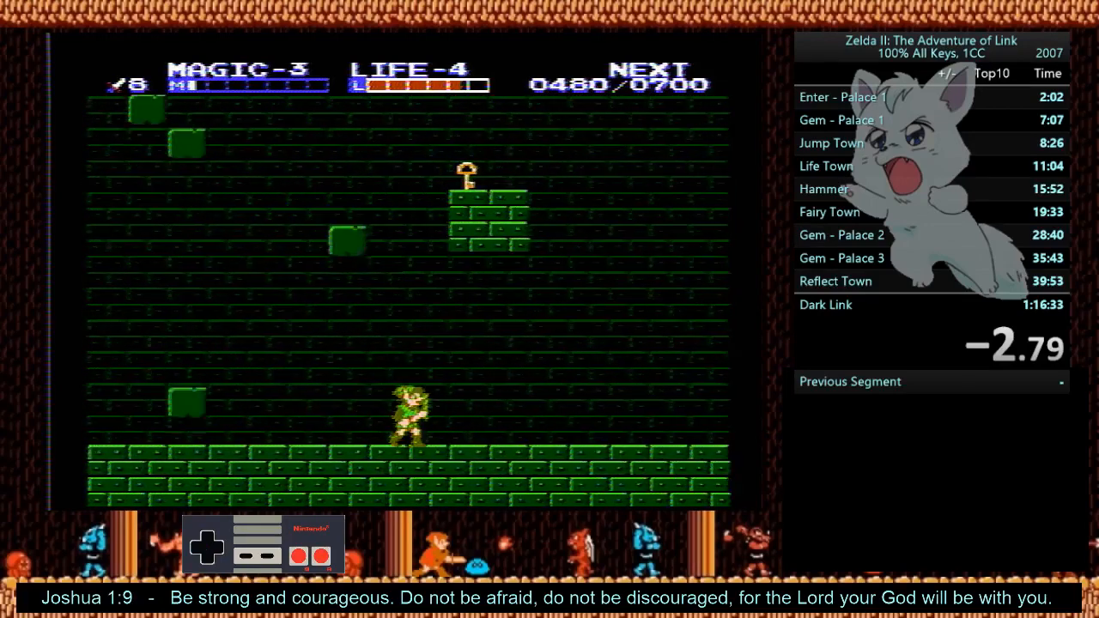
{"action": "key", "text": "left"}
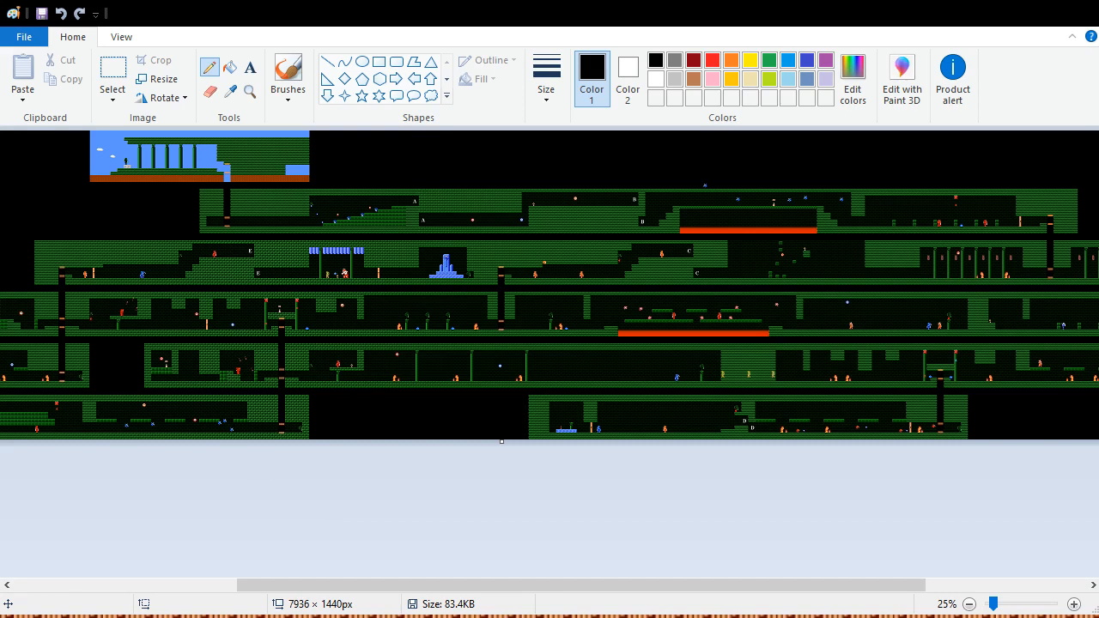
{"action": "mouse_move", "coordinate": [244, 89]}
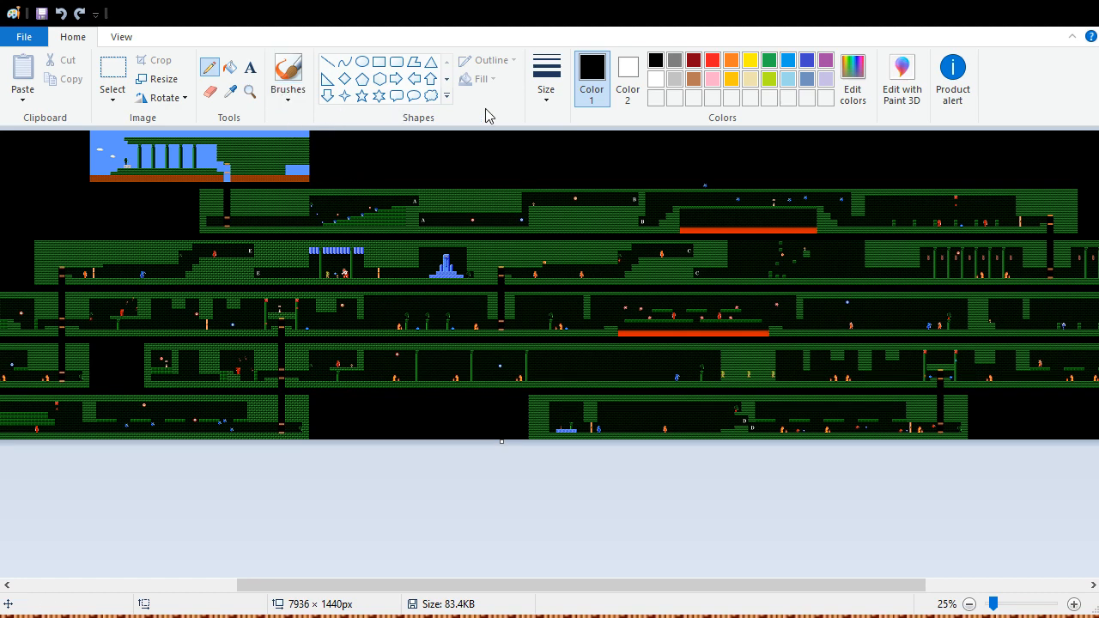
{"action": "mouse_move", "coordinate": [130, 167]}
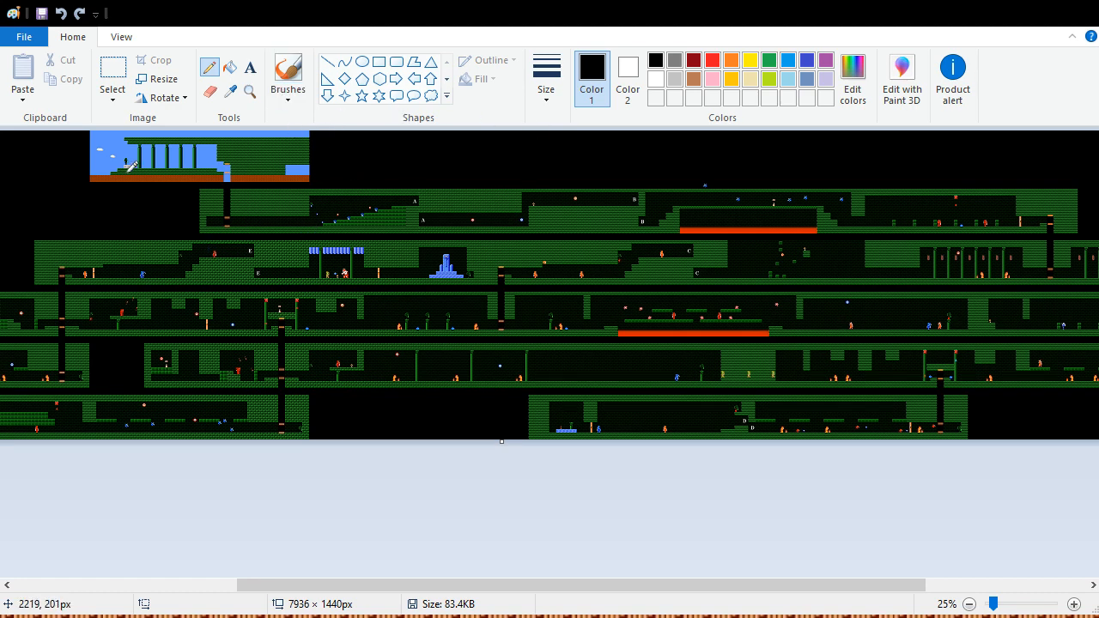
{"action": "mouse_move", "coordinate": [357, 215]}
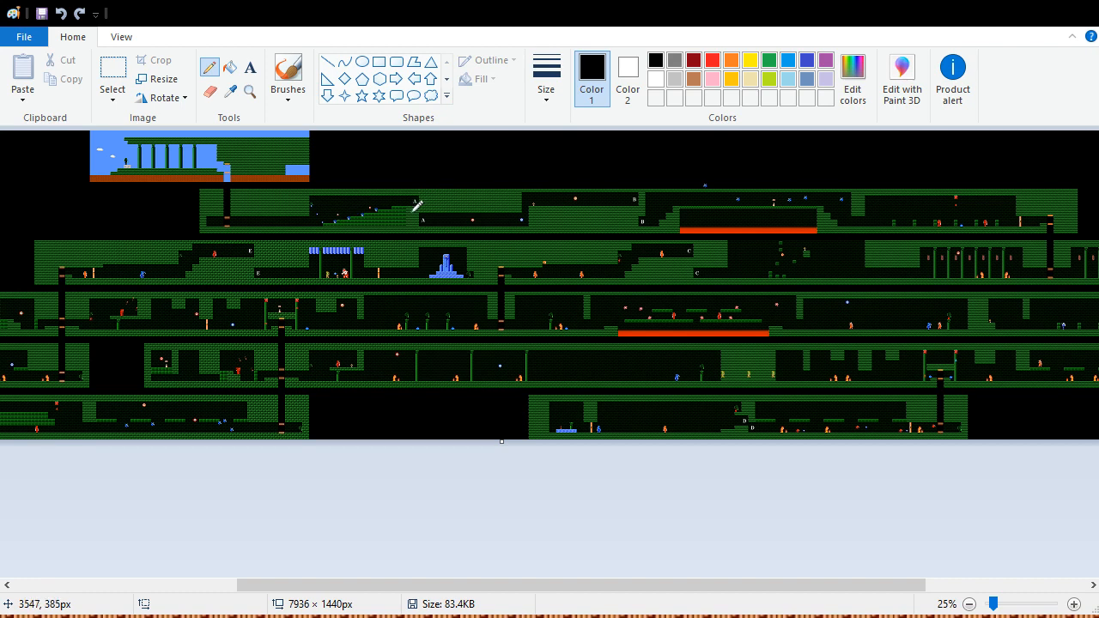
{"action": "mouse_move", "coordinate": [443, 220]}
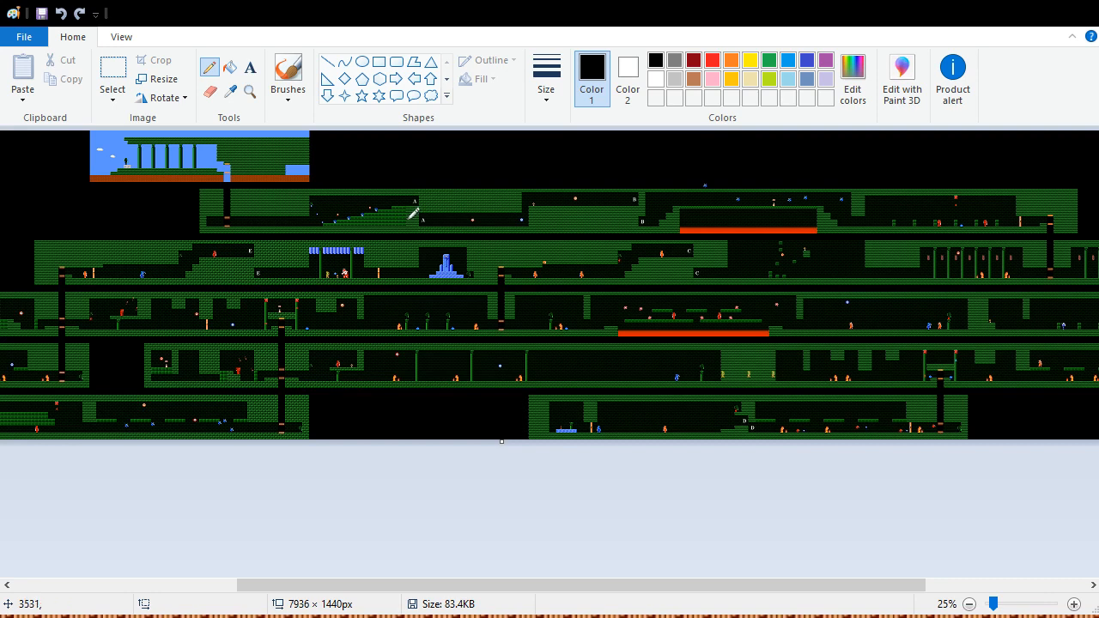
{"action": "mouse_move", "coordinate": [524, 203]}
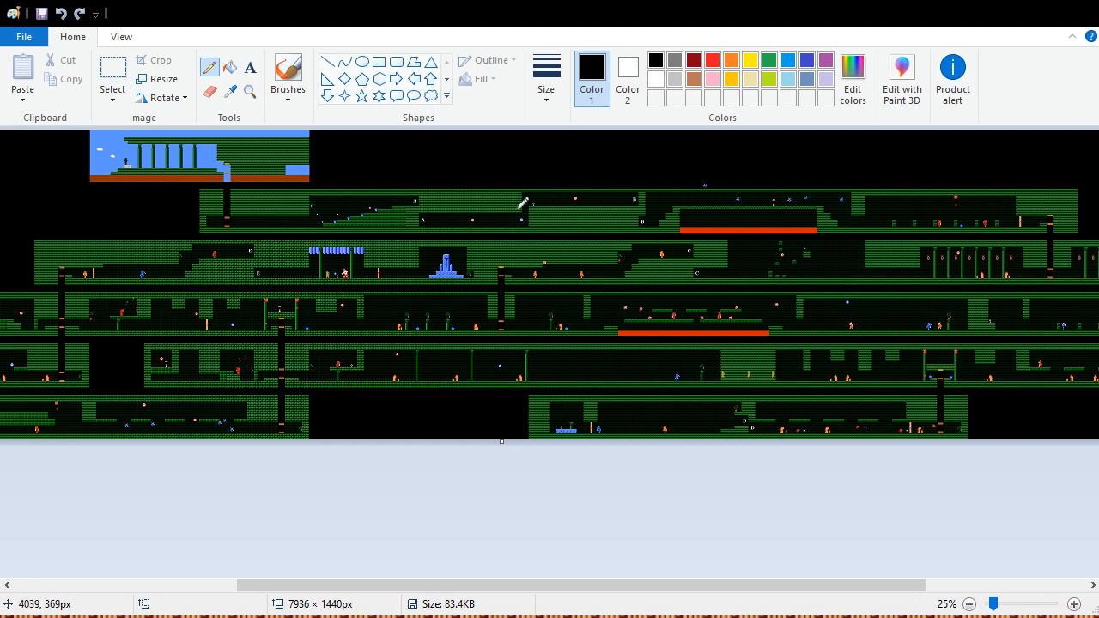
{"action": "mouse_move", "coordinate": [530, 215]}
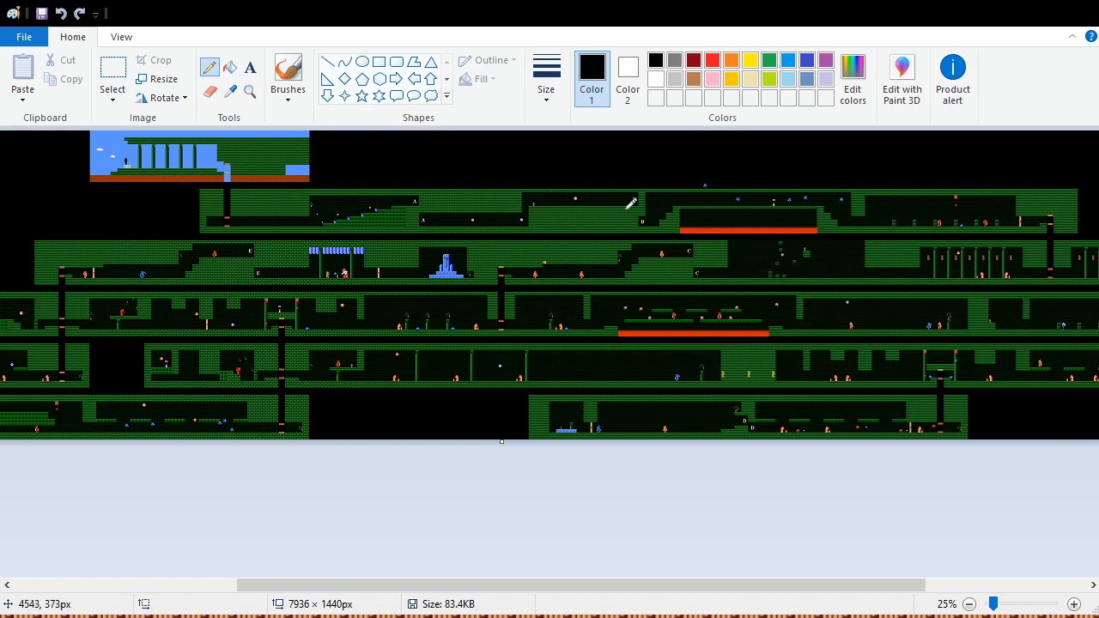
{"action": "mouse_move", "coordinate": [982, 223]}
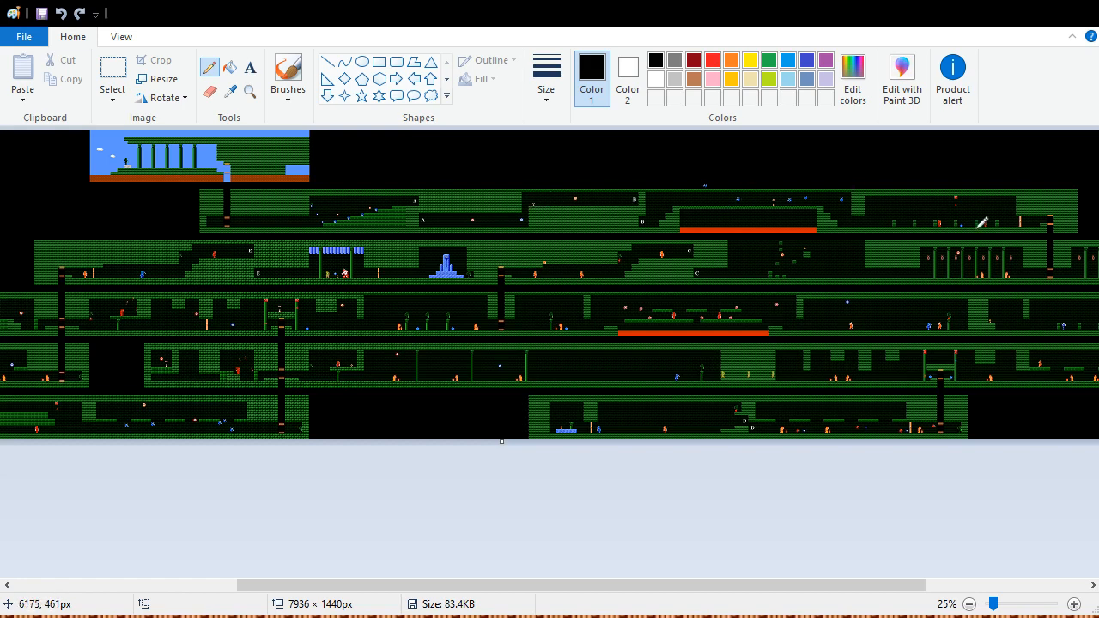
{"action": "mouse_move", "coordinate": [943, 210]}
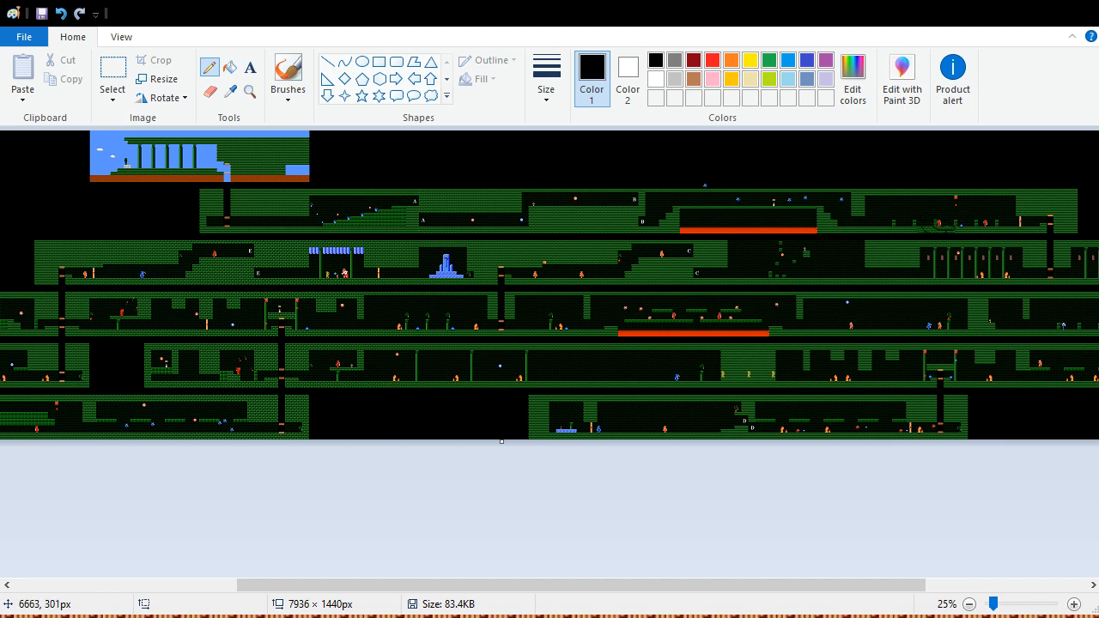
{"action": "mouse_move", "coordinate": [622, 59]}
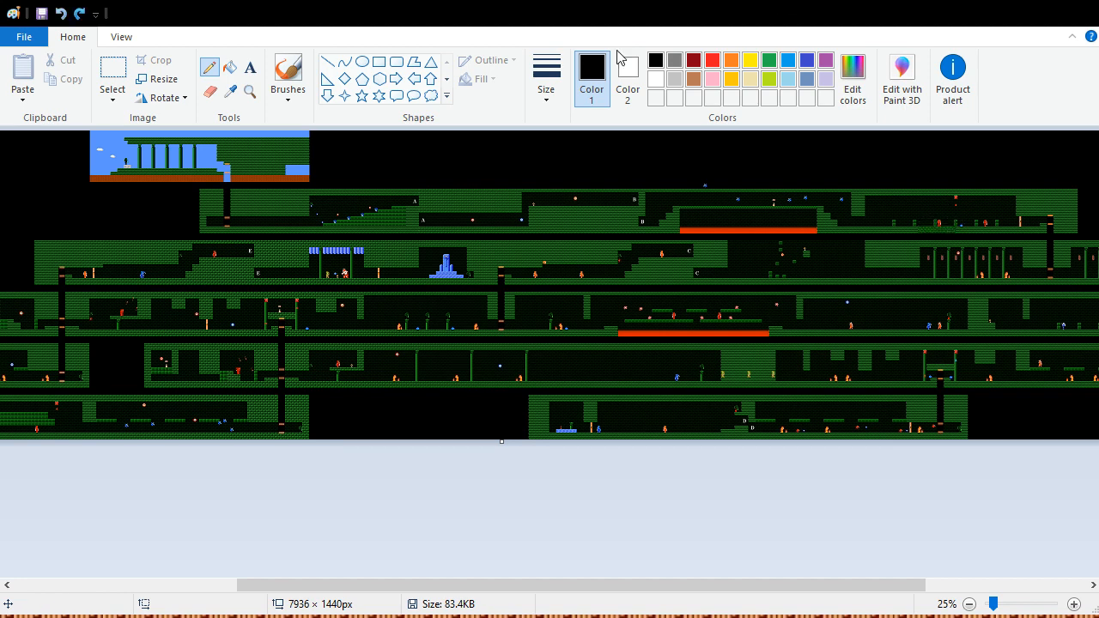
{"action": "left_click", "coordinate": [712, 60]}
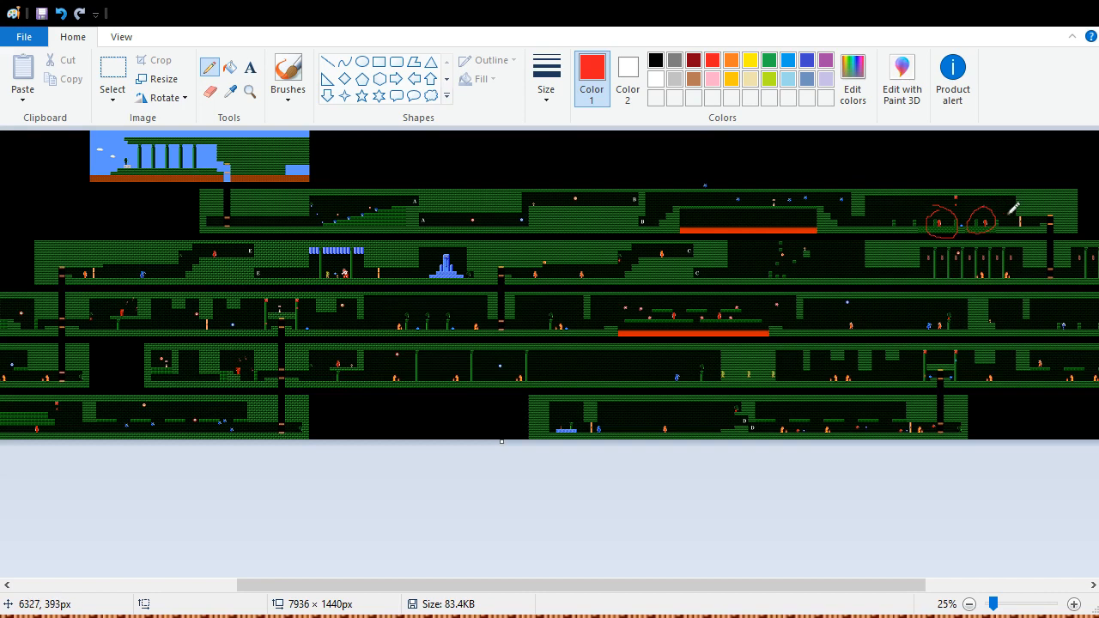
{"action": "mouse_move", "coordinate": [772, 225]}
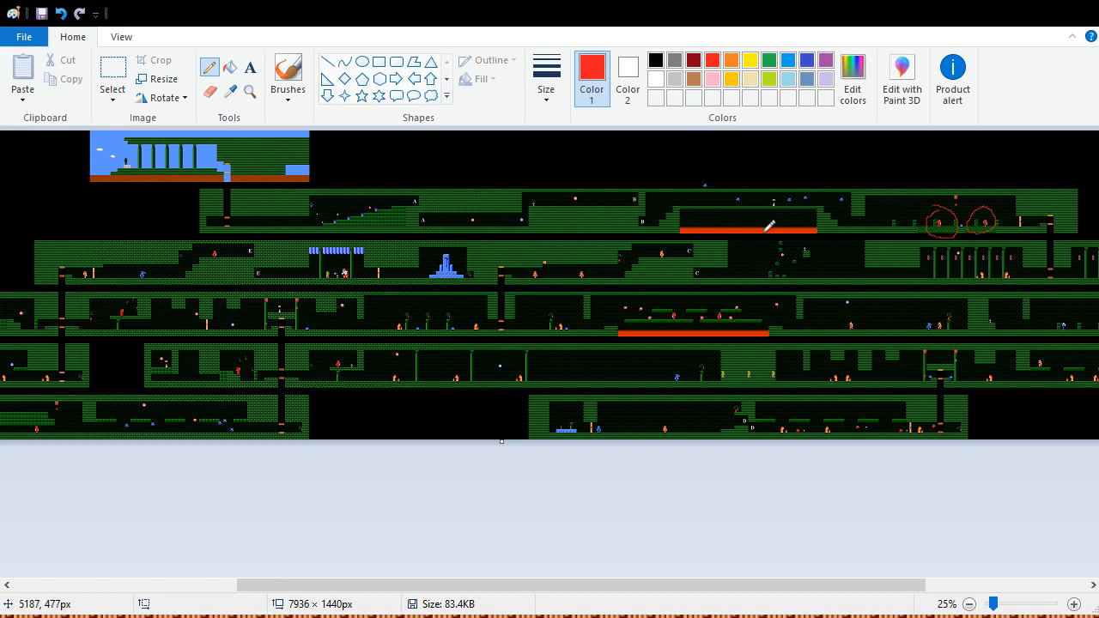
{"action": "mouse_move", "coordinate": [914, 224]}
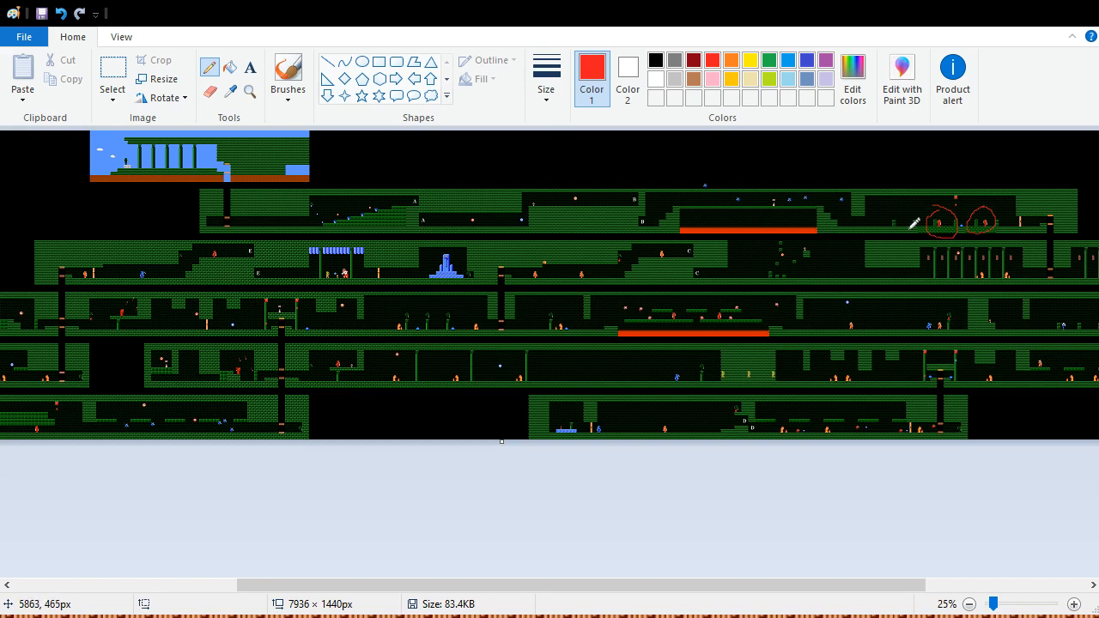
{"action": "mouse_move", "coordinate": [944, 227]}
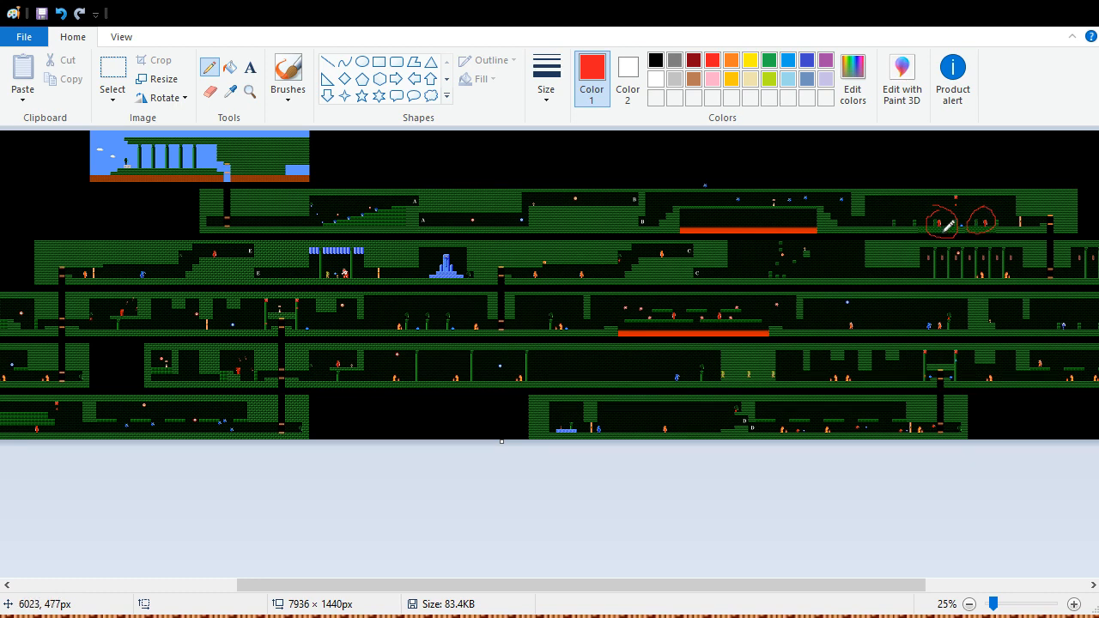
{"action": "mouse_move", "coordinate": [979, 225]}
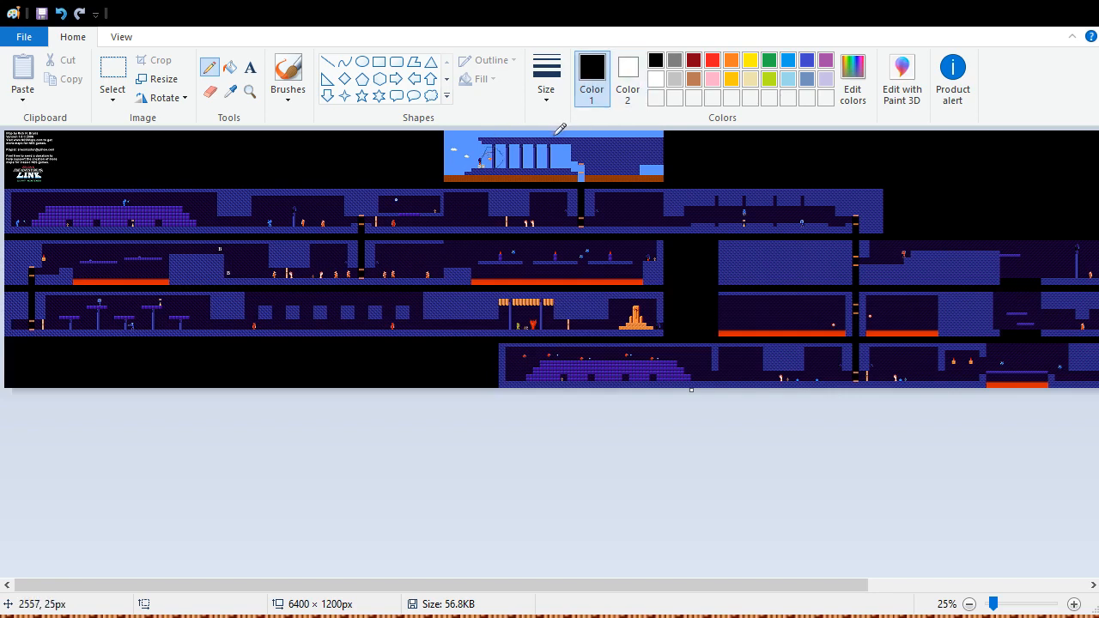
{"action": "mouse_move", "coordinate": [597, 127]}
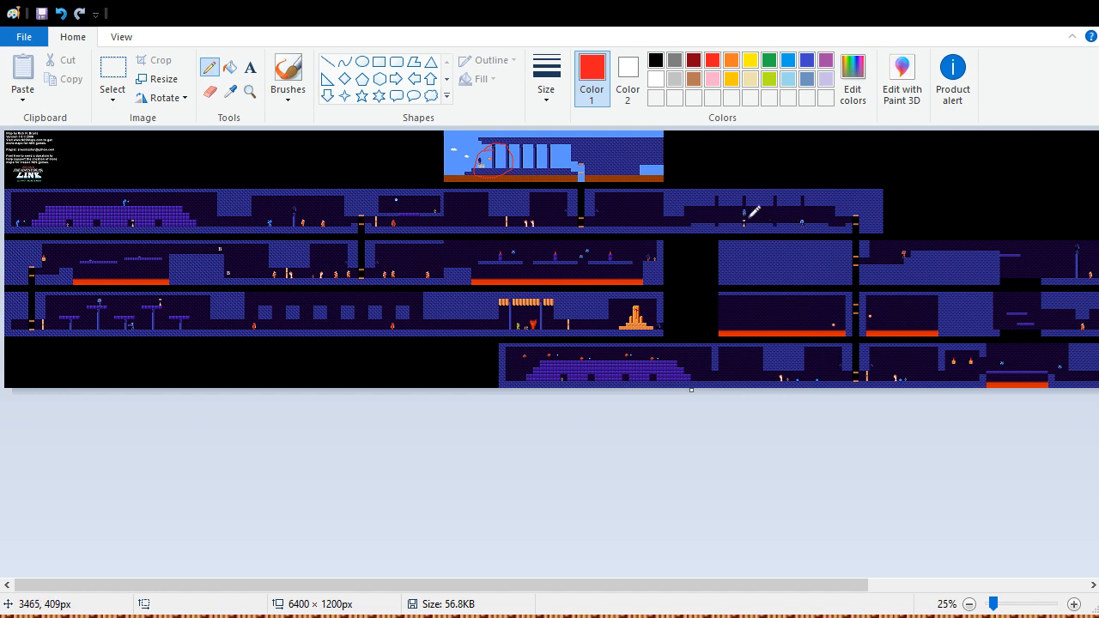
{"action": "mouse_move", "coordinate": [790, 209]}
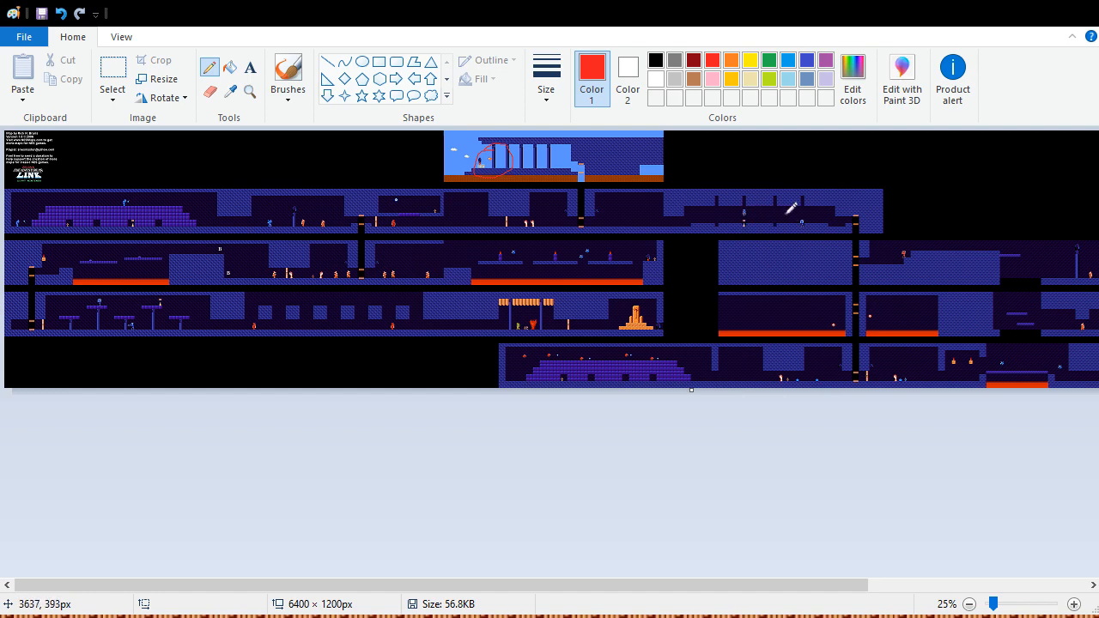
{"action": "mouse_move", "coordinate": [797, 281]}
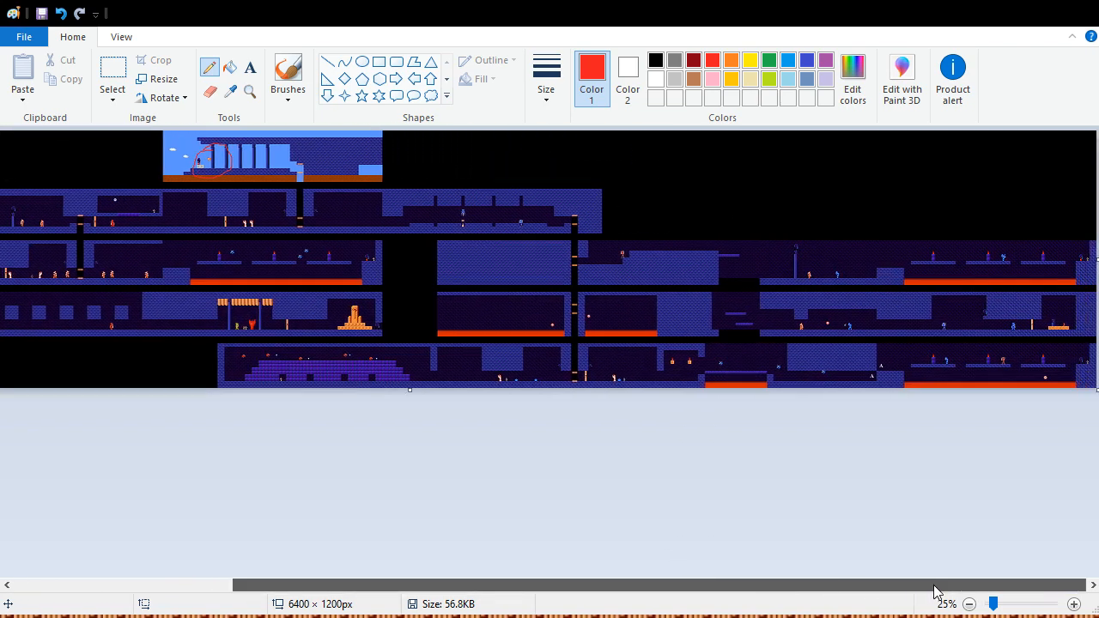
{"action": "mouse_move", "coordinate": [632, 237]}
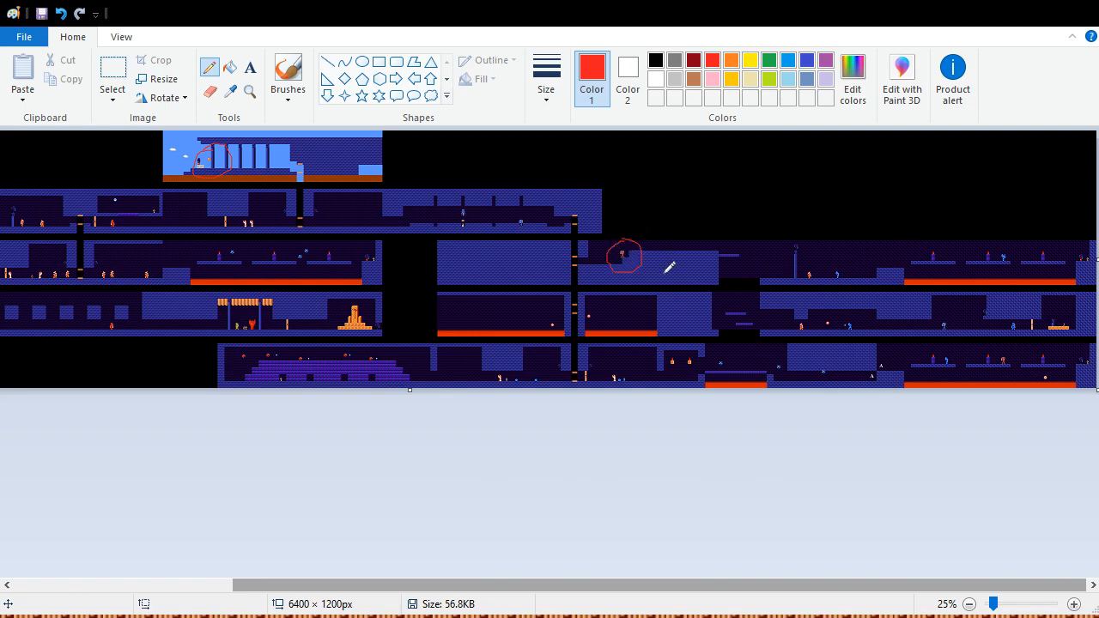
{"action": "mouse_move", "coordinate": [862, 279]}
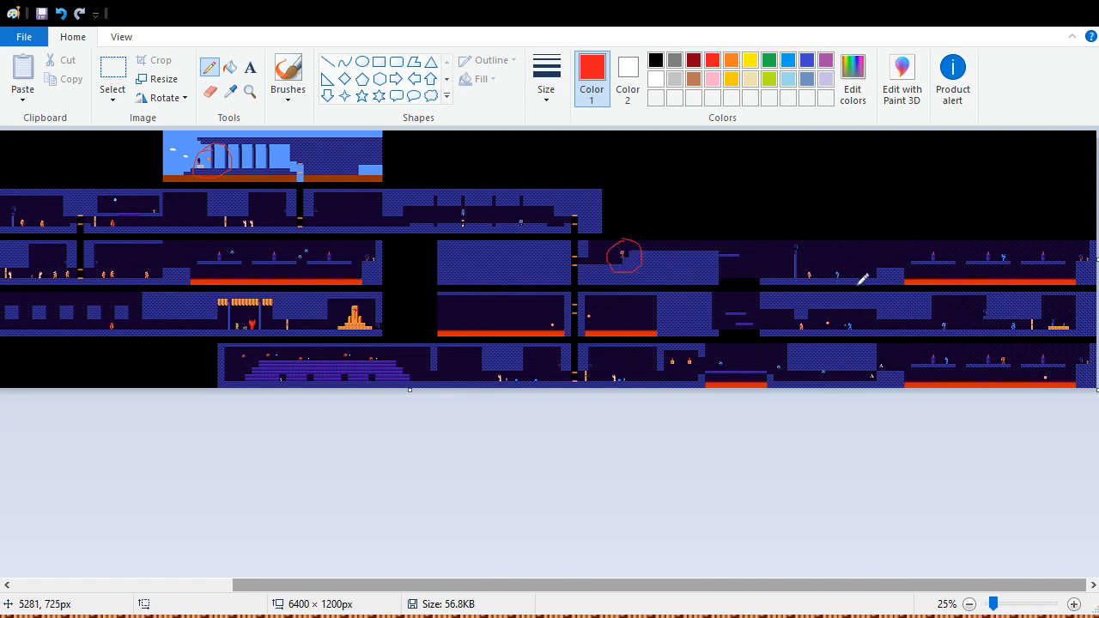
{"action": "mouse_move", "coordinate": [1011, 249]}
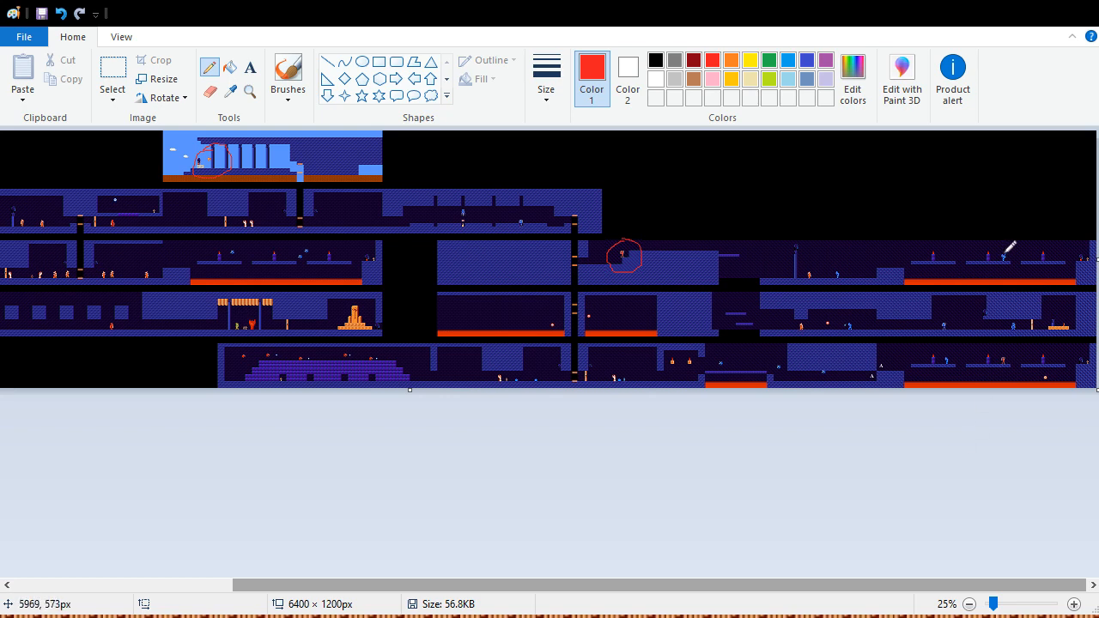
{"action": "mouse_move", "coordinate": [834, 271]}
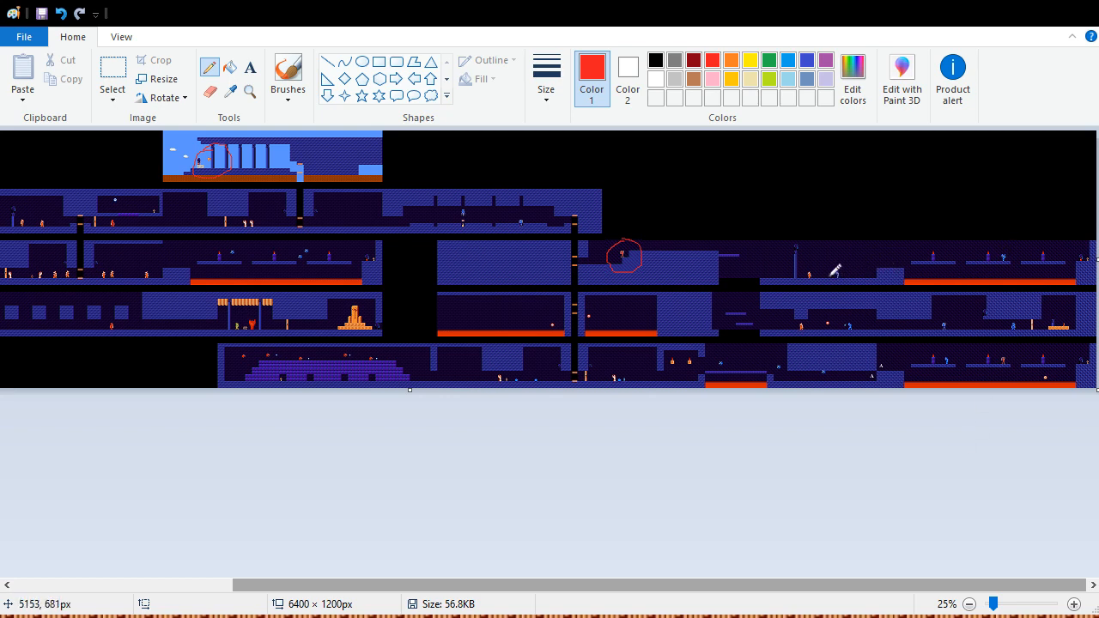
{"action": "mouse_move", "coordinate": [944, 313]}
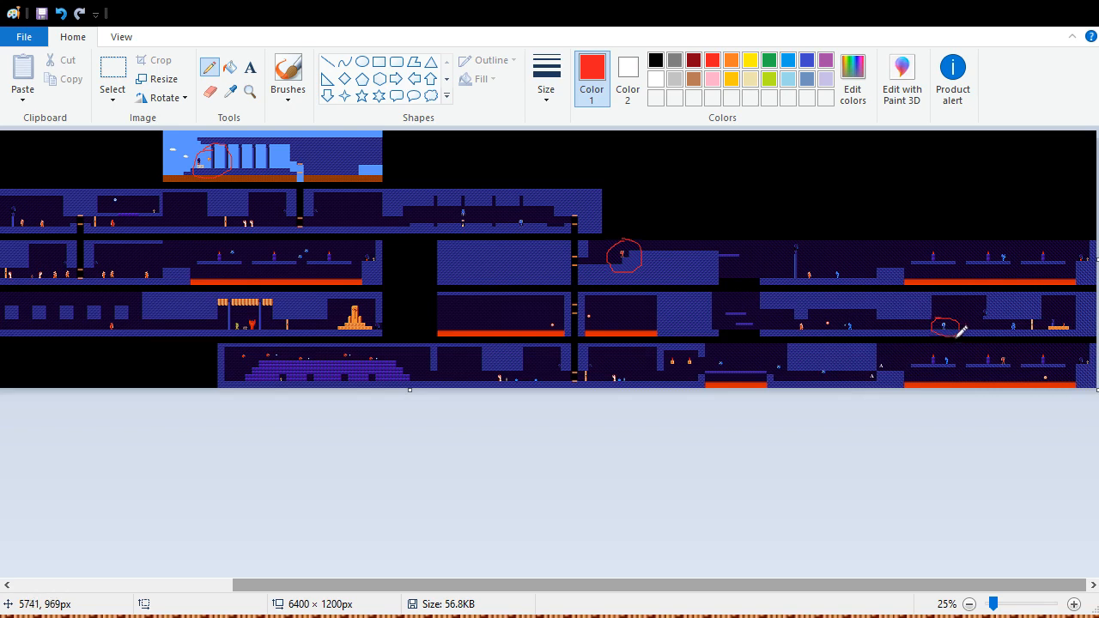
{"action": "mouse_move", "coordinate": [1010, 347]}
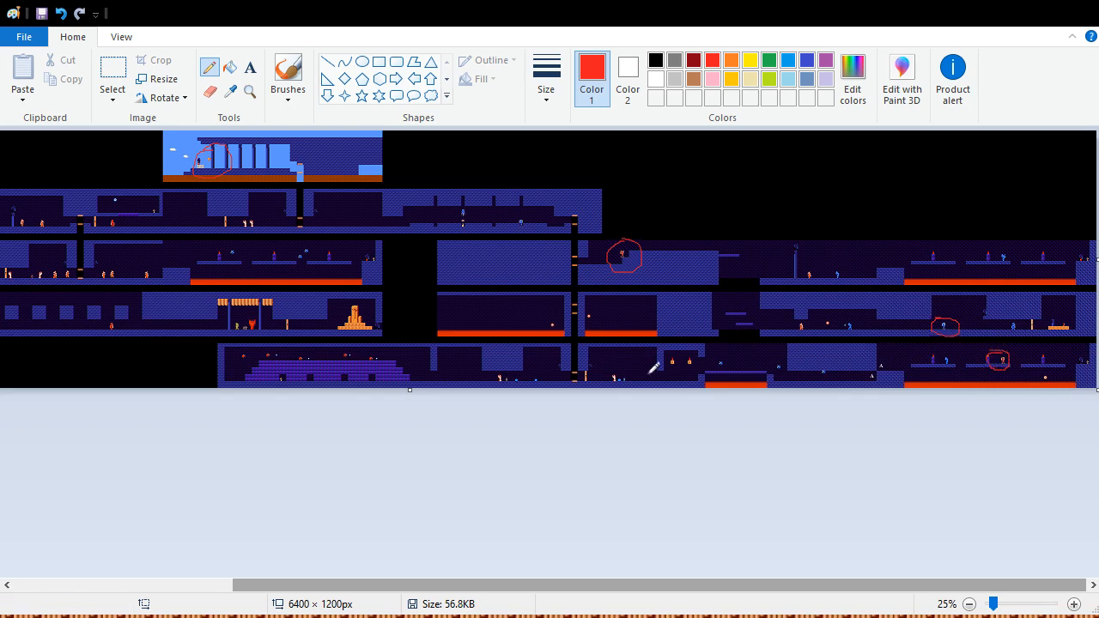
{"action": "mouse_move", "coordinate": [573, 546]}
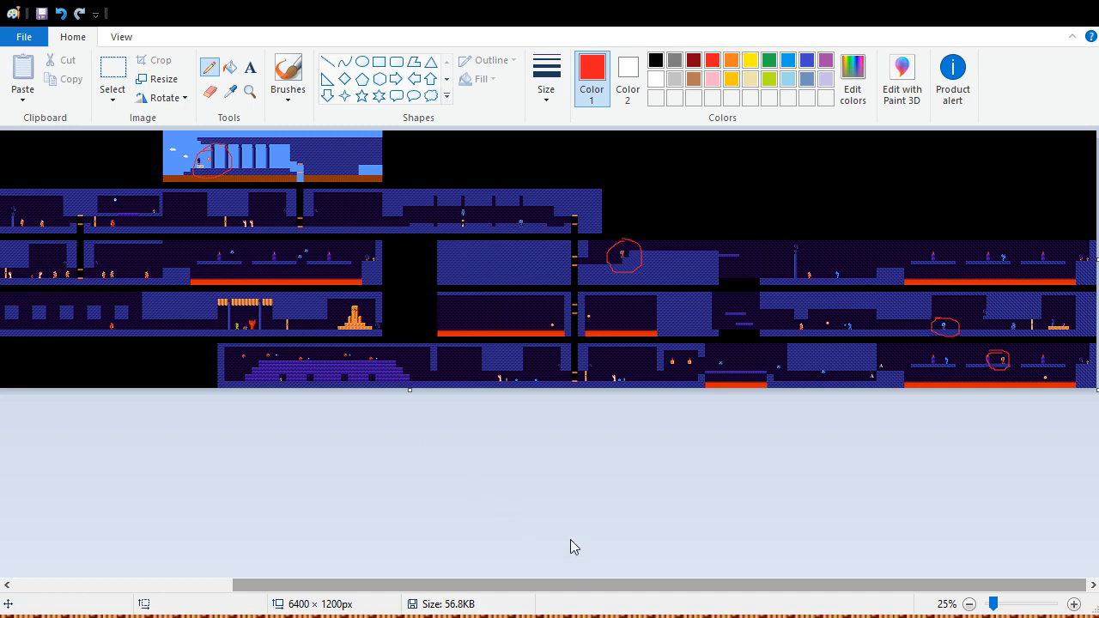
Scroll the palace map sideways to reach the next corridor rooms for circling enemies.
{"action": "scroll", "scroll_direction": "right", "scroll_amount": 3}
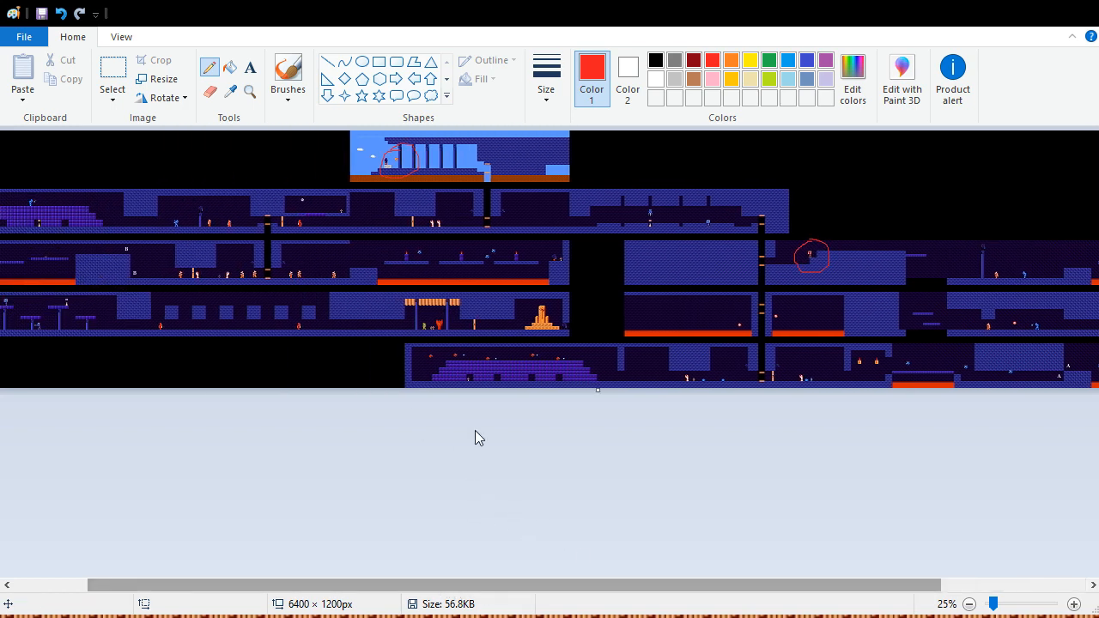
{"action": "mouse_move", "coordinate": [756, 310]}
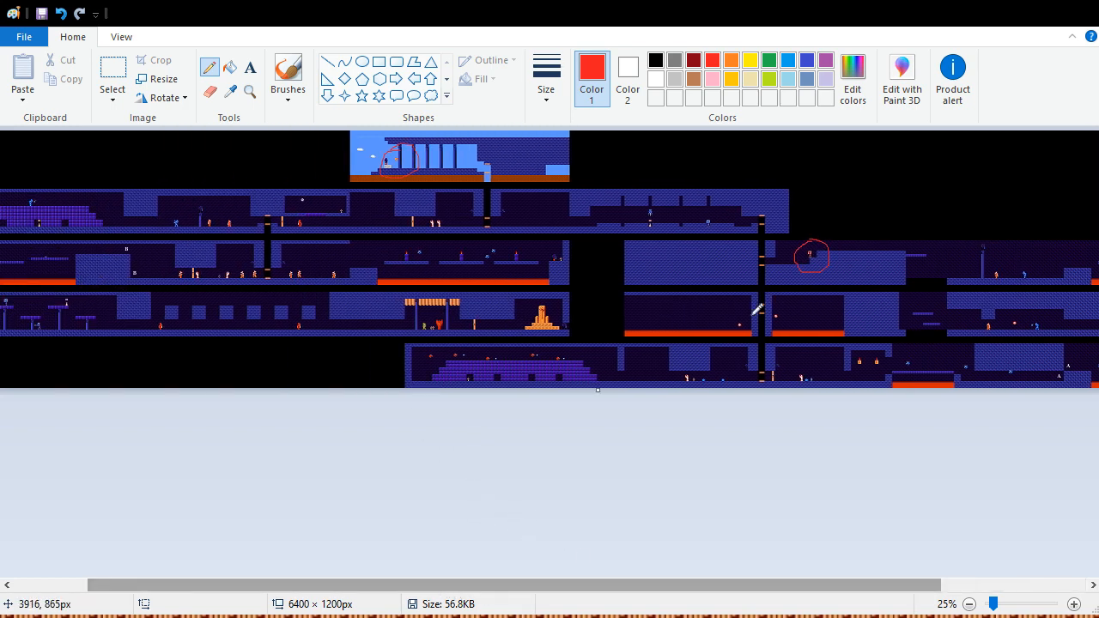
{"action": "mouse_move", "coordinate": [436, 453]}
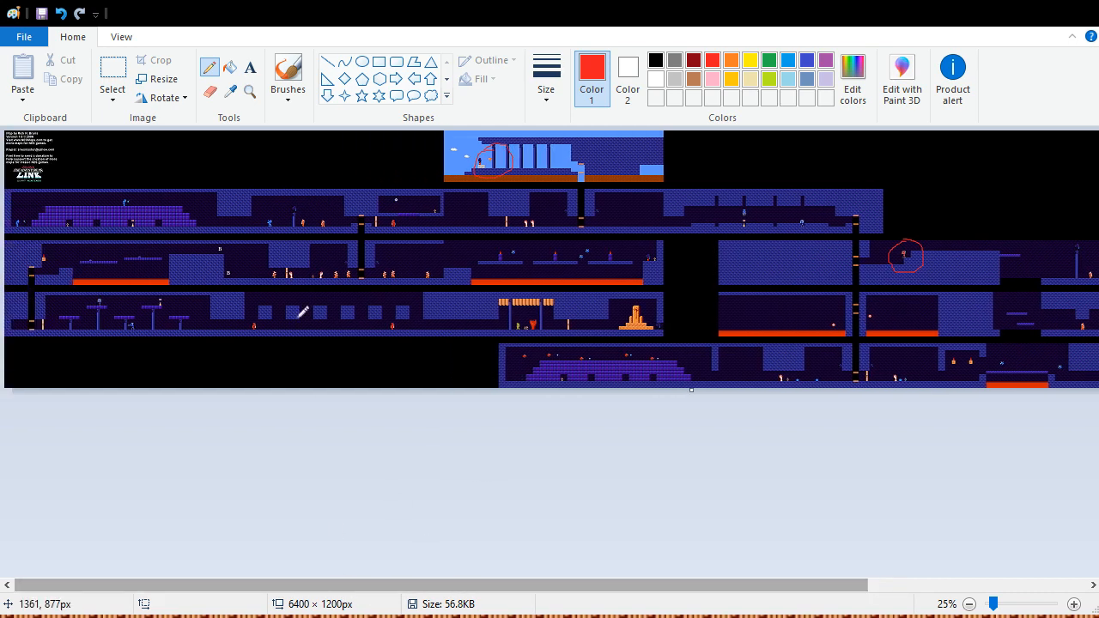
{"action": "mouse_move", "coordinate": [264, 312]}
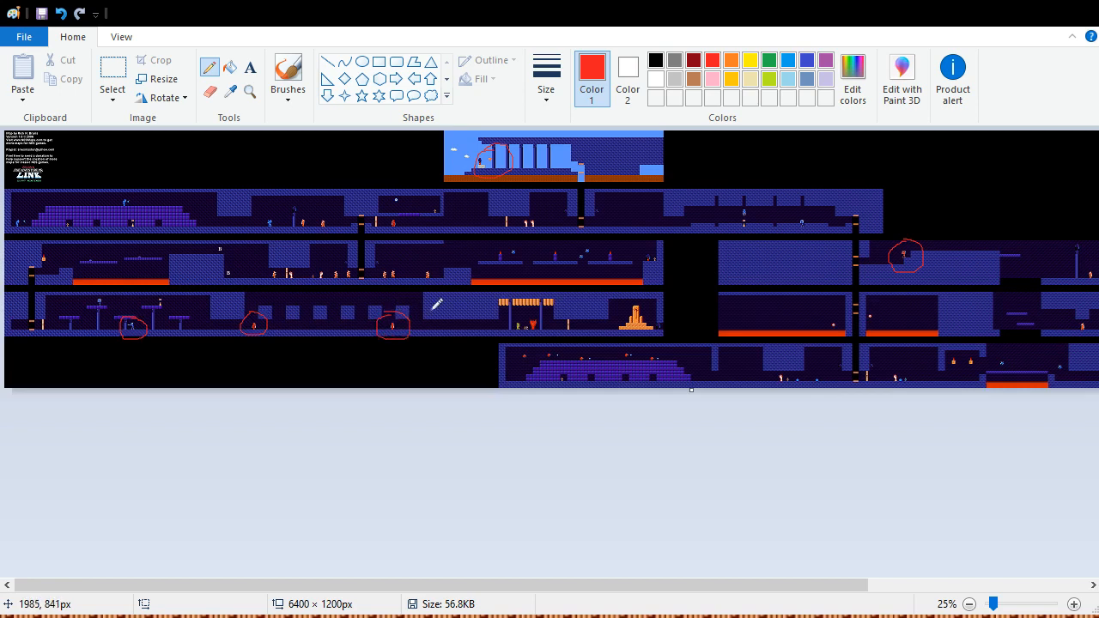
{"action": "mouse_move", "coordinate": [103, 299]}
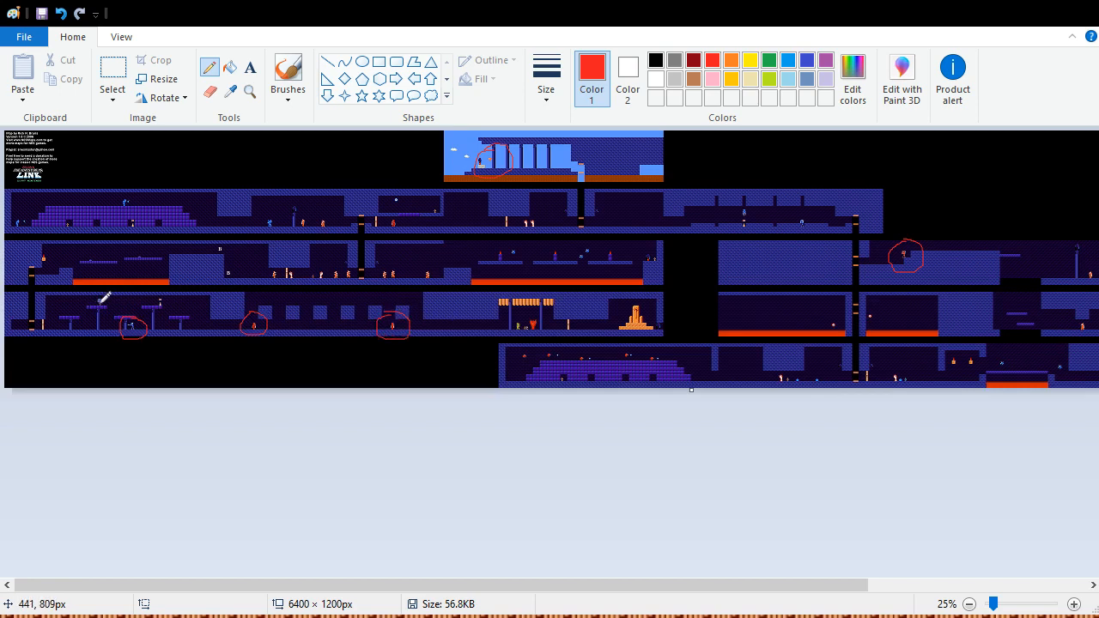
{"action": "mouse_move", "coordinate": [249, 264]}
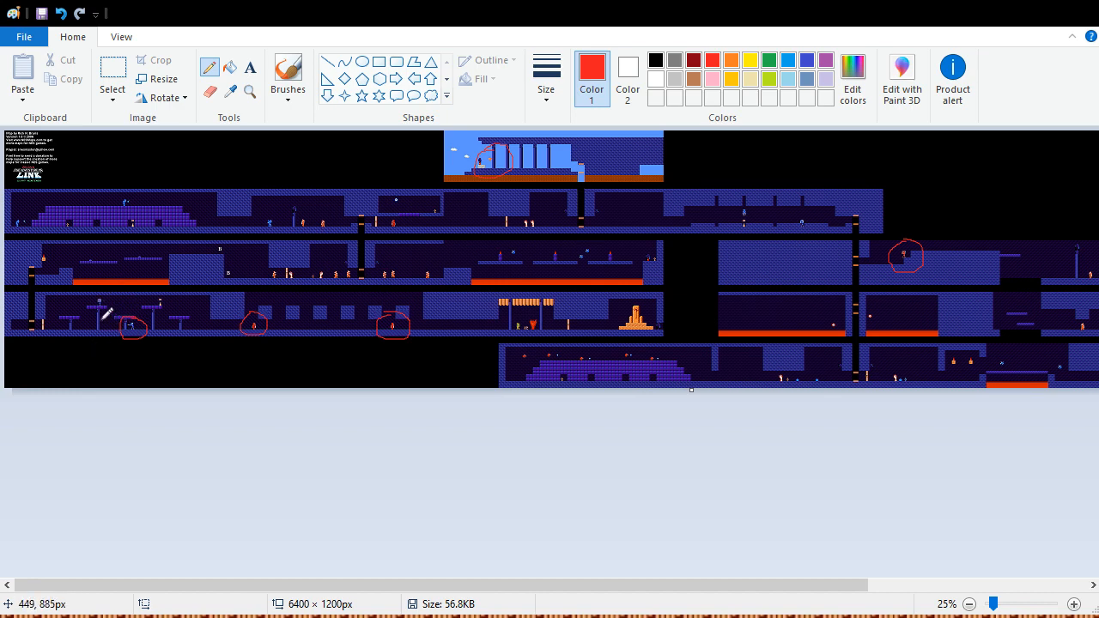
{"action": "mouse_move", "coordinate": [117, 306]}
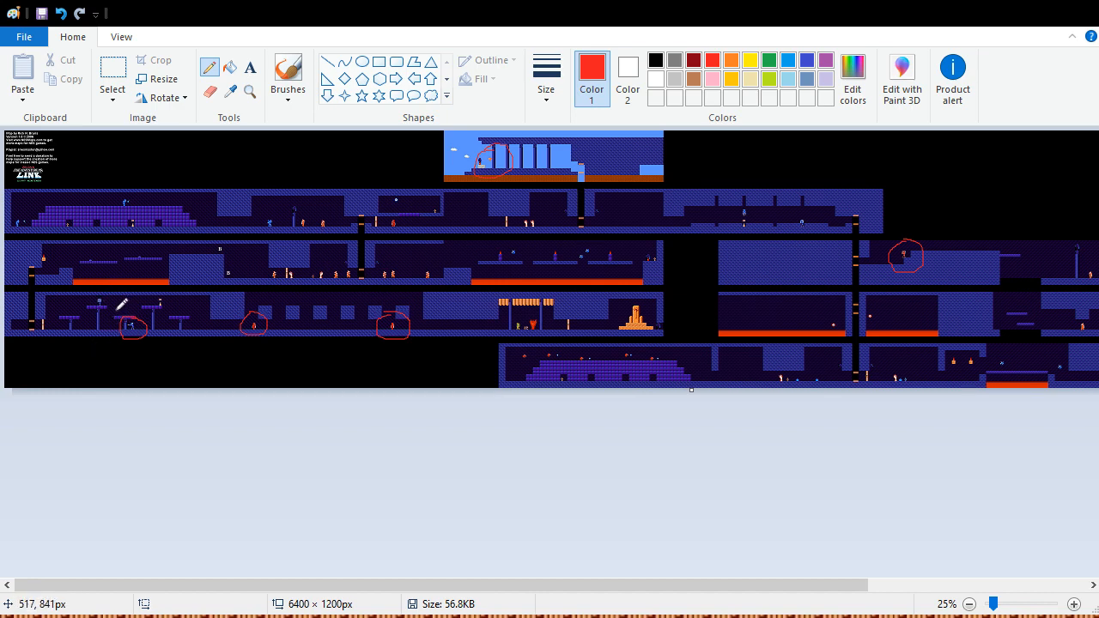
{"action": "mouse_move", "coordinate": [539, 295]}
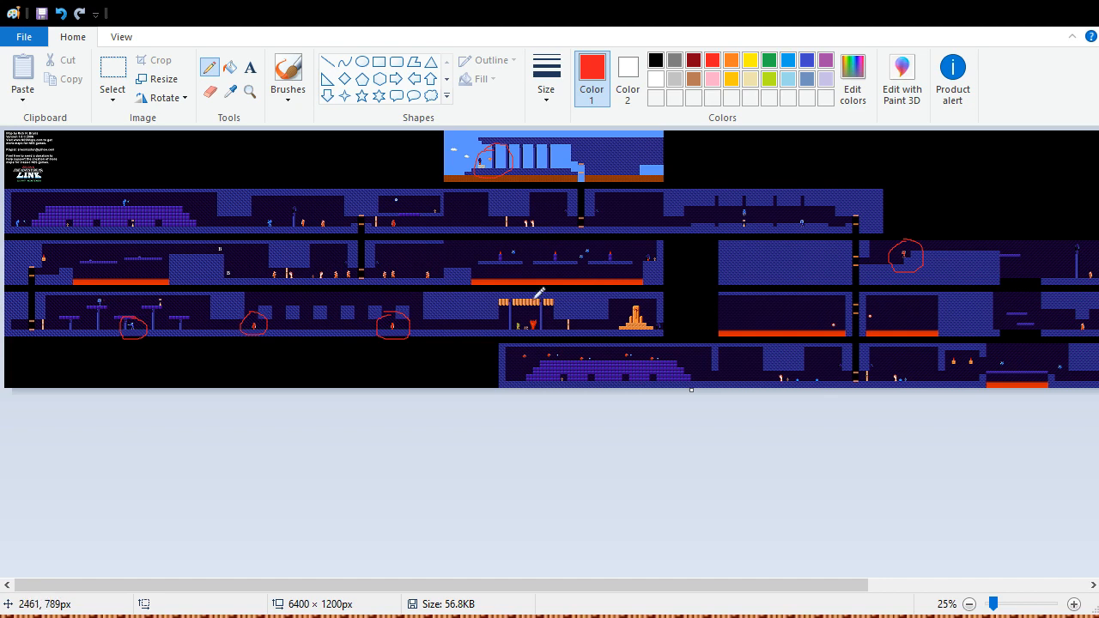
{"action": "mouse_move", "coordinate": [371, 323]}
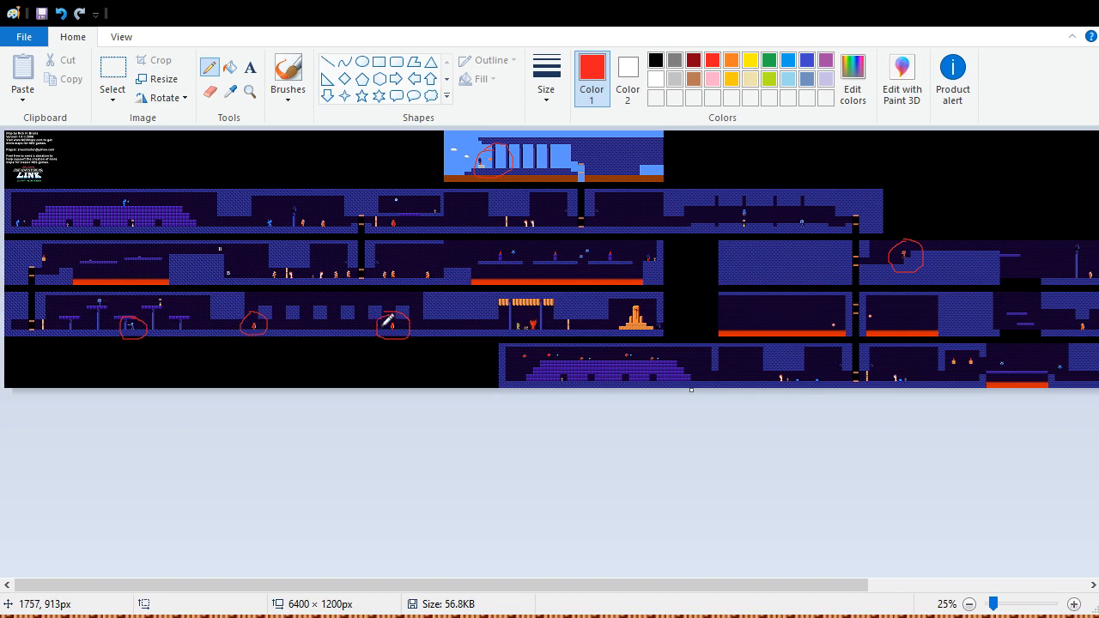
{"action": "mouse_move", "coordinate": [316, 316]}
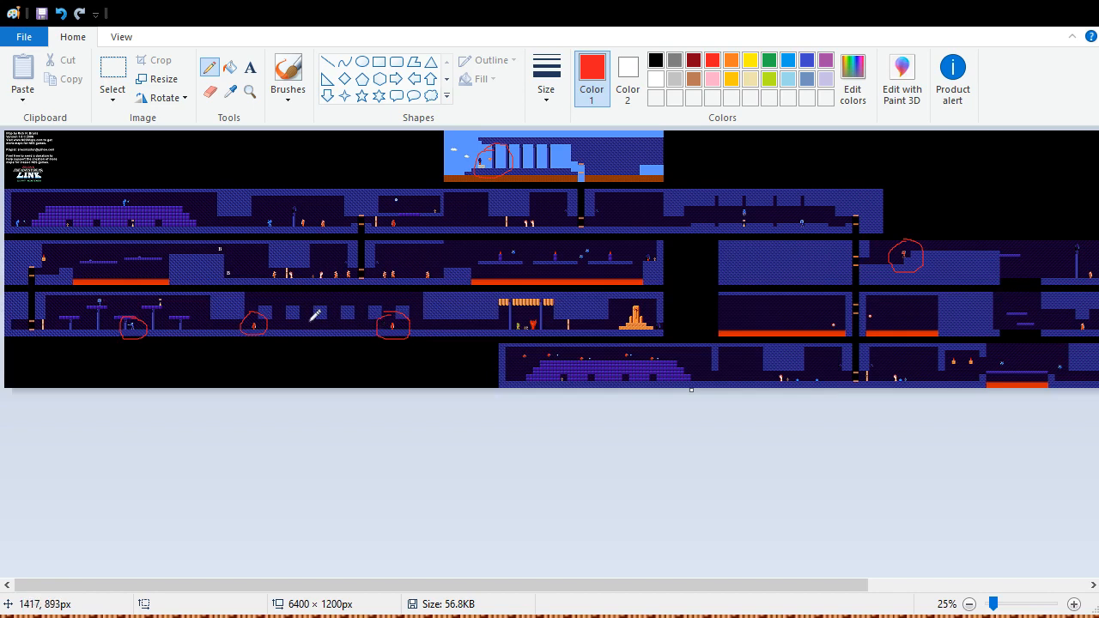
{"action": "mouse_move", "coordinate": [478, 202]}
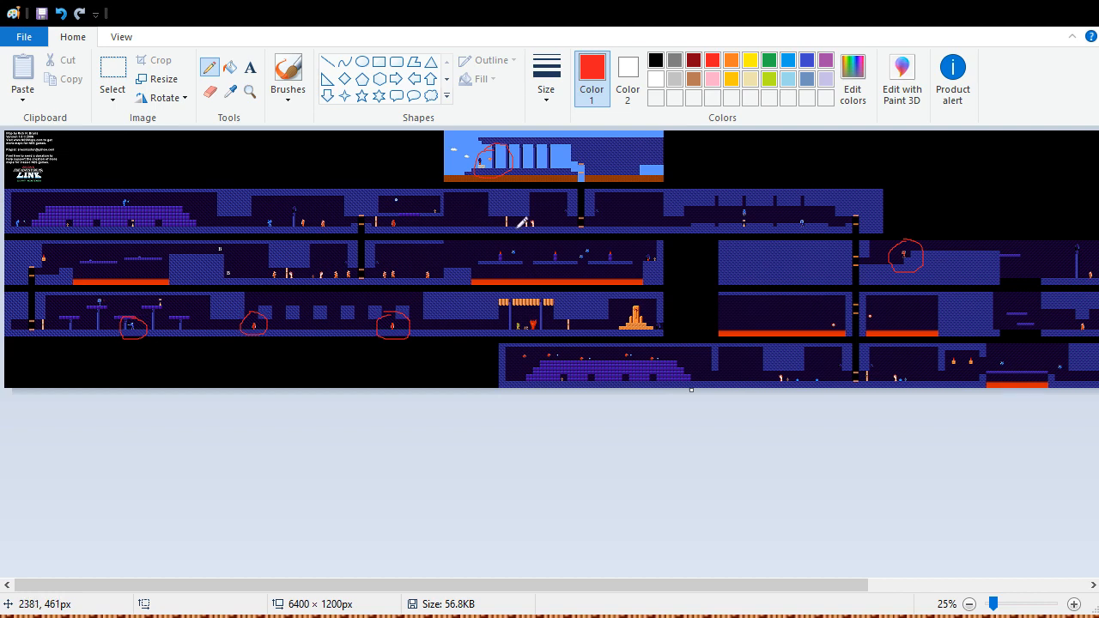
{"action": "mouse_move", "coordinate": [551, 251]}
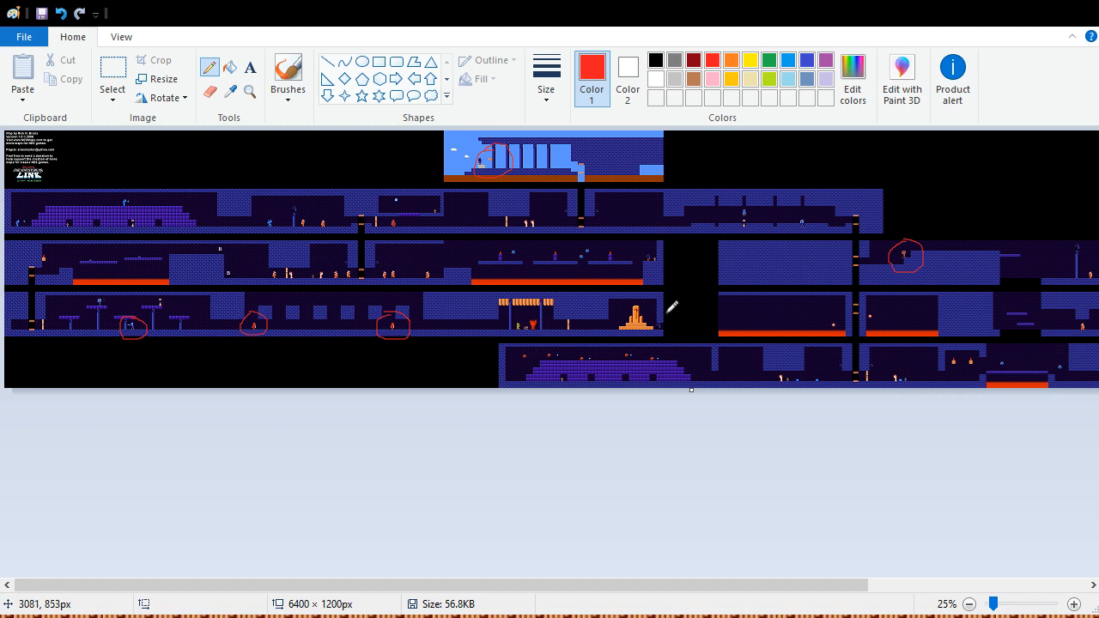
{"action": "mouse_move", "coordinate": [526, 288]}
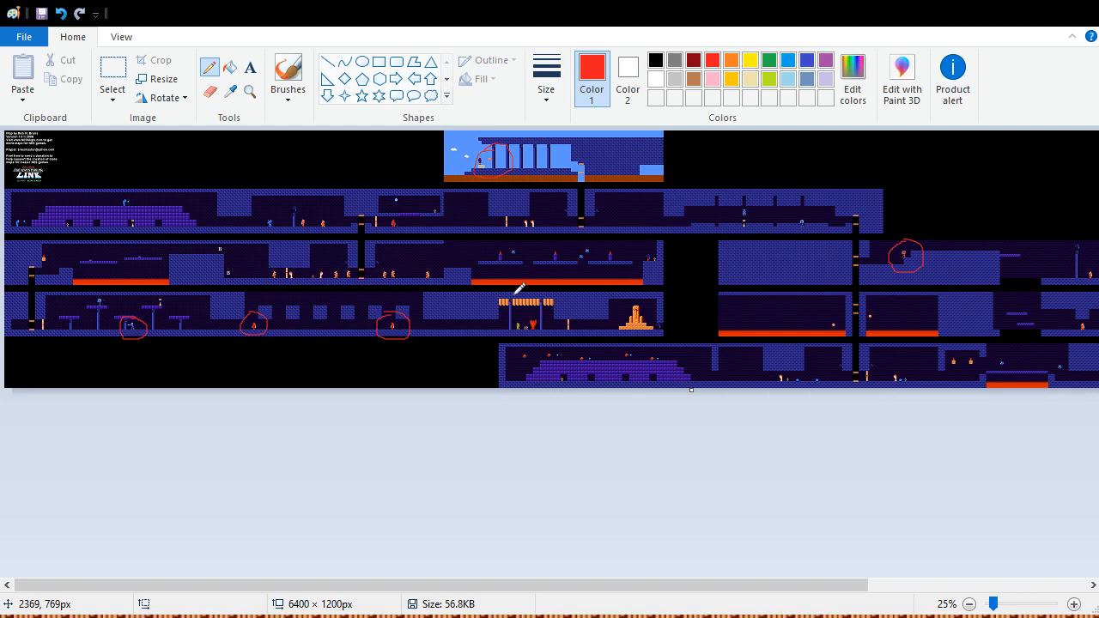
{"action": "mouse_move", "coordinate": [529, 288]}
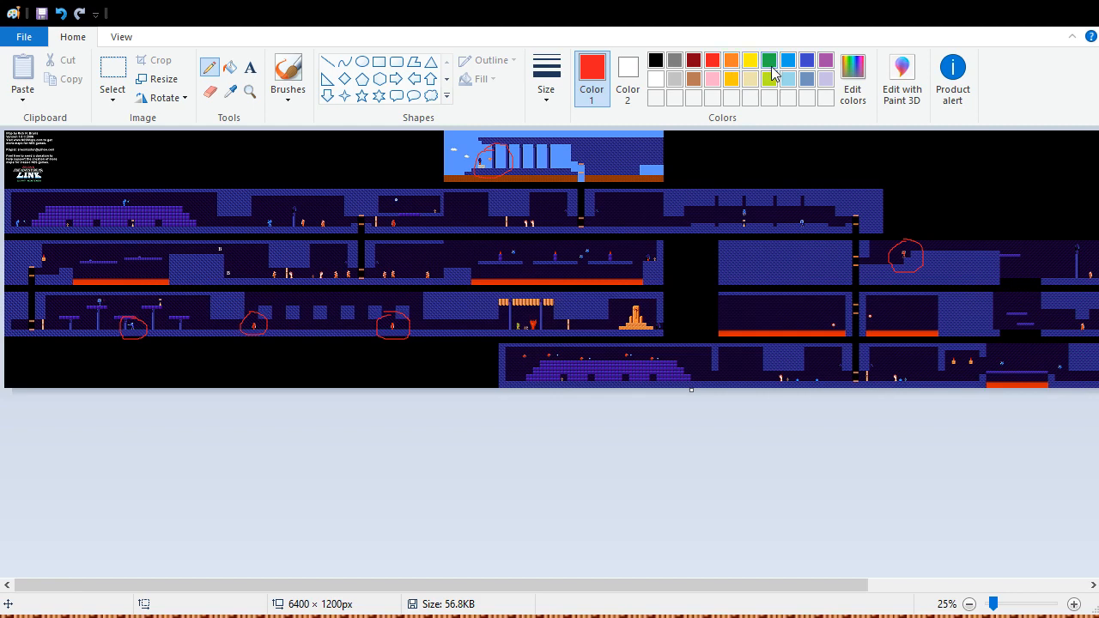
Switch the colour to green, back to red, and circle the enemy in the second corridor row.
{"action": "left_click", "coordinate": [766, 60]}
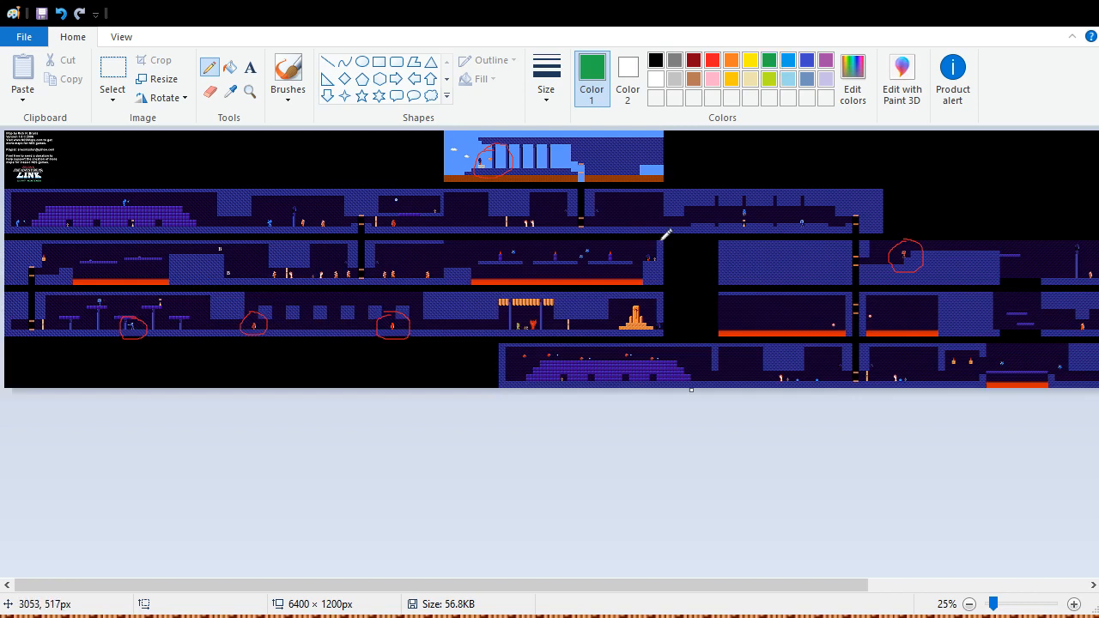
{"action": "mouse_move", "coordinate": [266, 311]}
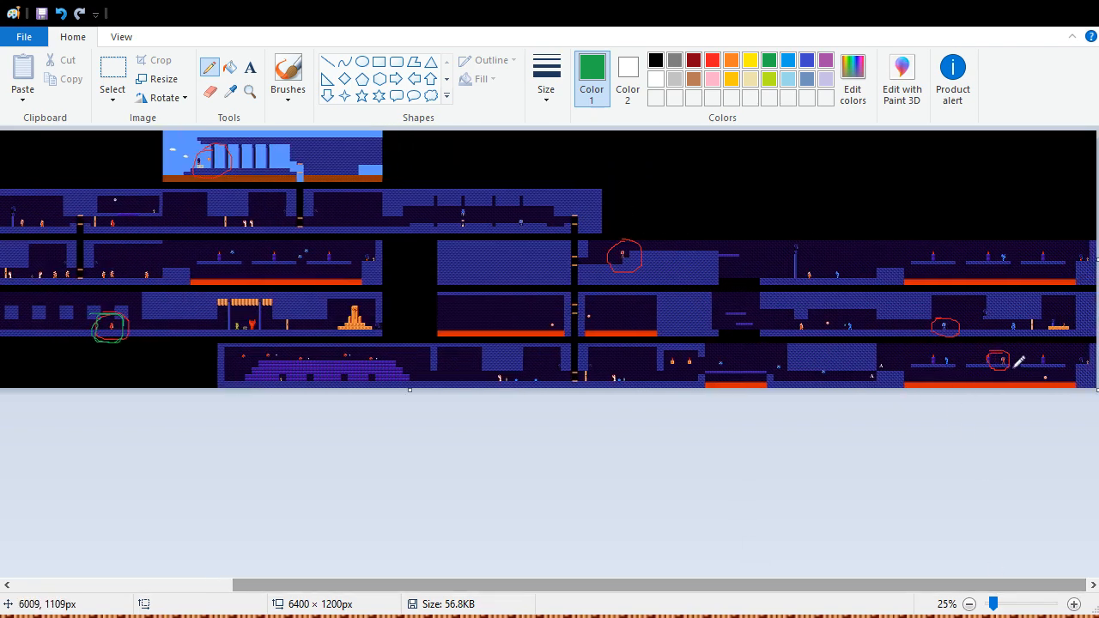
{"action": "mouse_move", "coordinate": [987, 361]}
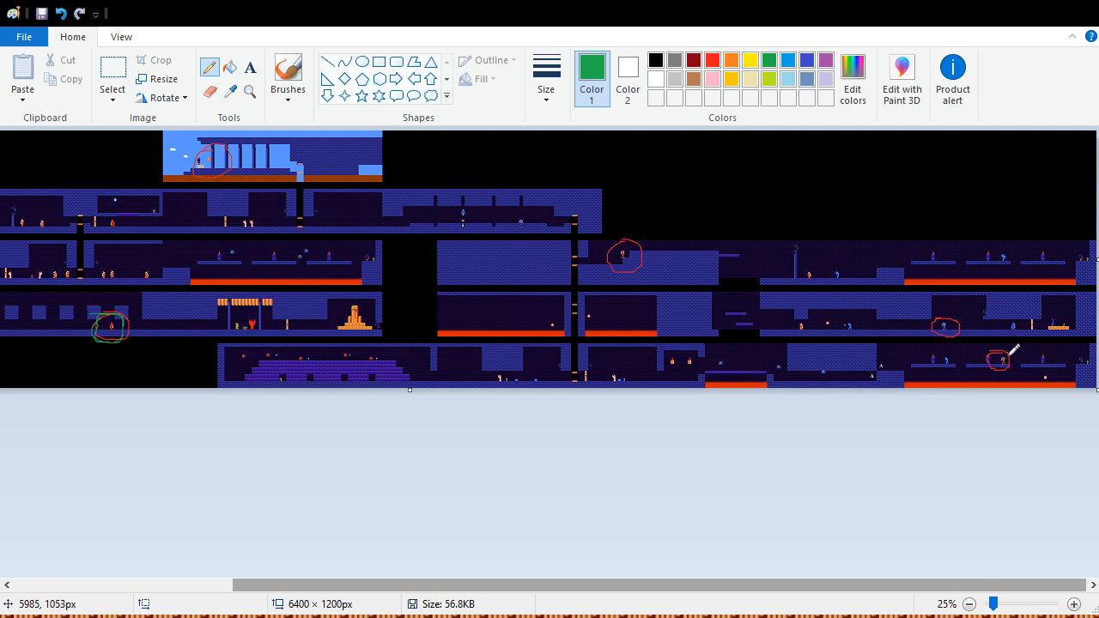
{"action": "mouse_move", "coordinate": [1005, 352]}
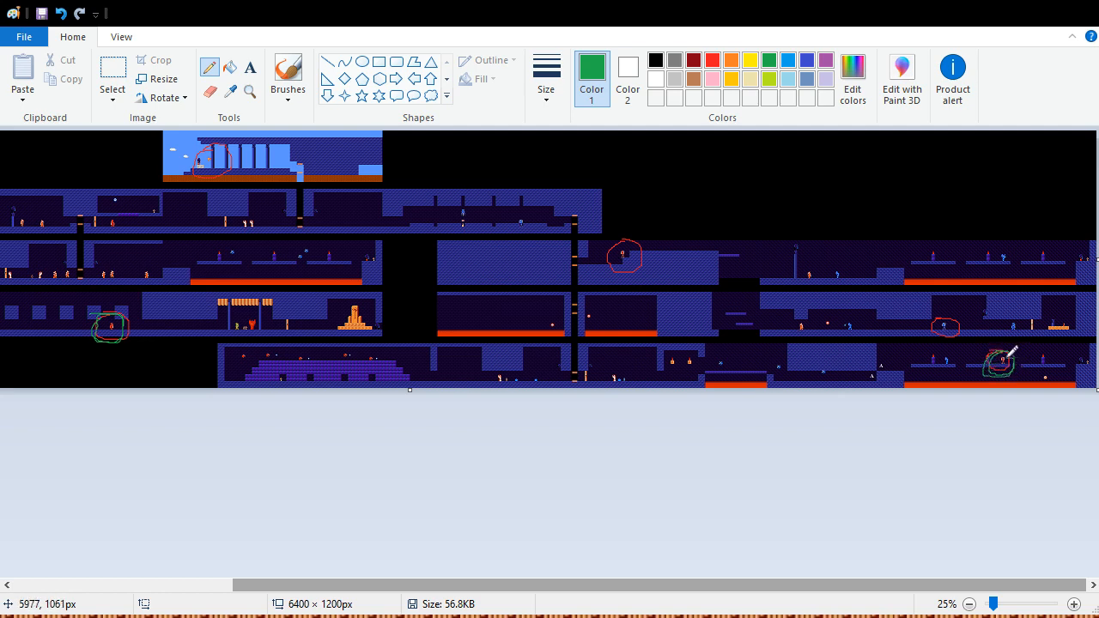
{"action": "mouse_move", "coordinate": [837, 326]}
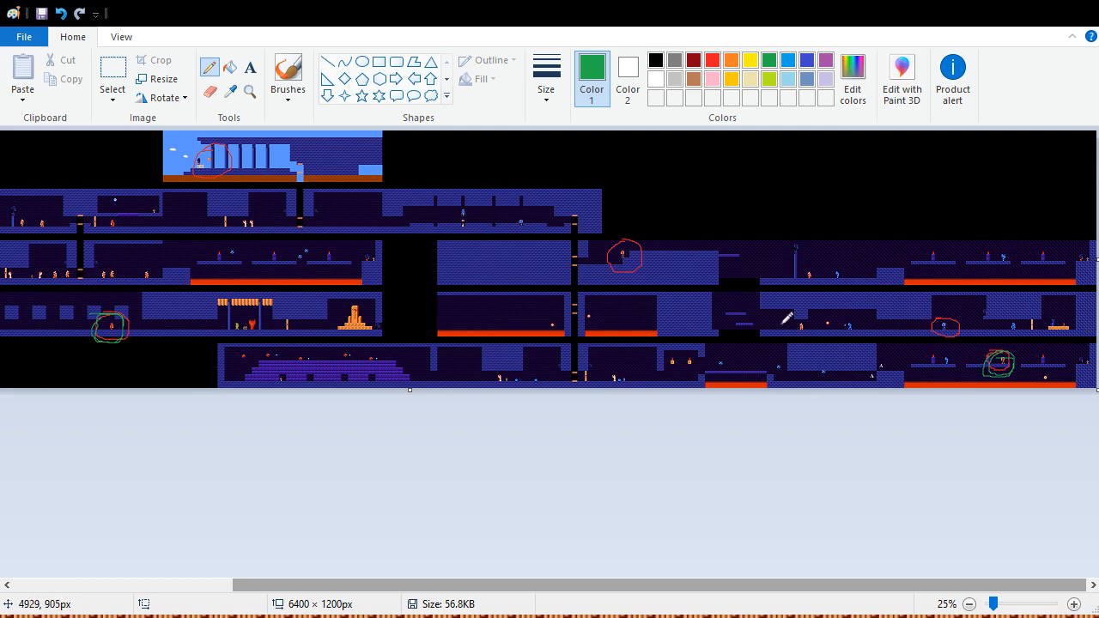
{"action": "mouse_move", "coordinate": [945, 477]}
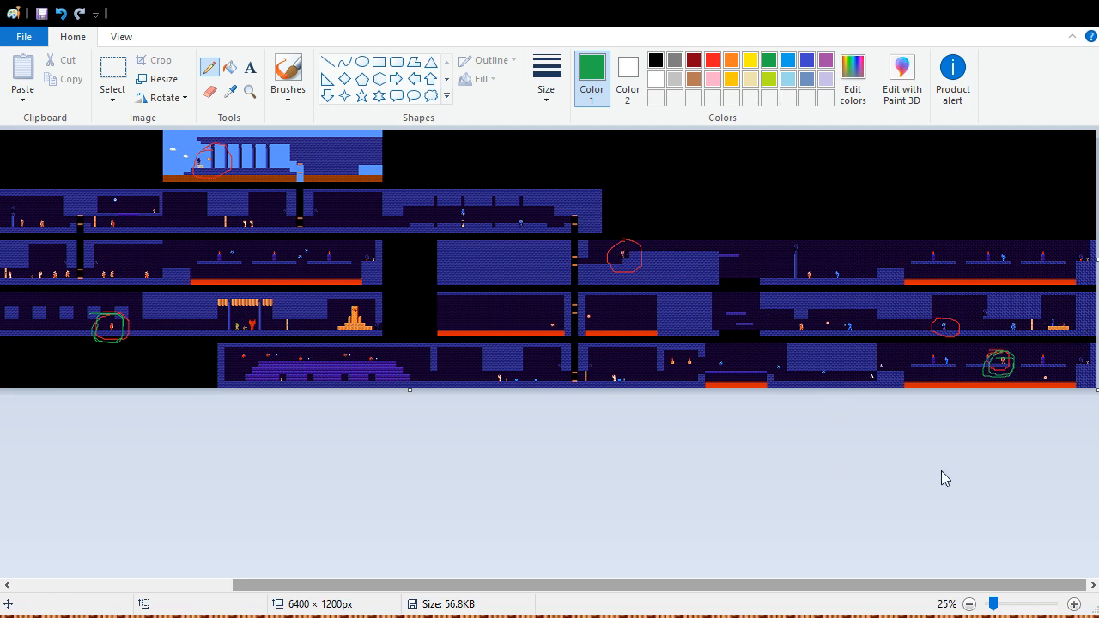
{"action": "mouse_move", "coordinate": [883, 484]}
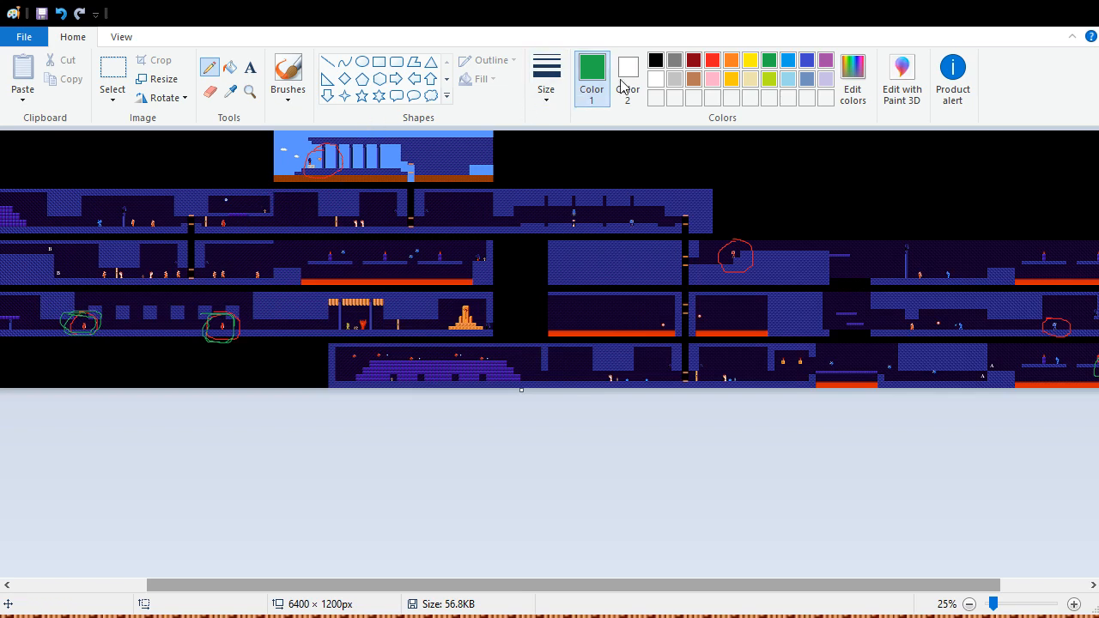
{"action": "left_click", "coordinate": [711, 60]}
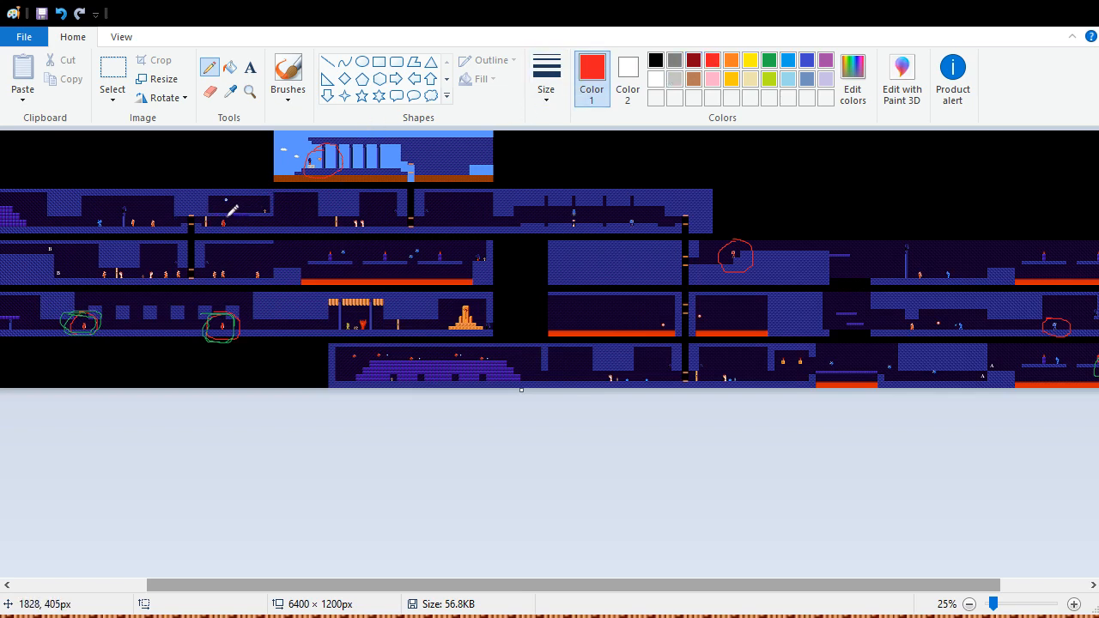
{"action": "left_click_drag", "start_coordinate": [209, 213], "coordinate": [234, 237]}
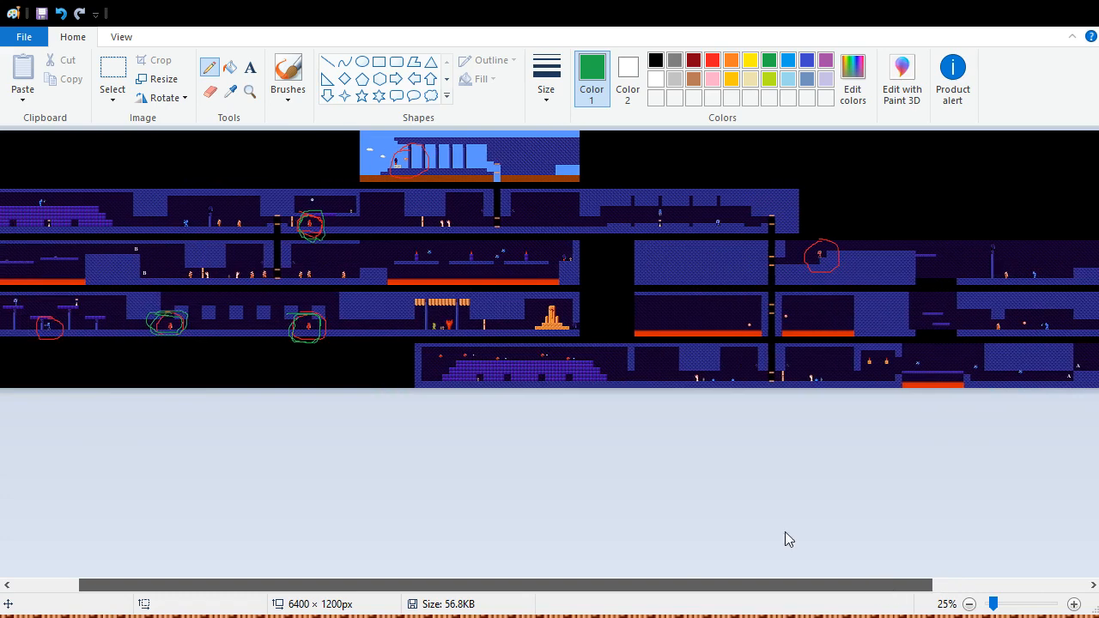
{"action": "mouse_move", "coordinate": [343, 247]}
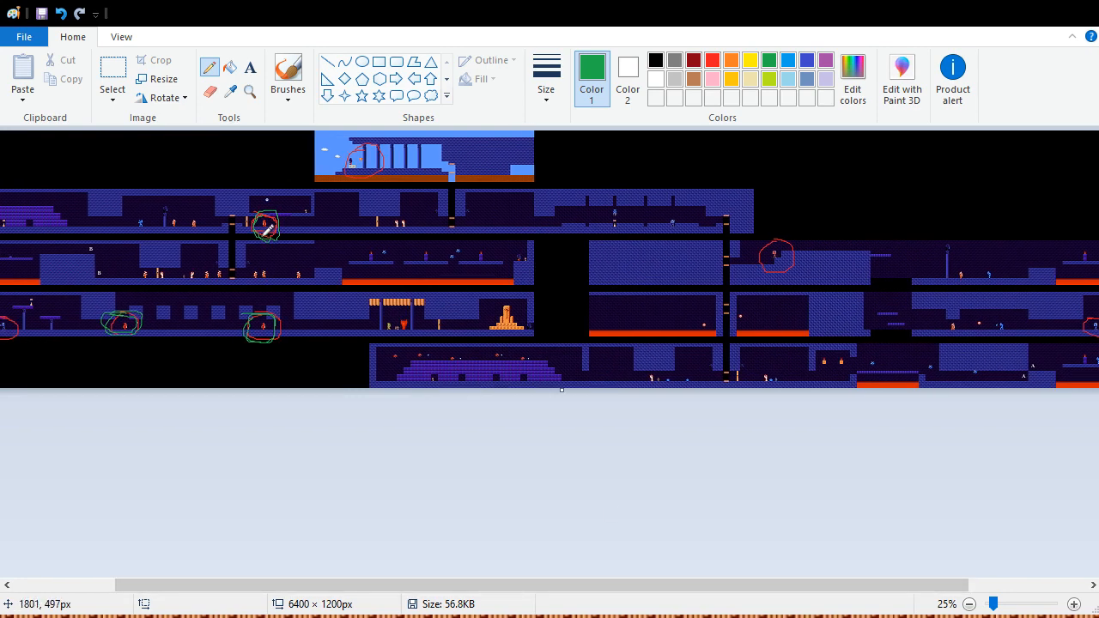
{"action": "mouse_move", "coordinate": [340, 316]}
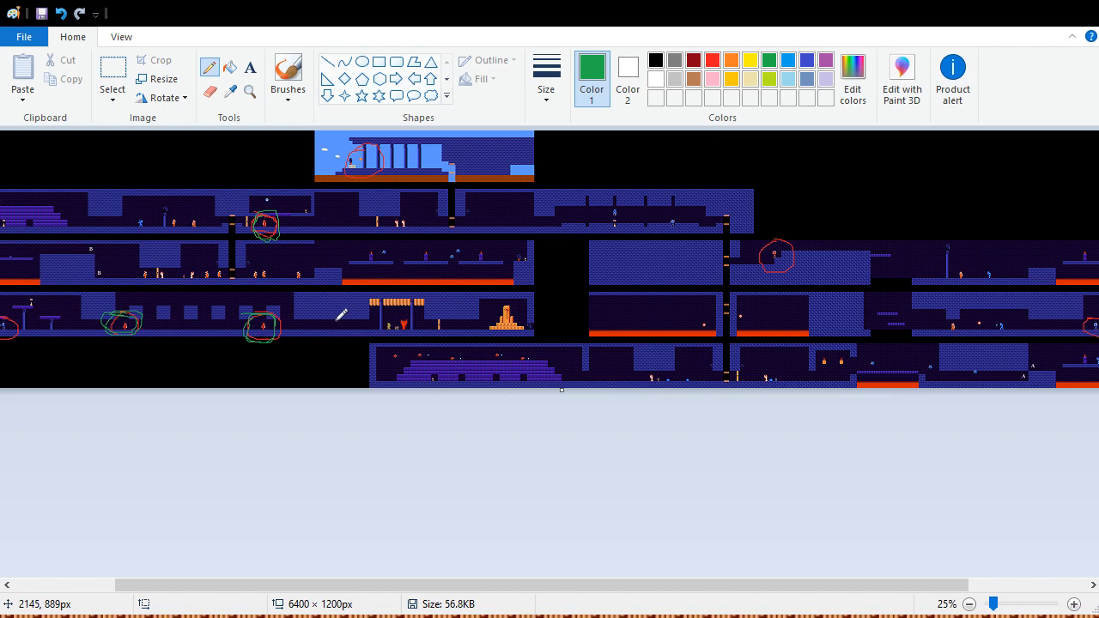
{"action": "mouse_move", "coordinate": [278, 340]}
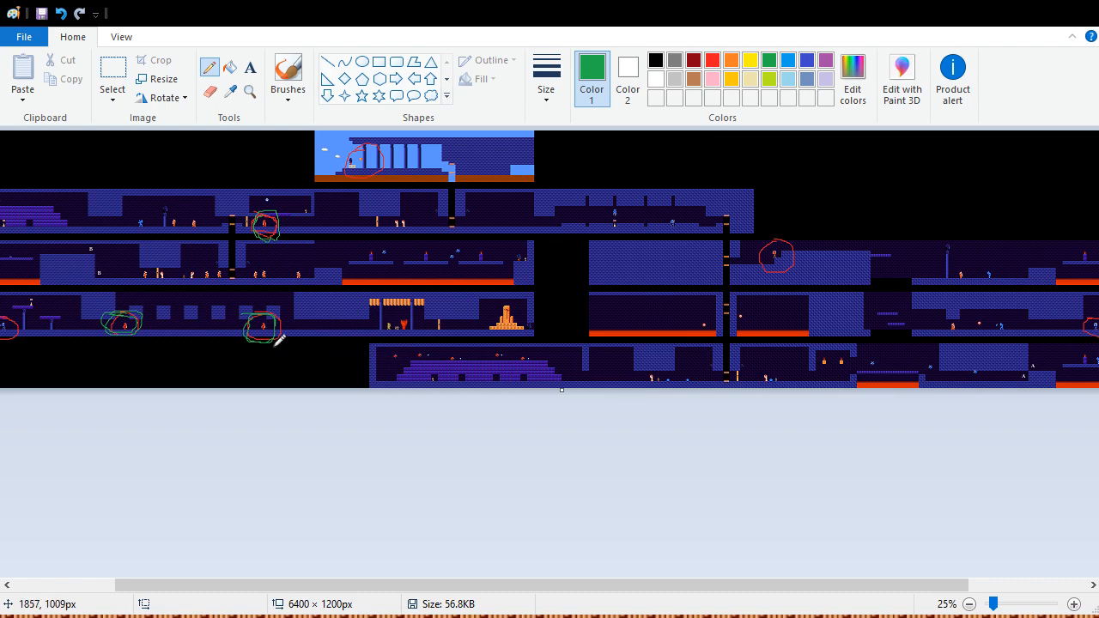
{"action": "mouse_move", "coordinate": [363, 288]}
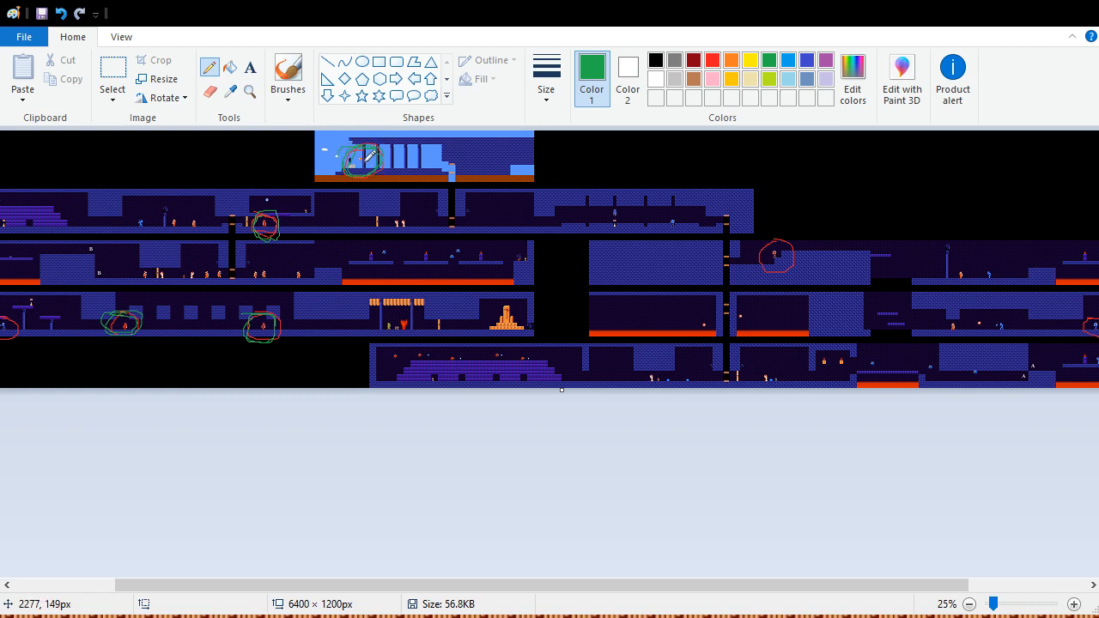
{"action": "mouse_move", "coordinate": [364, 158]}
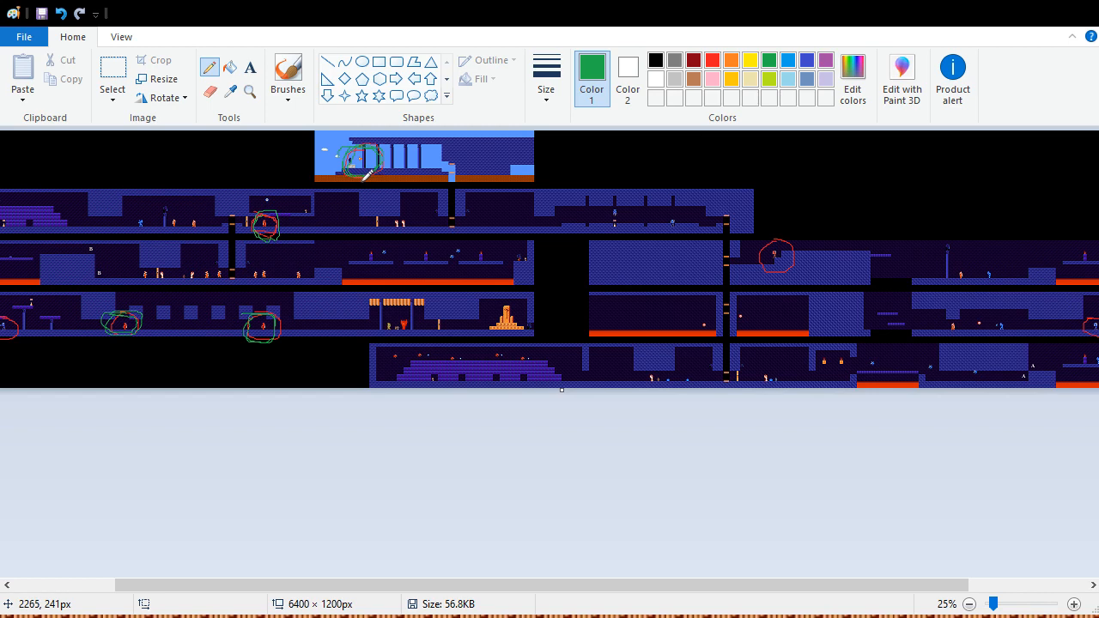
{"action": "mouse_move", "coordinate": [404, 176]}
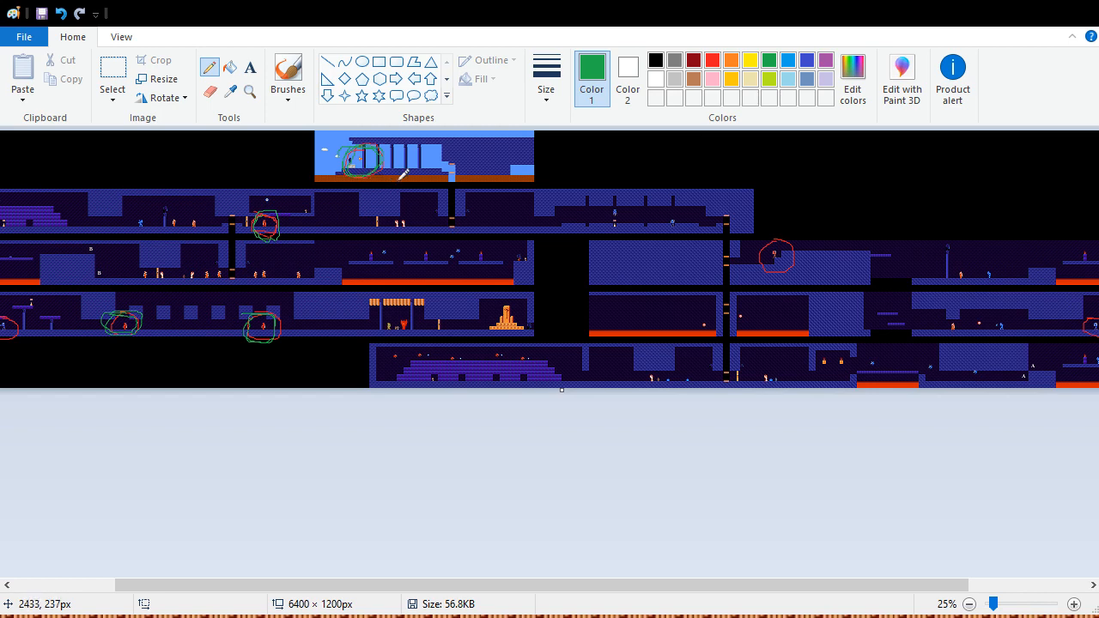
{"action": "mouse_move", "coordinate": [539, 268]}
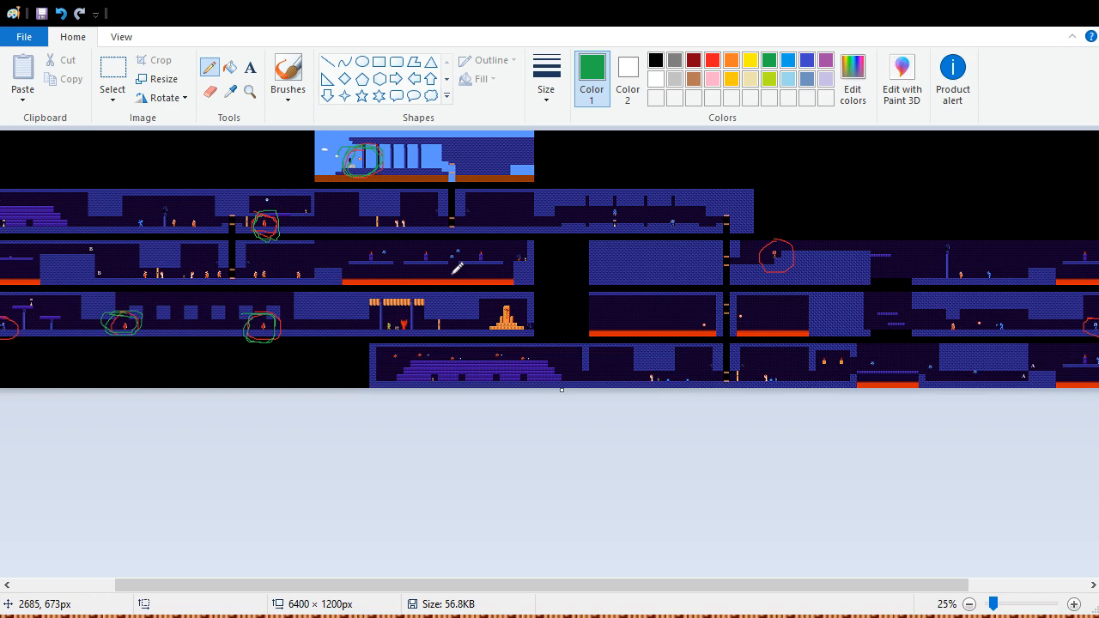
{"action": "mouse_move", "coordinate": [484, 261]}
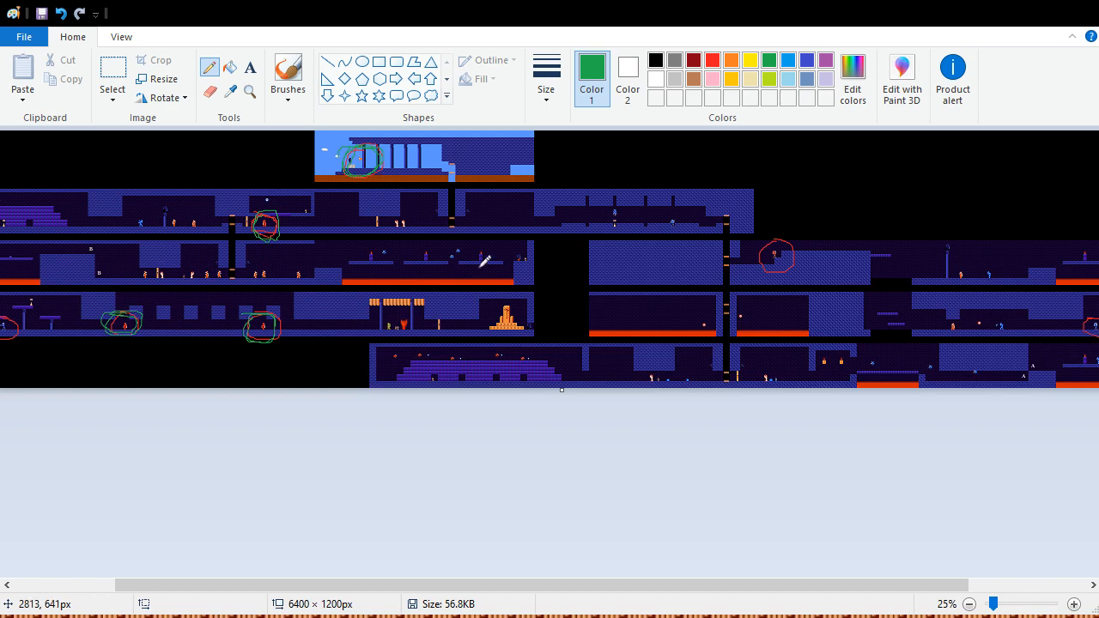
{"action": "mouse_move", "coordinate": [501, 278]}
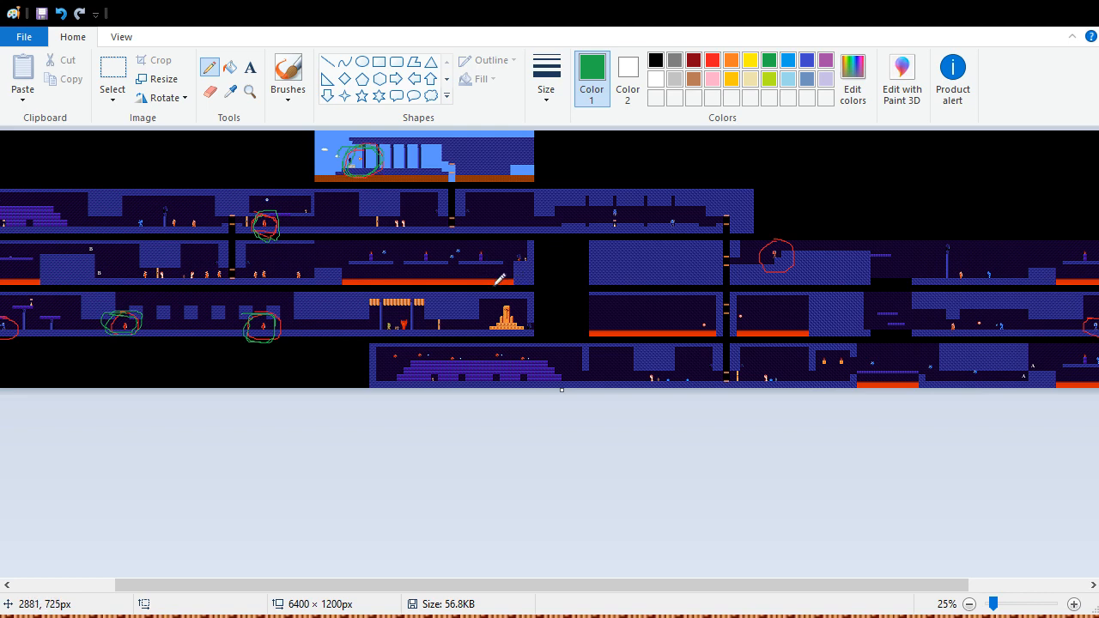
{"action": "mouse_move", "coordinate": [495, 271]}
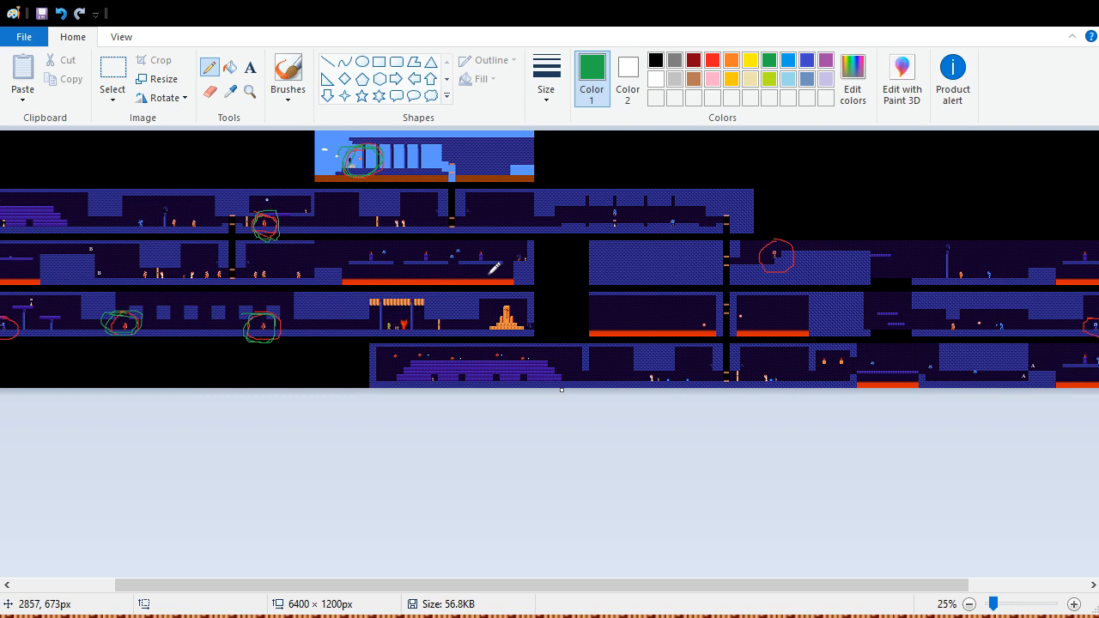
{"action": "mouse_move", "coordinate": [381, 186]}
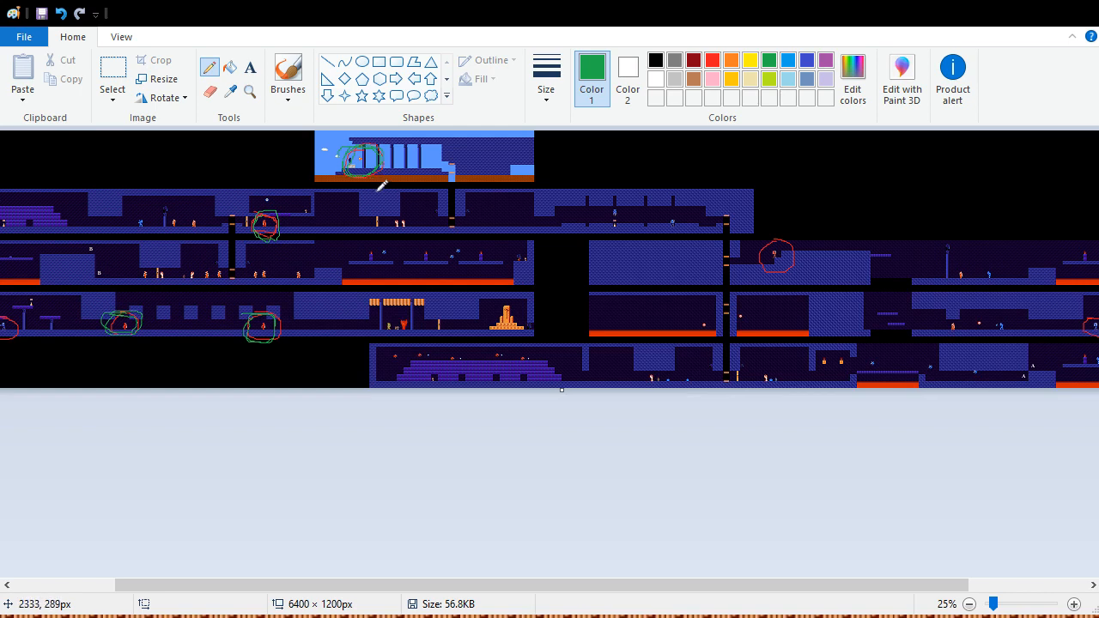
{"action": "mouse_move", "coordinate": [378, 158]}
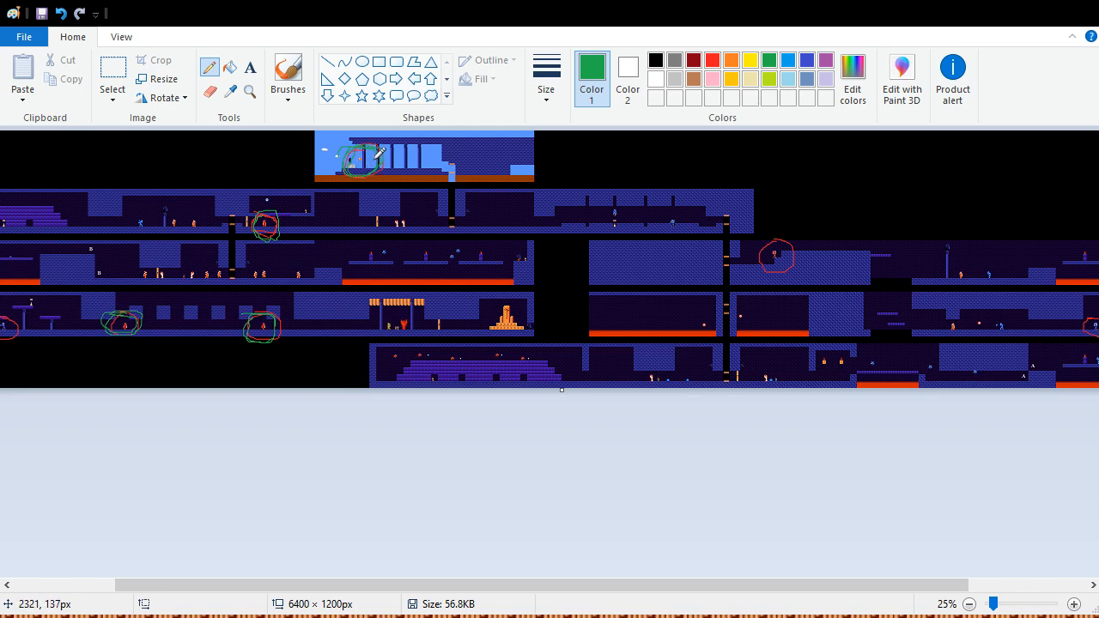
{"action": "mouse_move", "coordinate": [364, 163]}
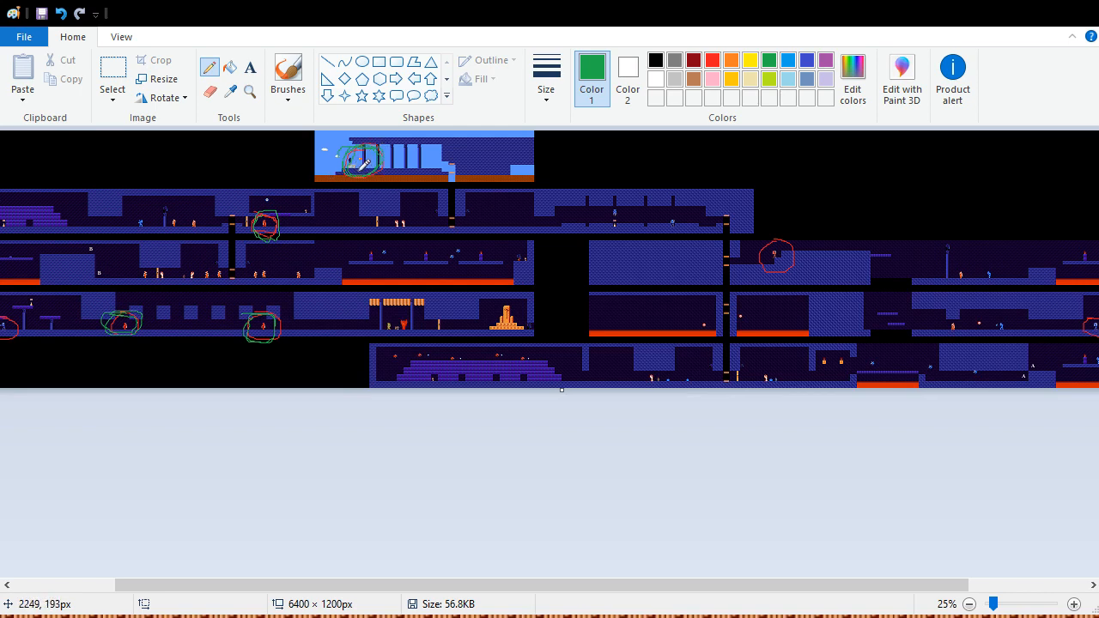
{"action": "mouse_move", "coordinate": [347, 158]}
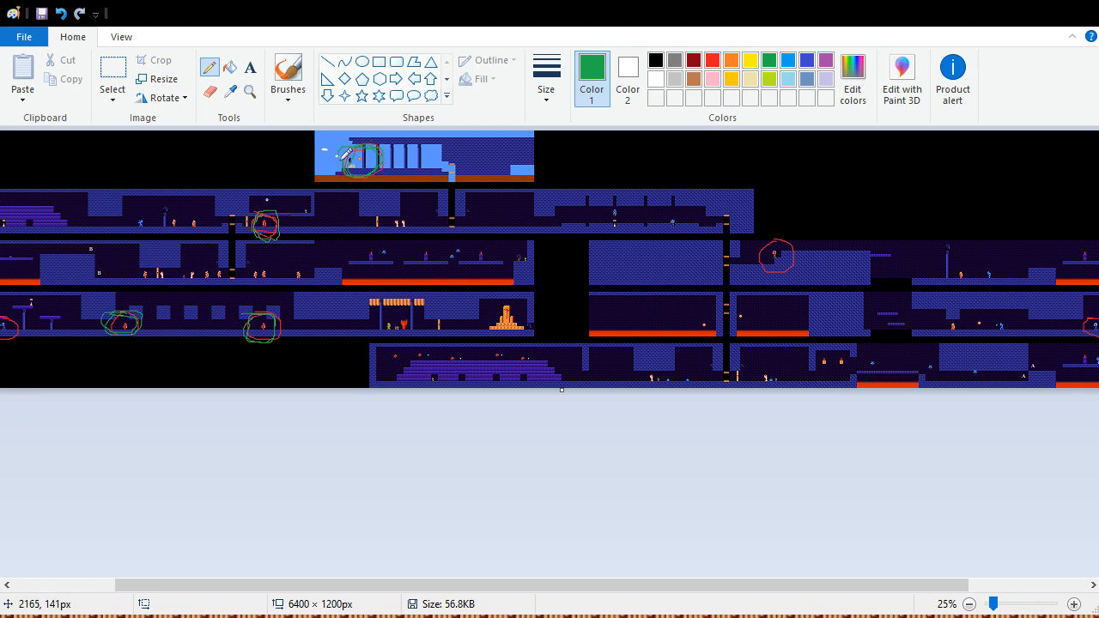
{"action": "mouse_move", "coordinate": [471, 161]}
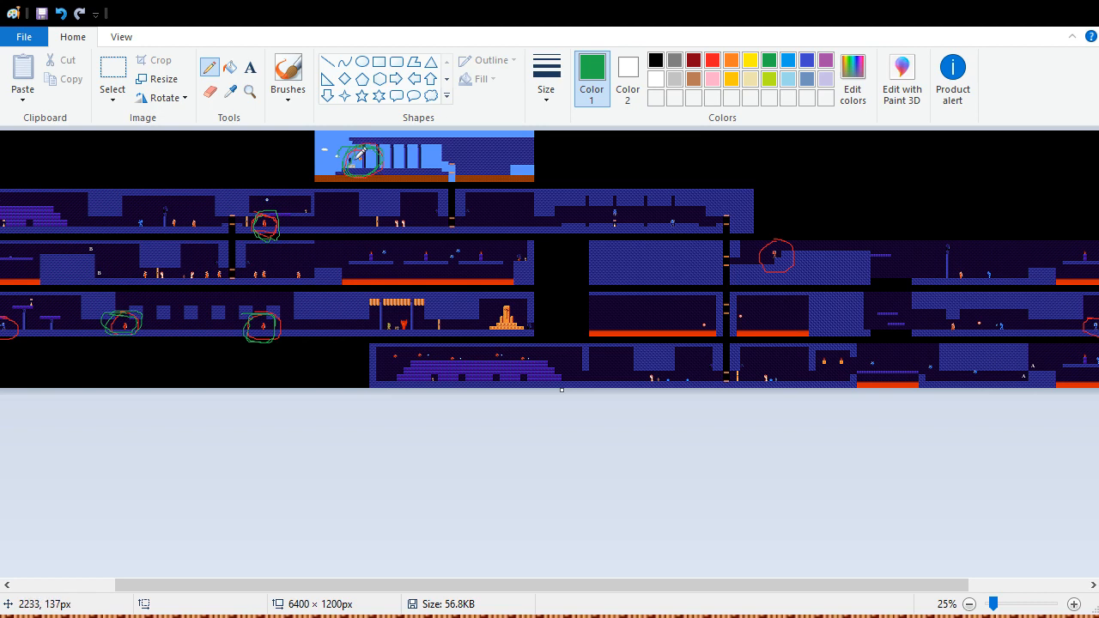
{"action": "mouse_move", "coordinate": [433, 165]}
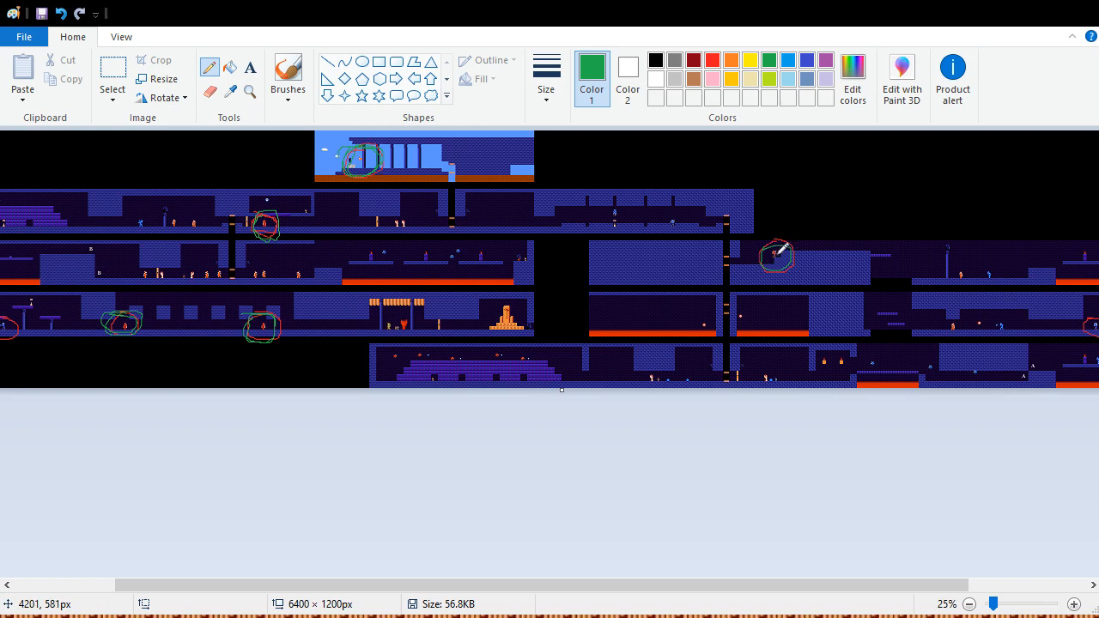
{"action": "mouse_move", "coordinate": [857, 319]}
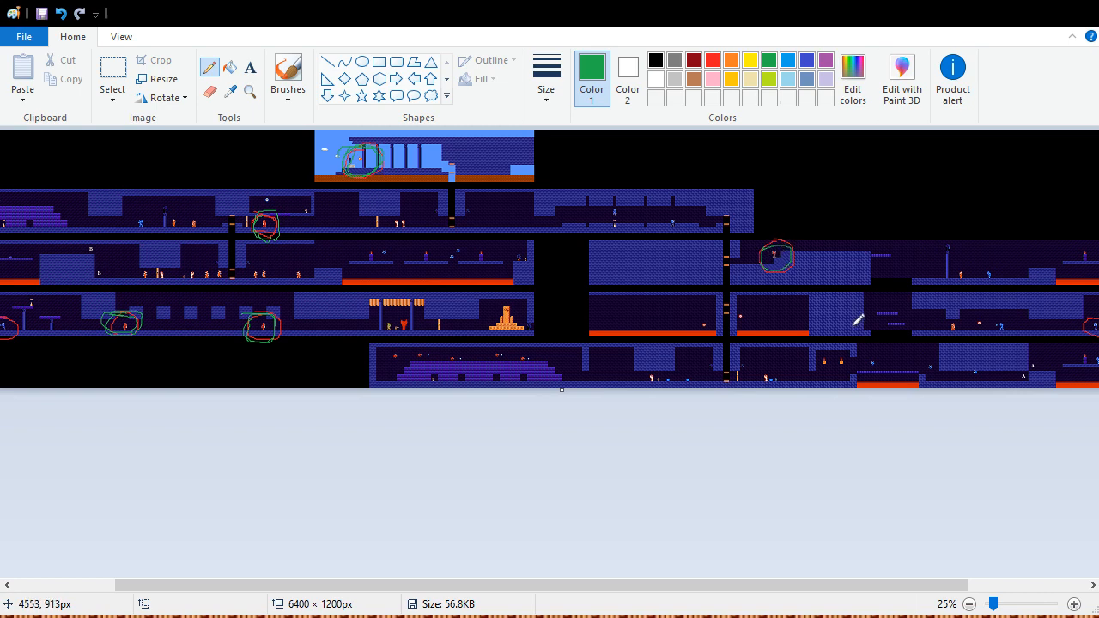
{"action": "mouse_move", "coordinate": [361, 146]}
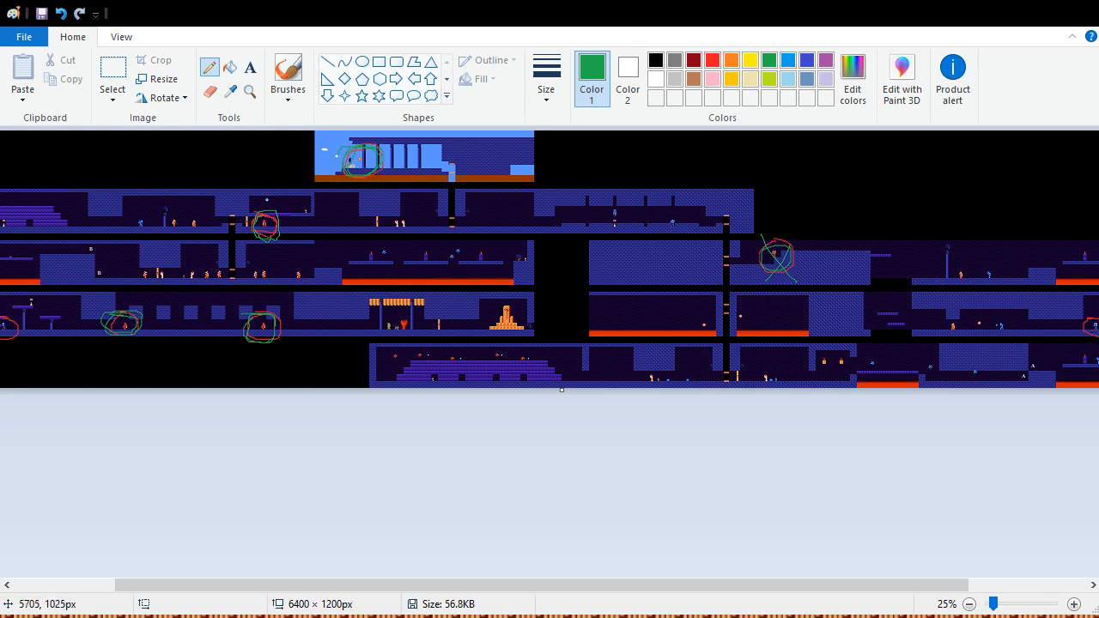
Scroll left across the blue palace map to reach the lower-left corridor enemies.
{"action": "scroll", "scroll_direction": "left", "scroll_amount": 3}
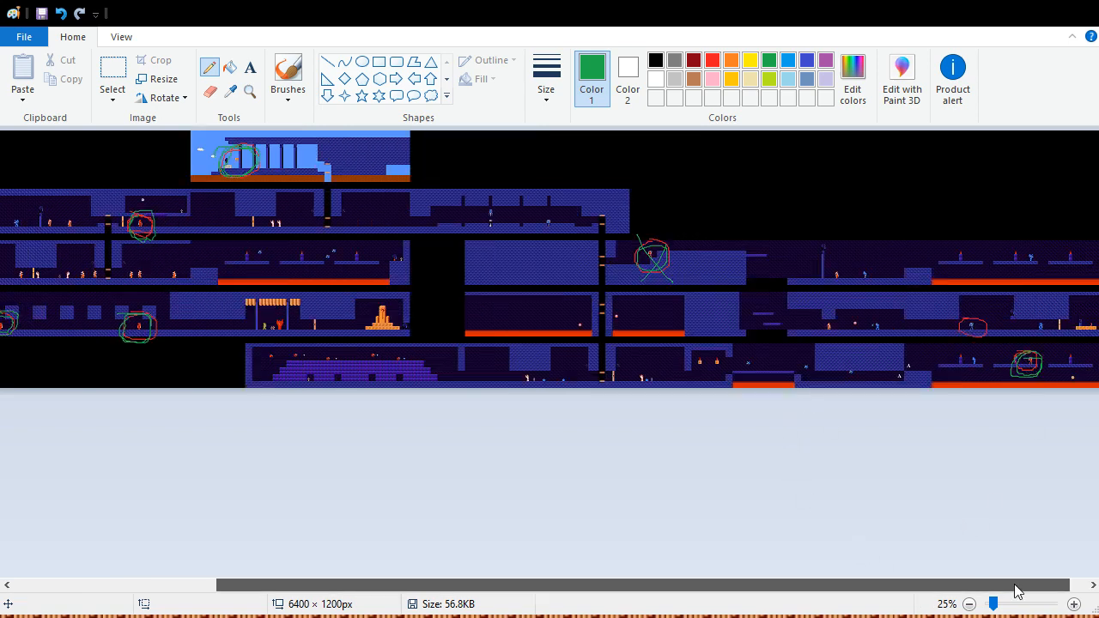
{"action": "scroll", "scroll_direction": "left", "scroll_amount": 3}
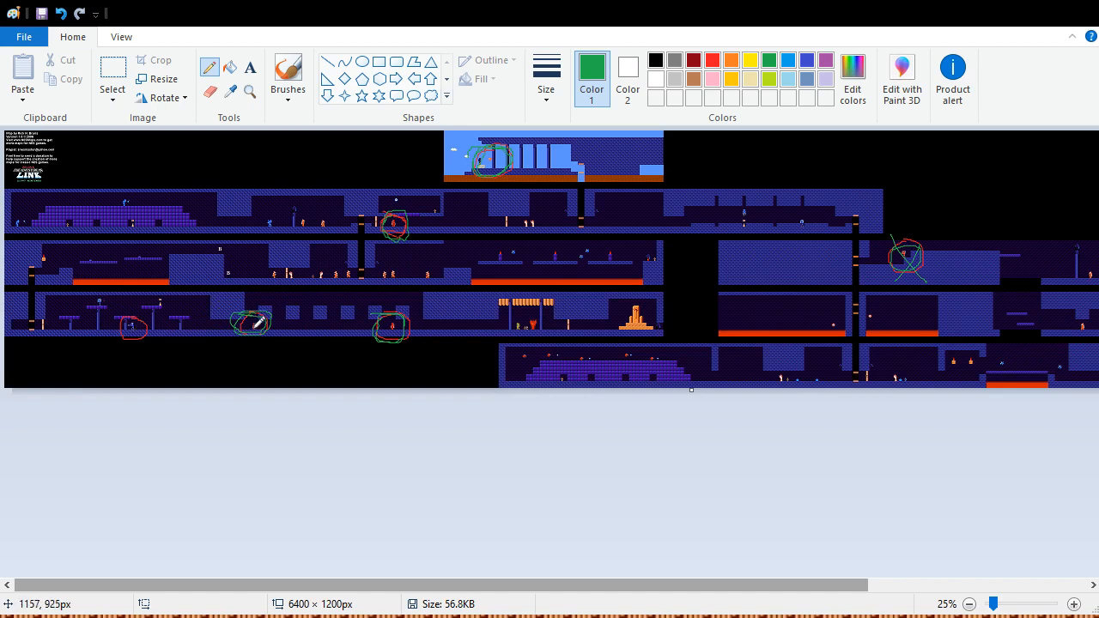
{"action": "mouse_move", "coordinate": [395, 326]}
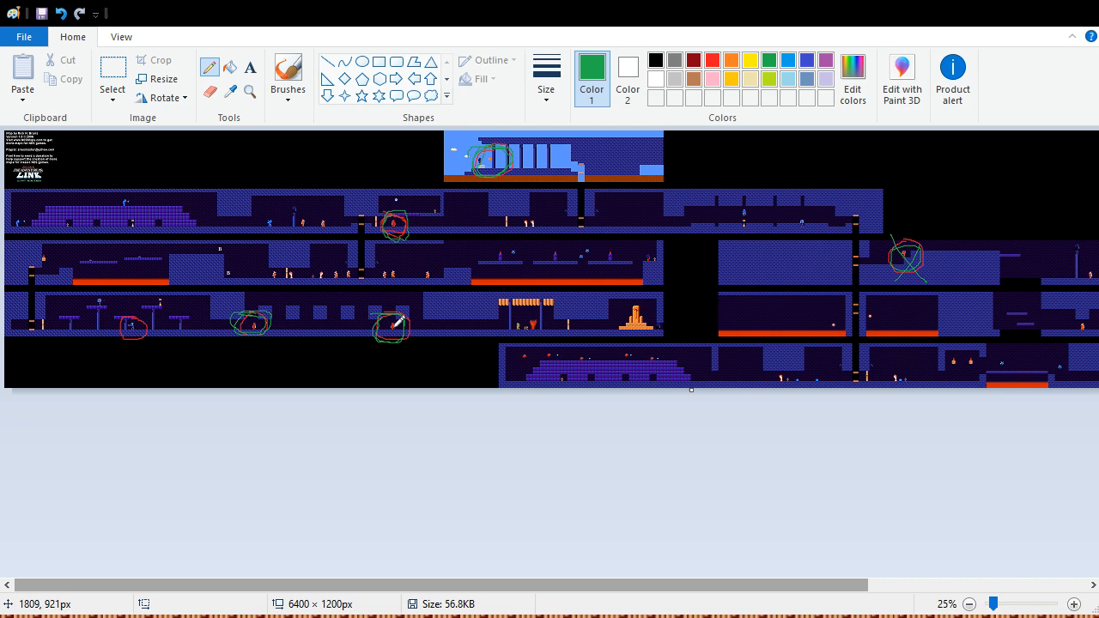
{"action": "mouse_move", "coordinate": [531, 203]}
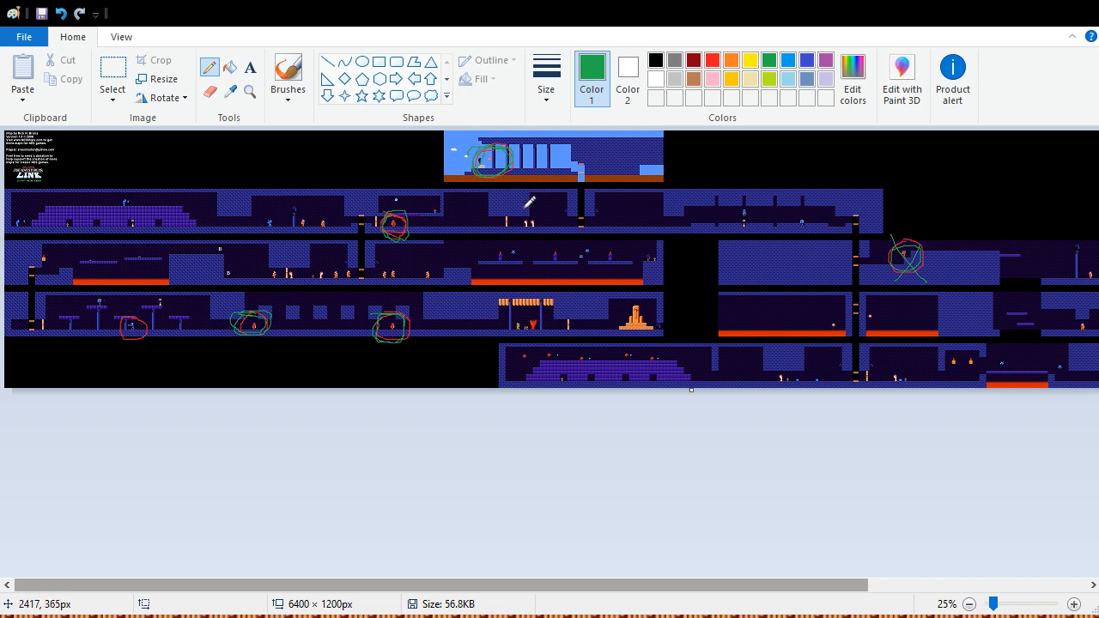
{"action": "mouse_move", "coordinate": [759, 211]}
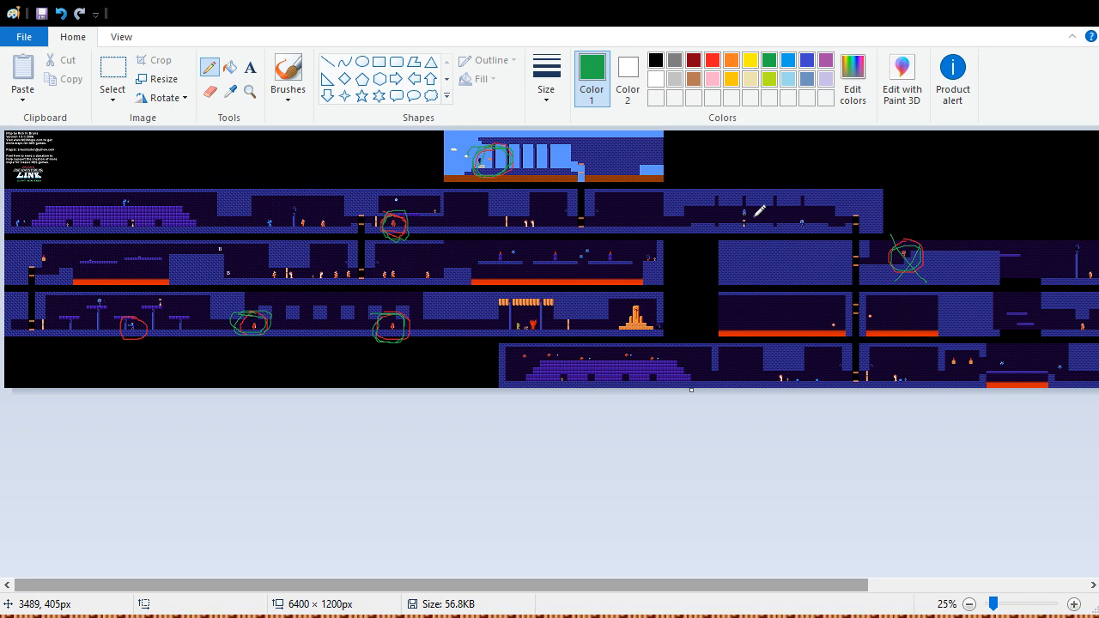
{"action": "mouse_move", "coordinate": [863, 227]}
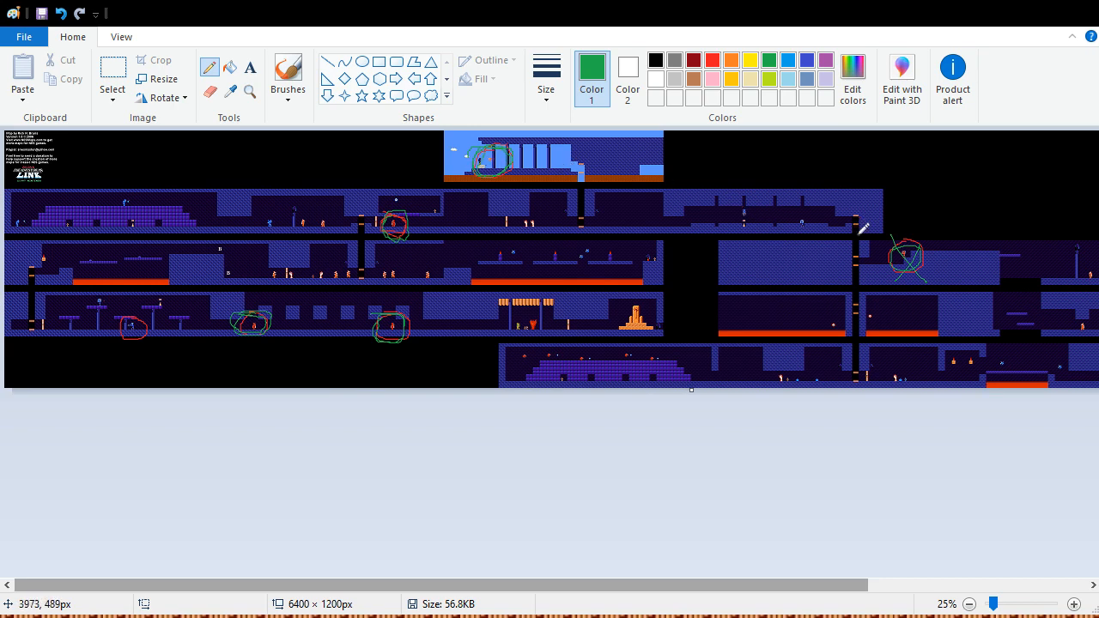
{"action": "mouse_move", "coordinate": [906, 257]}
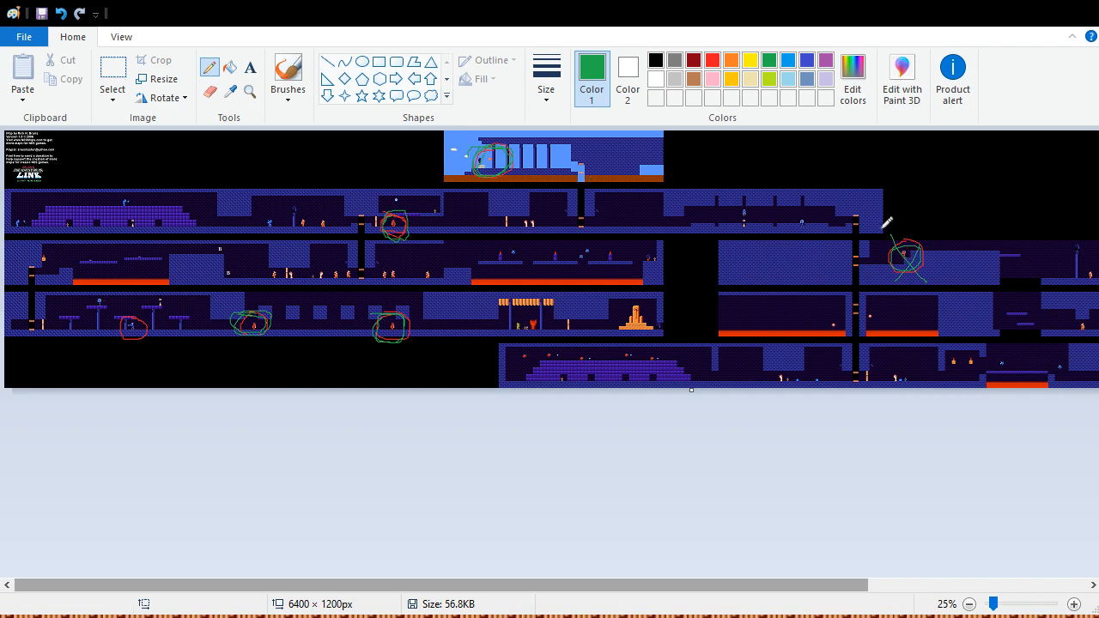
{"action": "mouse_move", "coordinate": [833, 261]}
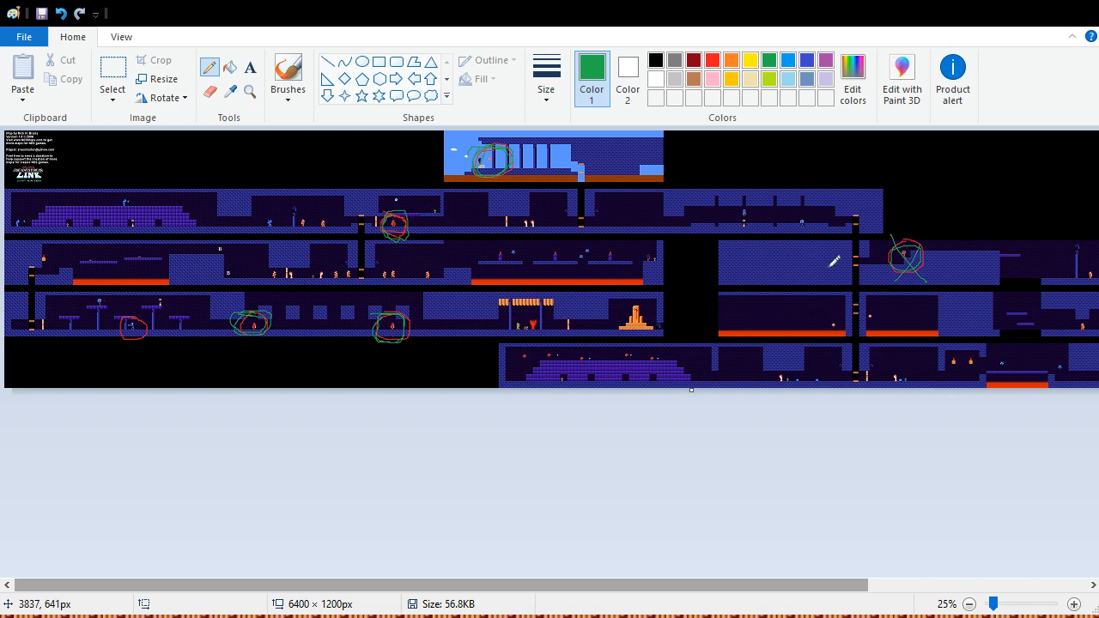
{"action": "mouse_move", "coordinate": [747, 312]}
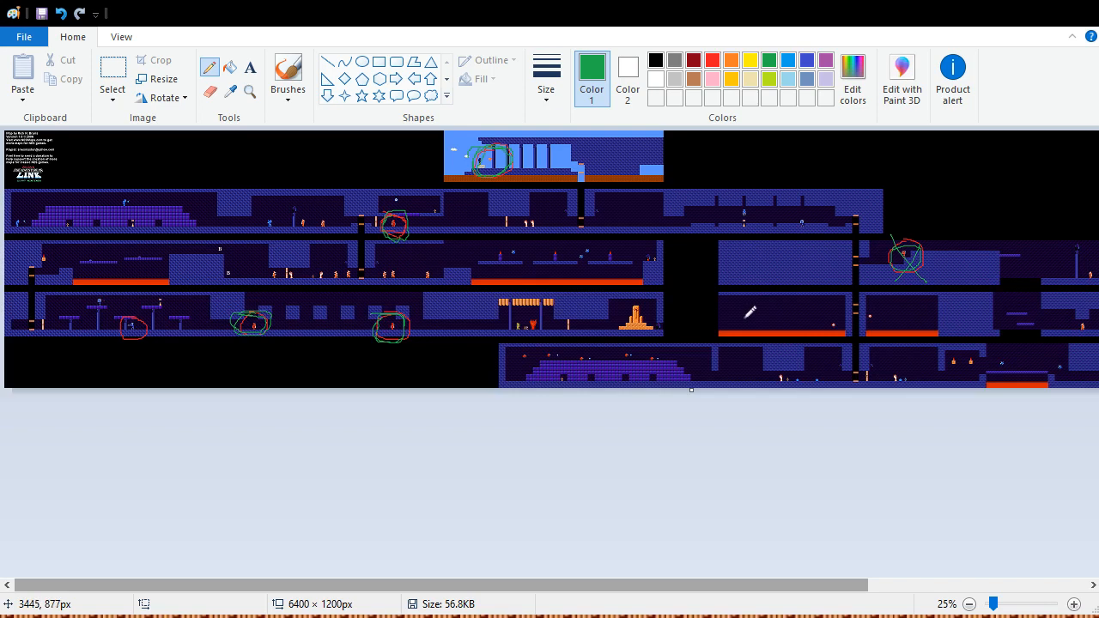
{"action": "mouse_move", "coordinate": [769, 329]}
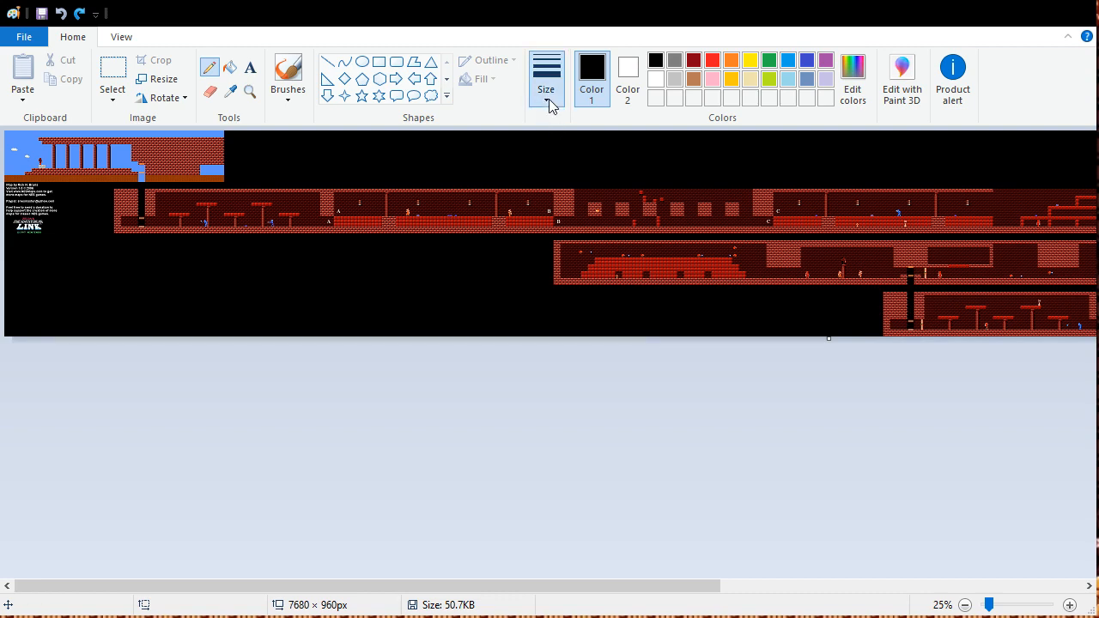
Set Color 1 to red for annotating the red-brick palace map.
{"action": "left_click", "coordinate": [711, 59]}
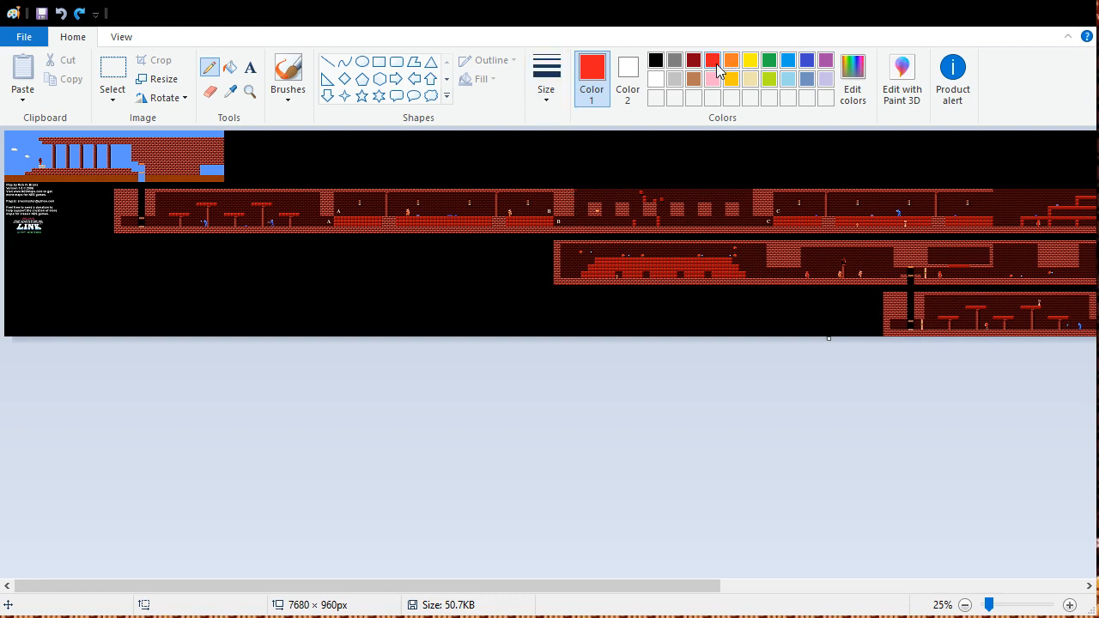
{"action": "mouse_move", "coordinate": [352, 549]}
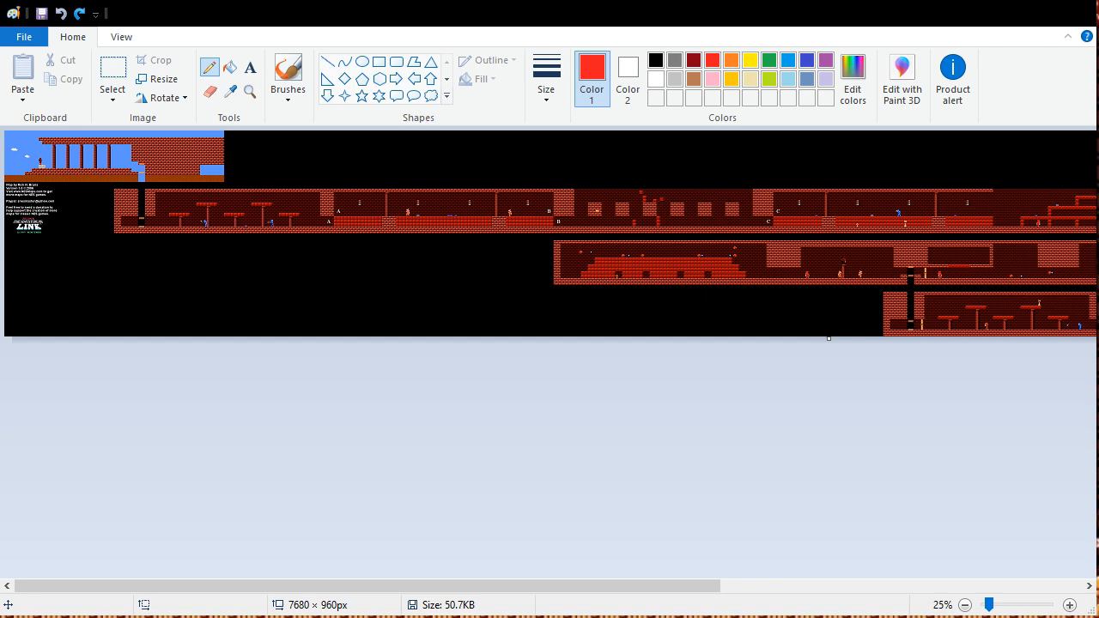
{"action": "mouse_move", "coordinate": [405, 567]}
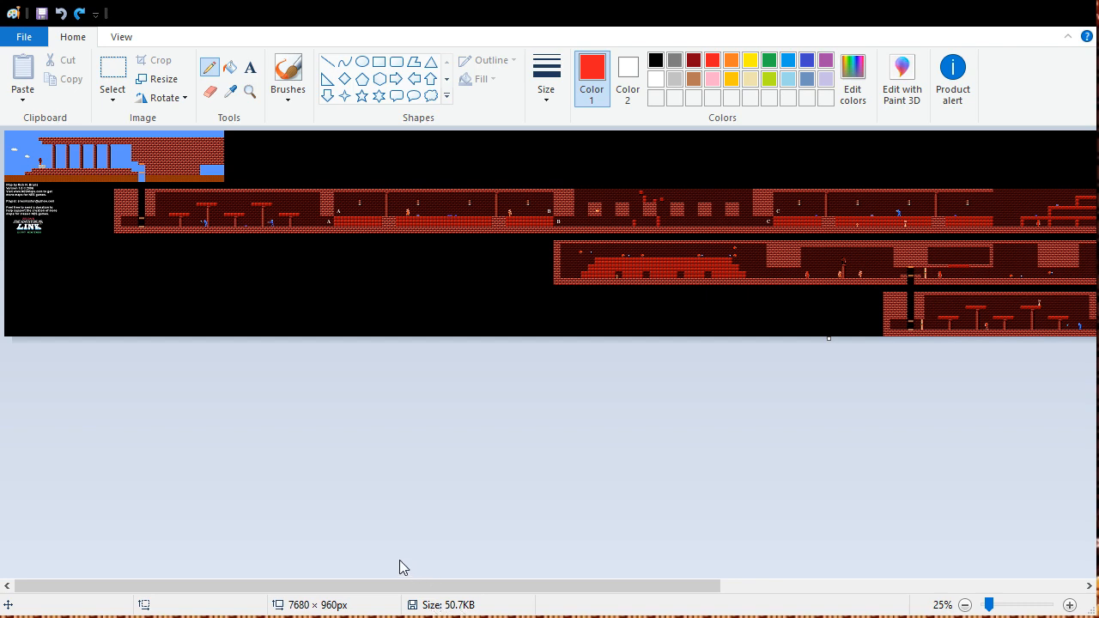
{"action": "mouse_move", "coordinate": [230, 508]}
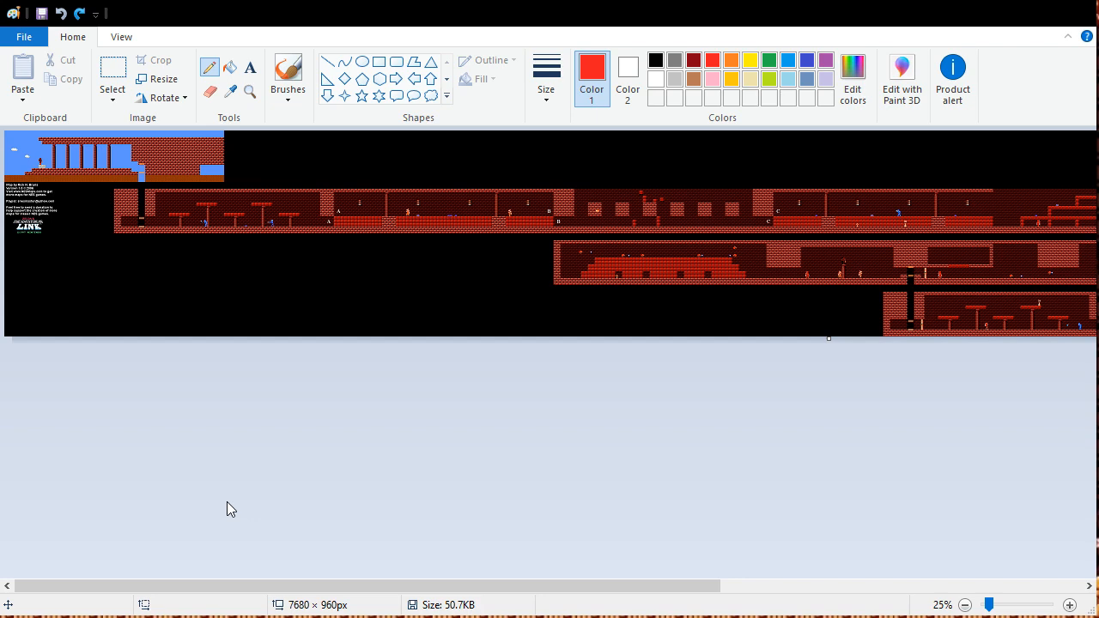
{"action": "mouse_move", "coordinate": [386, 537]}
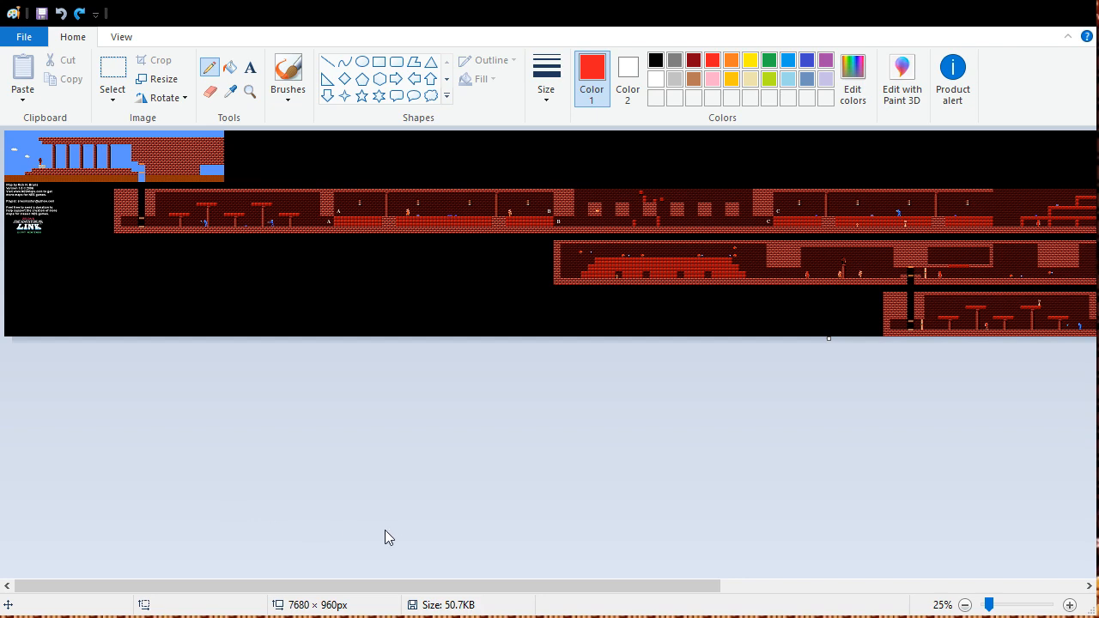
{"action": "mouse_move", "coordinate": [397, 536]}
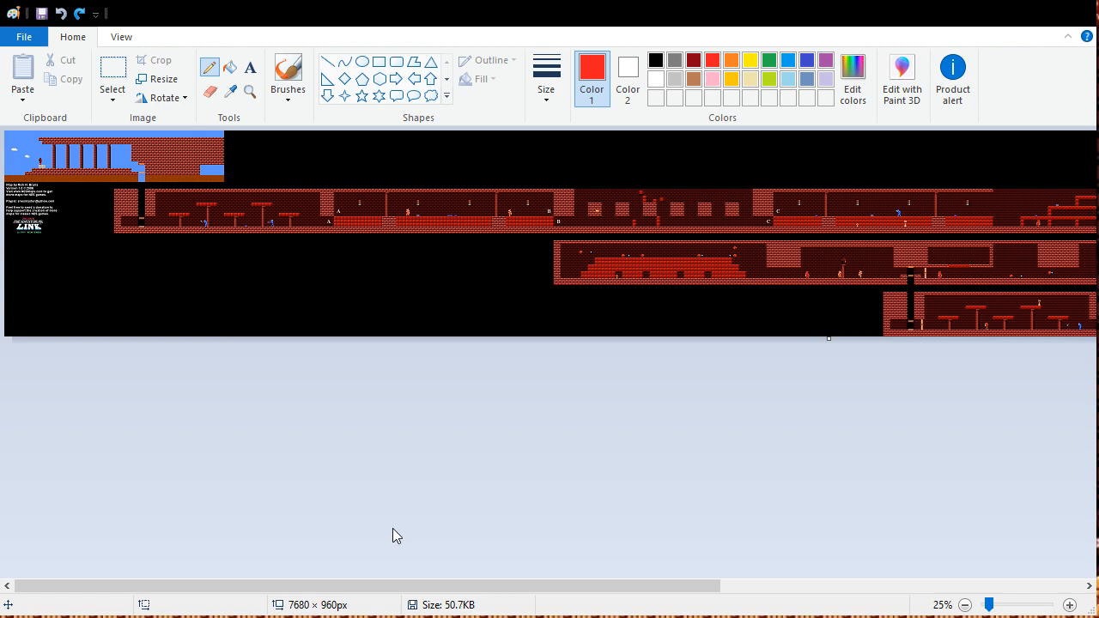
{"action": "mouse_move", "coordinate": [728, 568]}
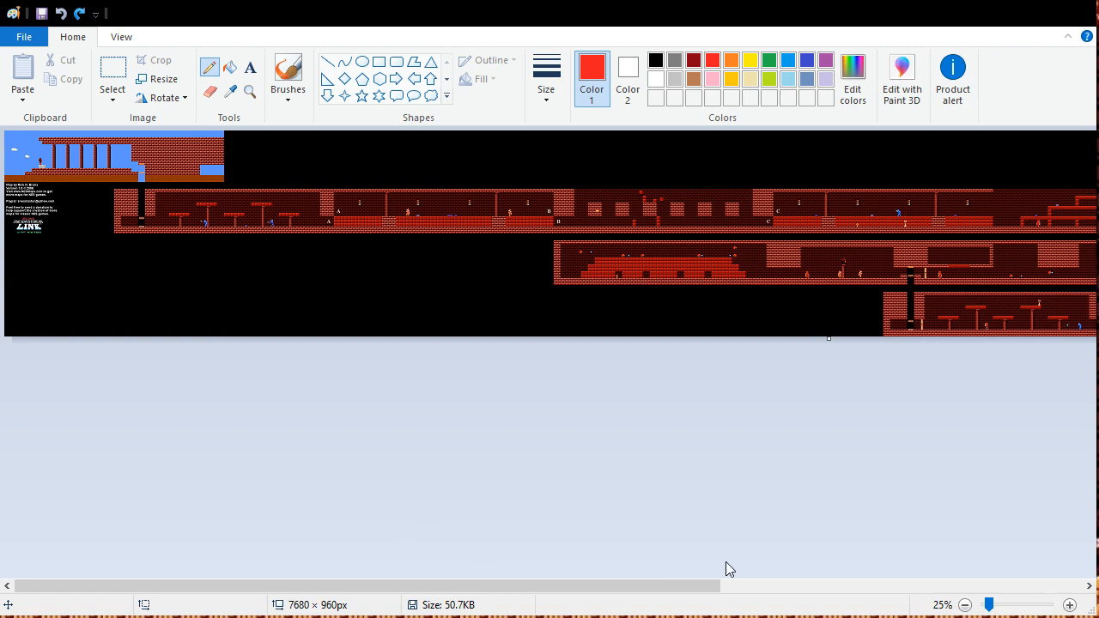
{"action": "mouse_move", "coordinate": [522, 488]}
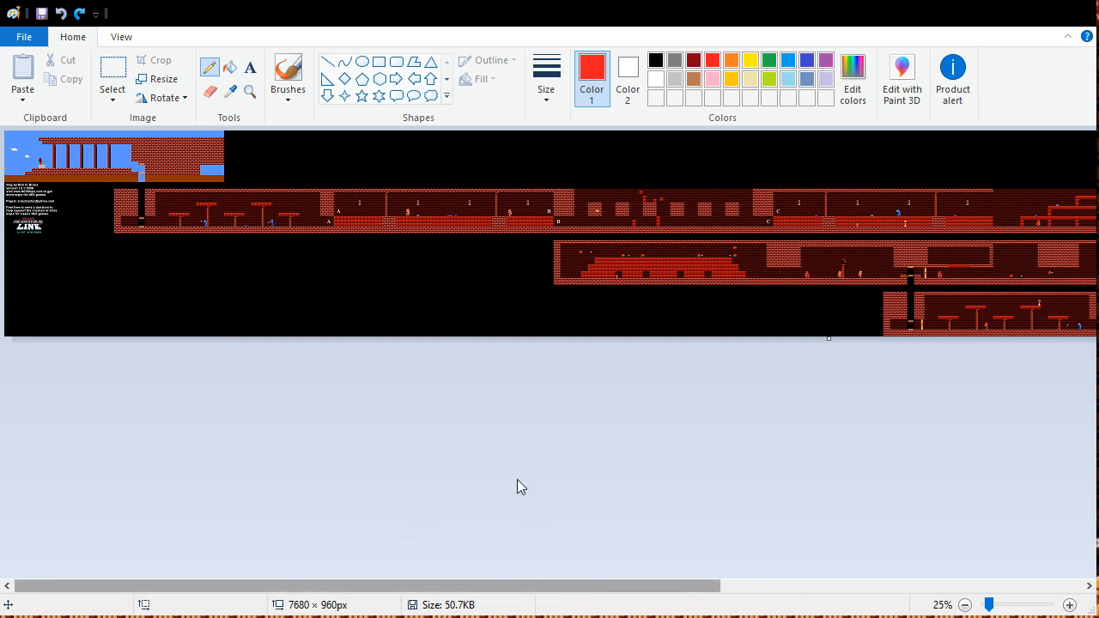
{"action": "mouse_move", "coordinate": [215, 264]}
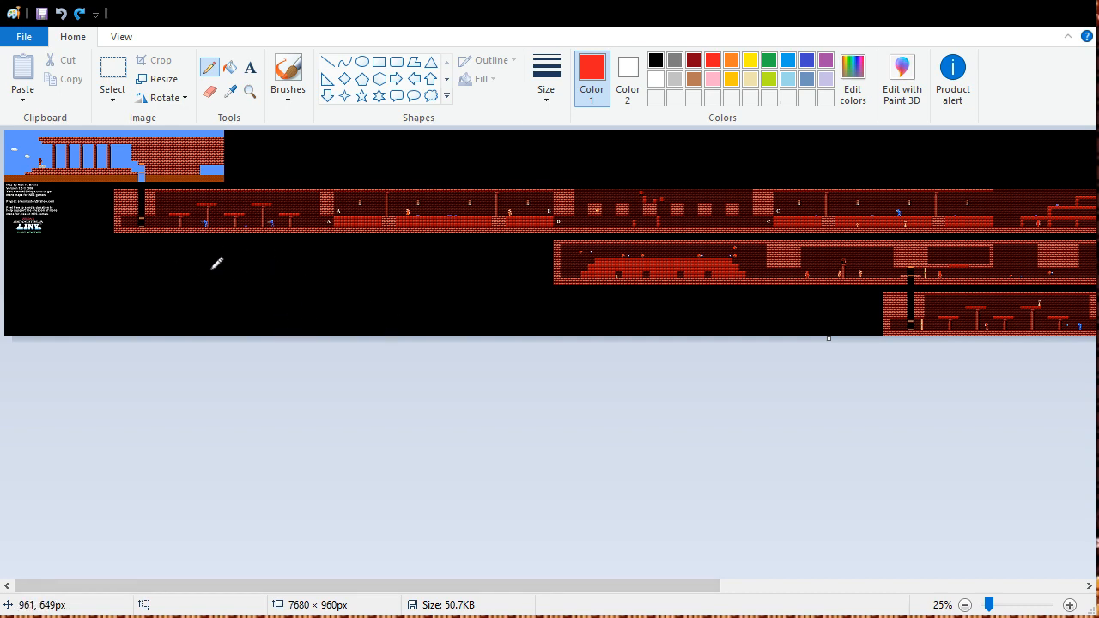
{"action": "mouse_move", "coordinate": [398, 289]}
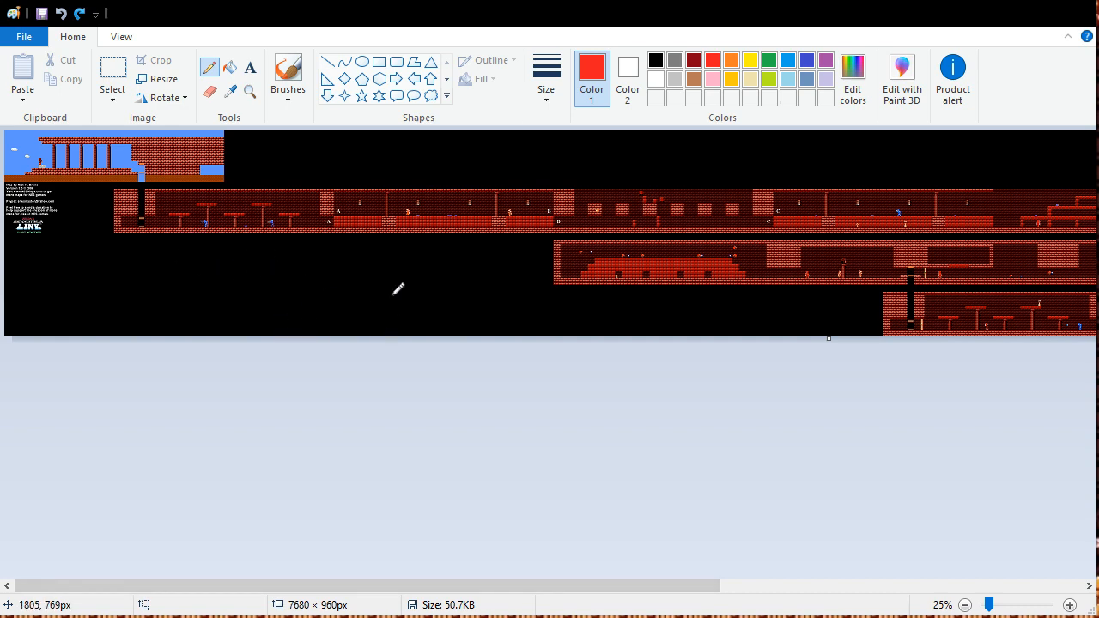
{"action": "mouse_move", "coordinate": [208, 269]}
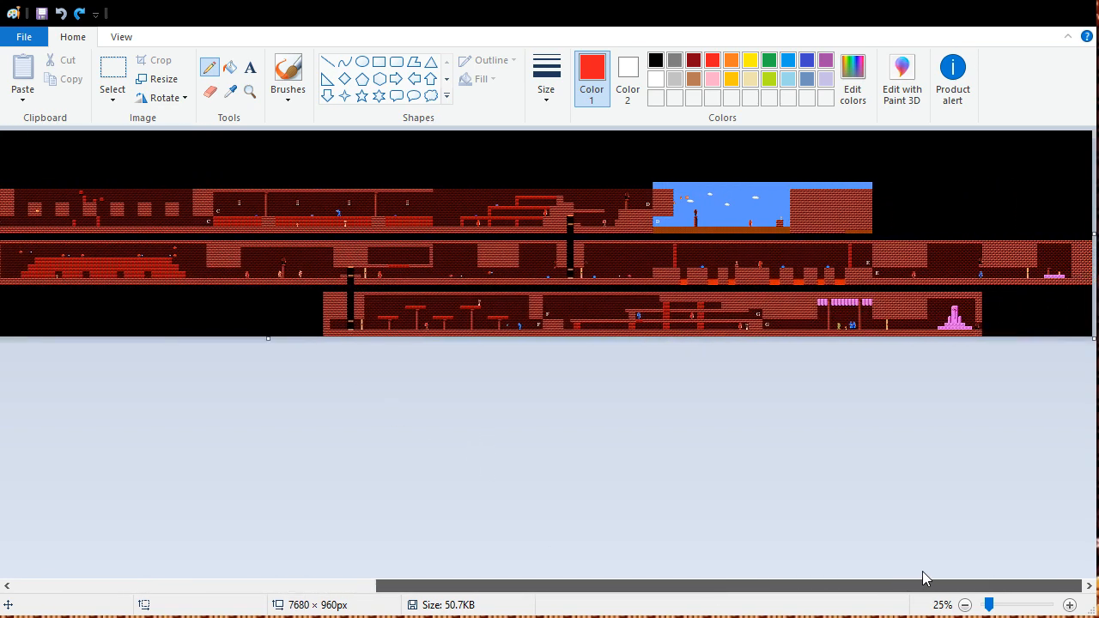
{"action": "mouse_move", "coordinate": [769, 522]}
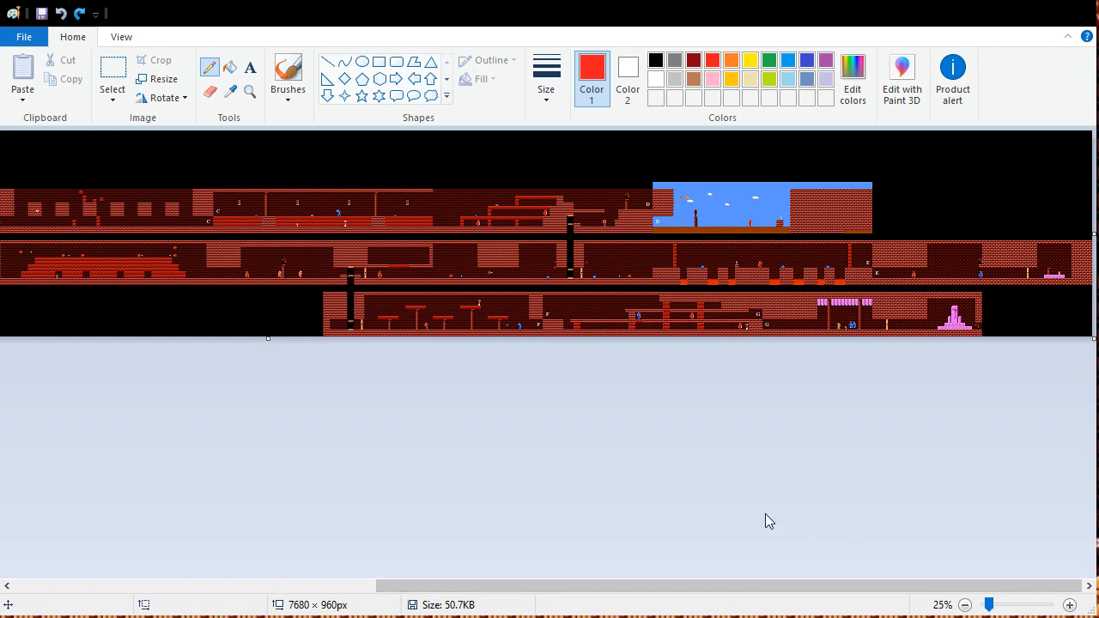
{"action": "mouse_move", "coordinate": [695, 309]}
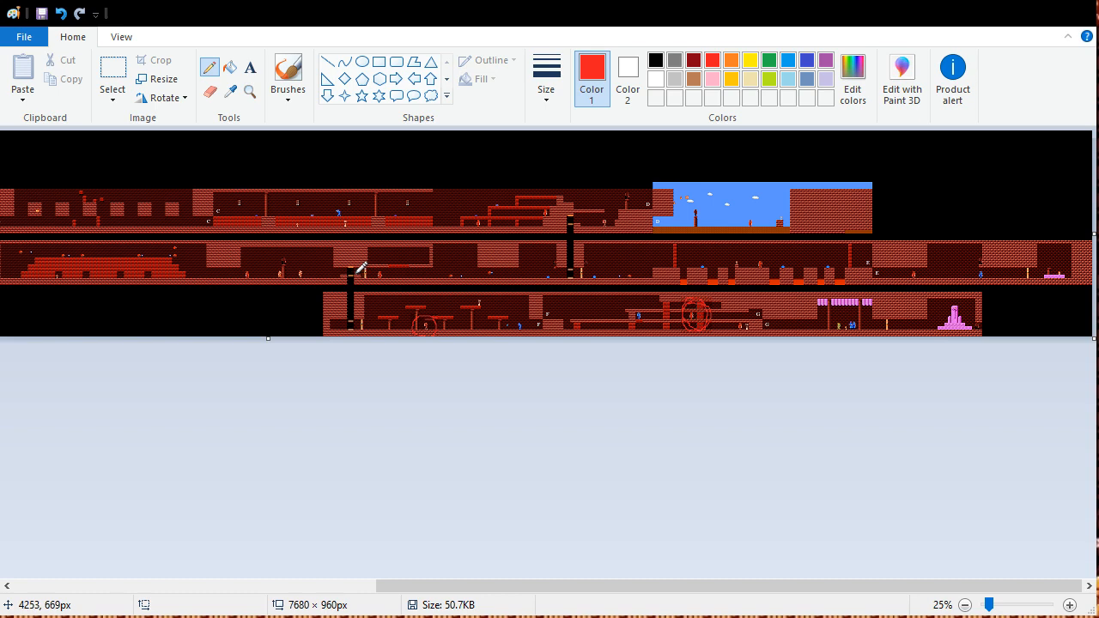
{"action": "mouse_move", "coordinate": [913, 261]}
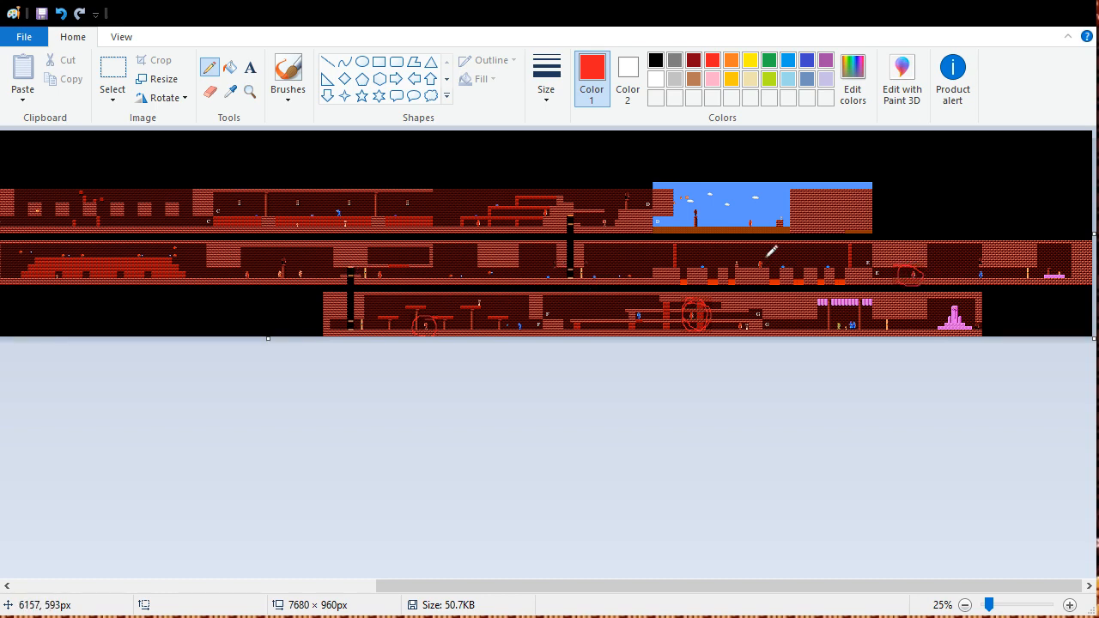
{"action": "mouse_move", "coordinate": [742, 213]}
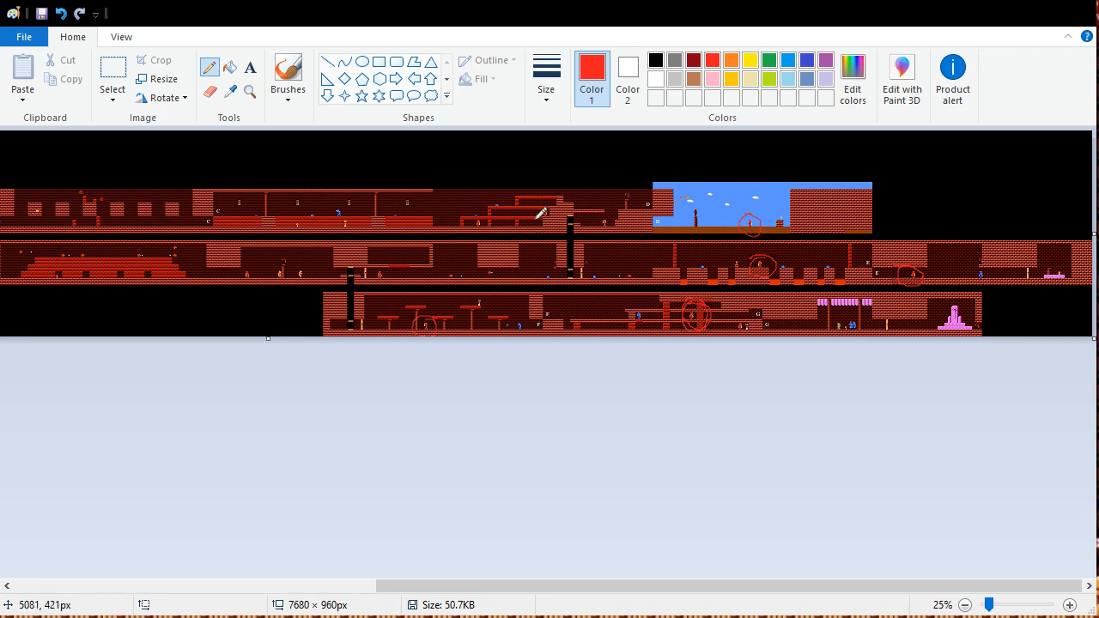
{"action": "mouse_move", "coordinate": [226, 213]}
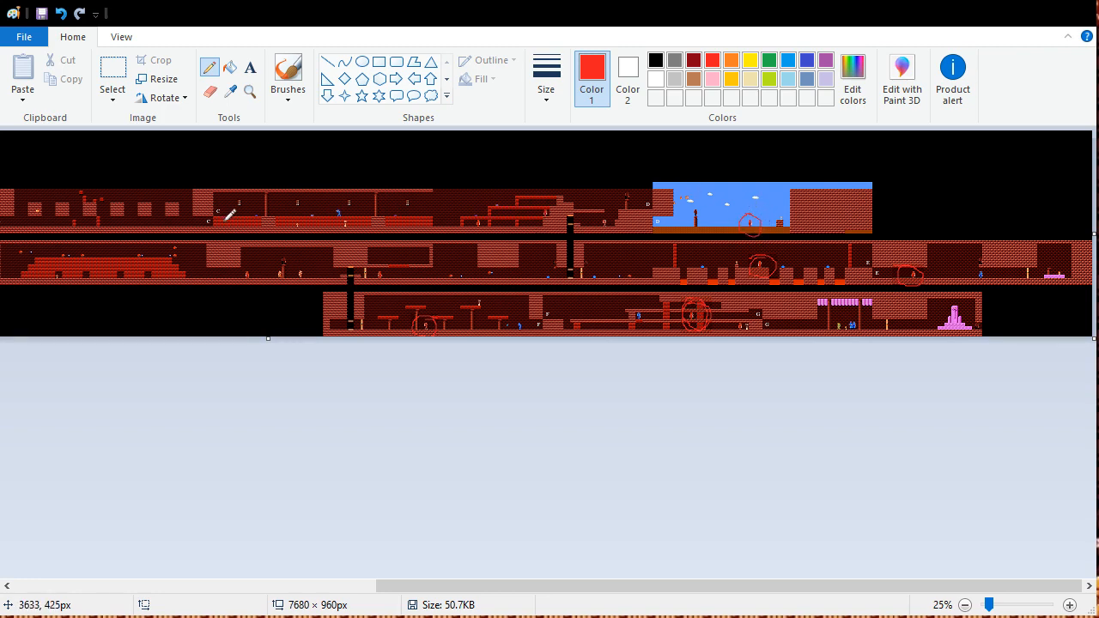
{"action": "mouse_move", "coordinate": [379, 258]}
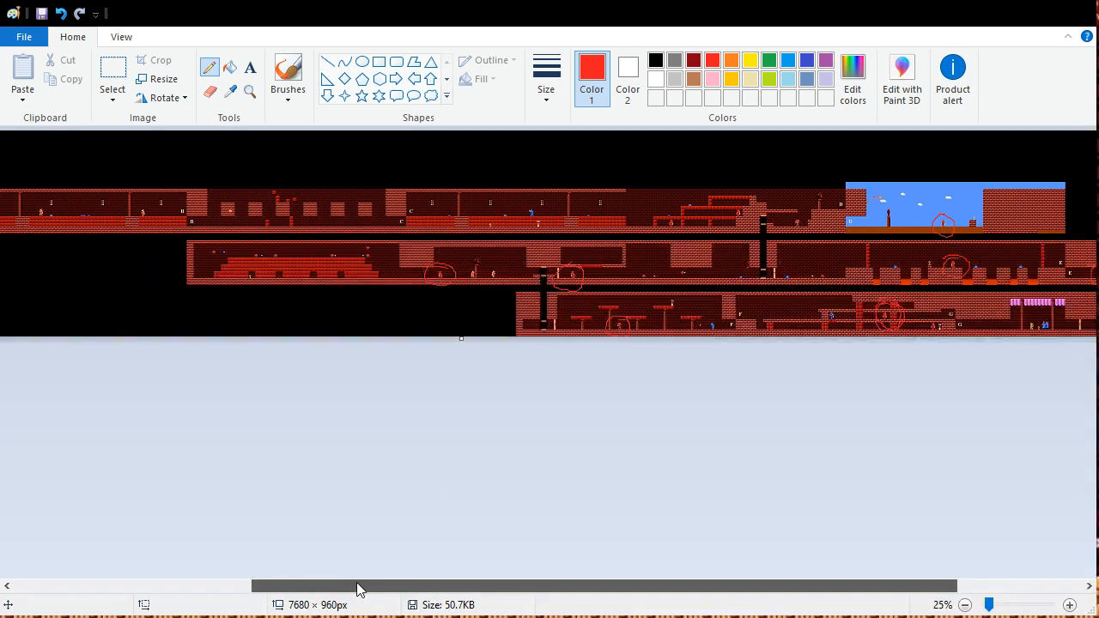
Drag the horizontal scrollbar to bring the red palace map's entrance room into view.
{"action": "left_click_drag", "start_coordinate": [358, 587], "coordinate": [295, 590]}
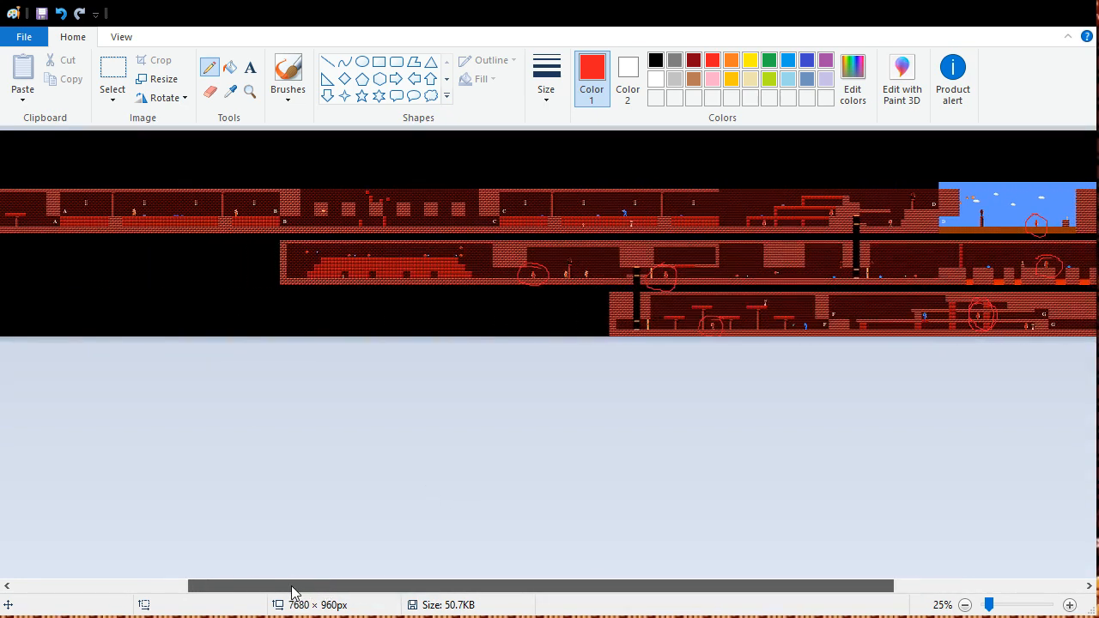
{"action": "left_click_drag", "start_coordinate": [292, 586], "coordinate": [498, 586]}
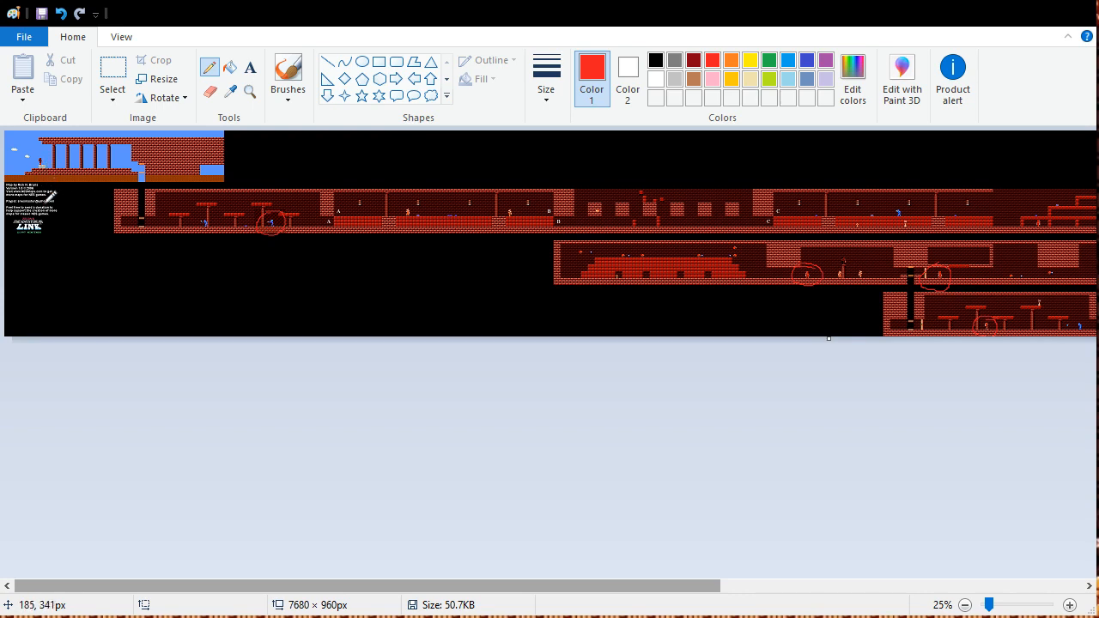
{"action": "mouse_move", "coordinate": [53, 169]}
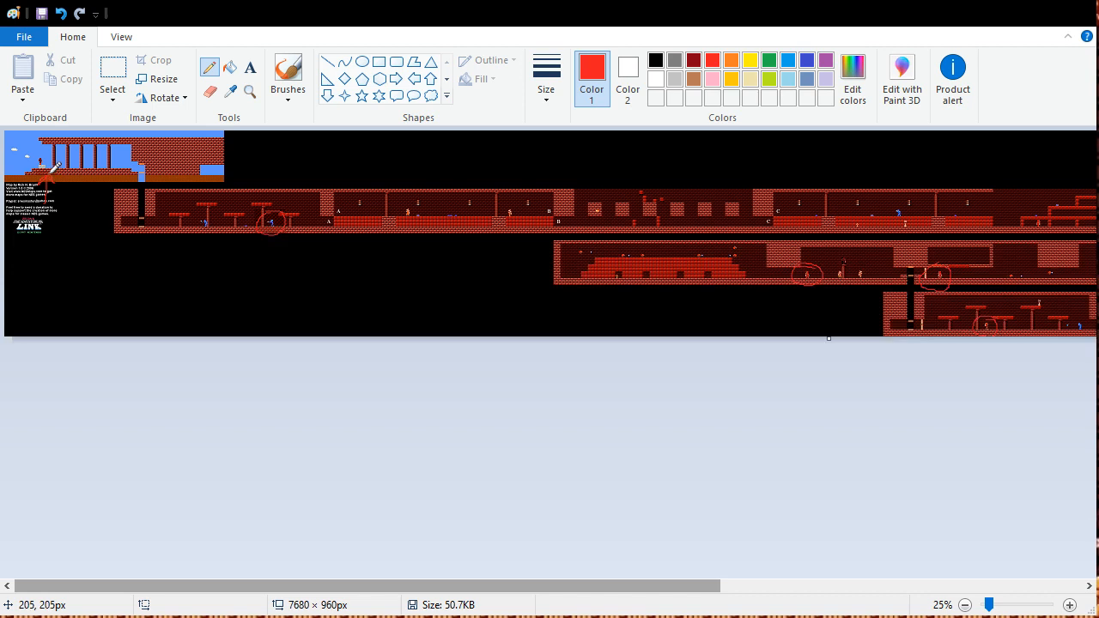
{"action": "mouse_move", "coordinate": [60, 163]}
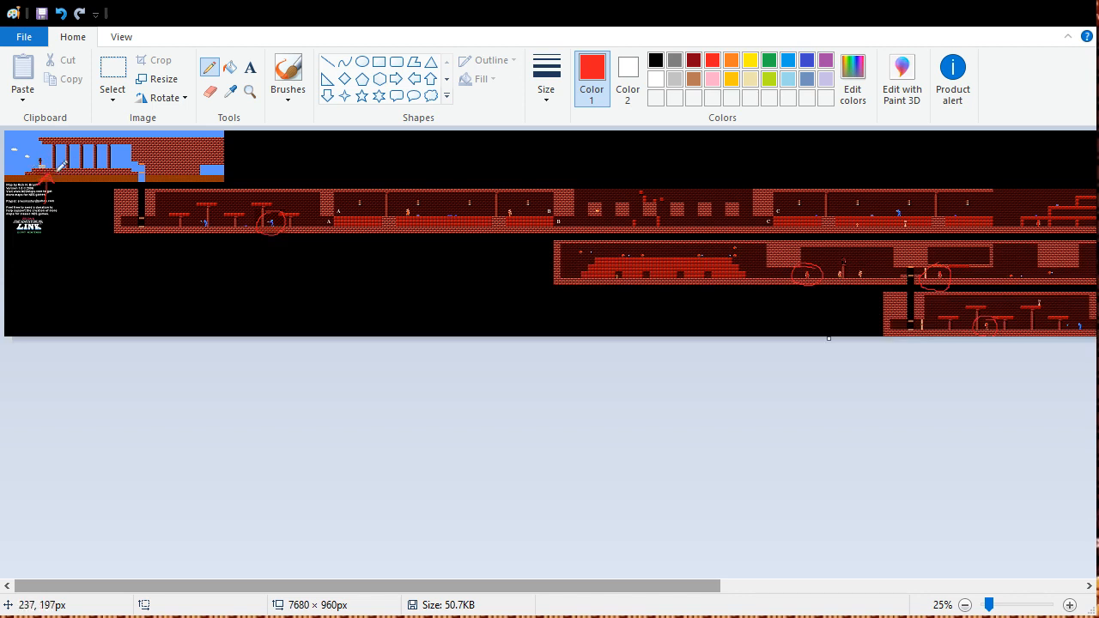
{"action": "mouse_move", "coordinate": [176, 168]}
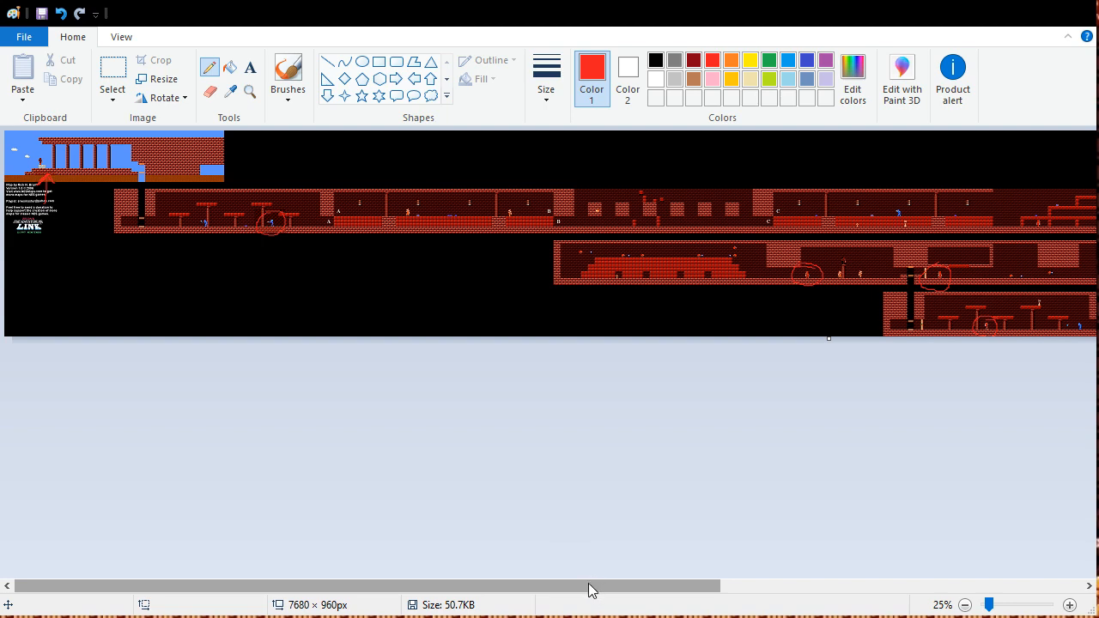
{"action": "mouse_move", "coordinate": [529, 577]}
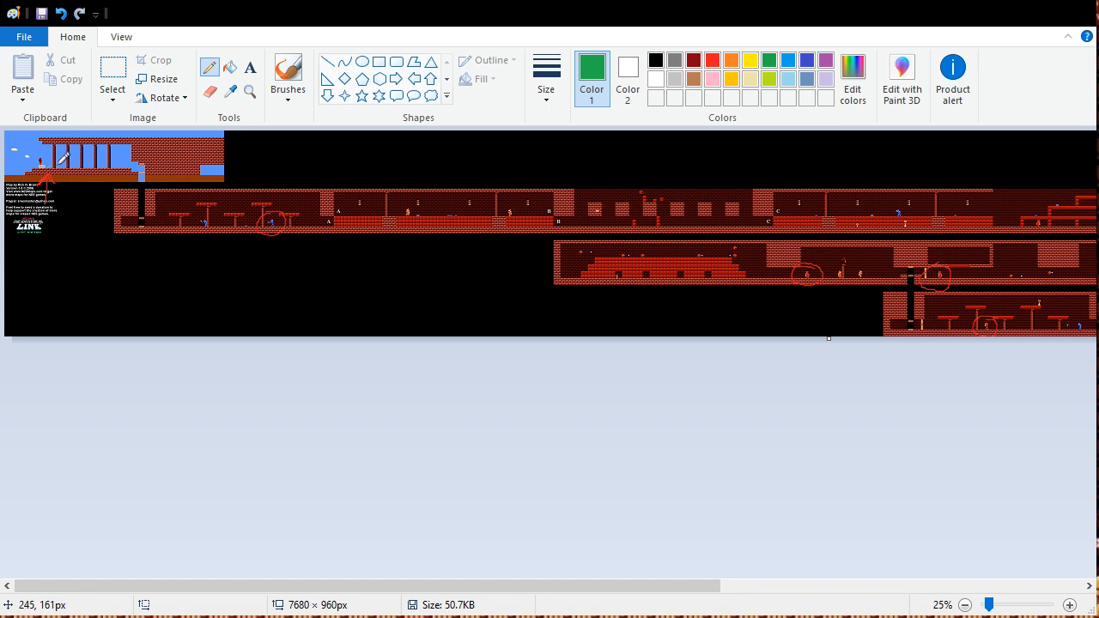
{"action": "mouse_move", "coordinate": [276, 209]}
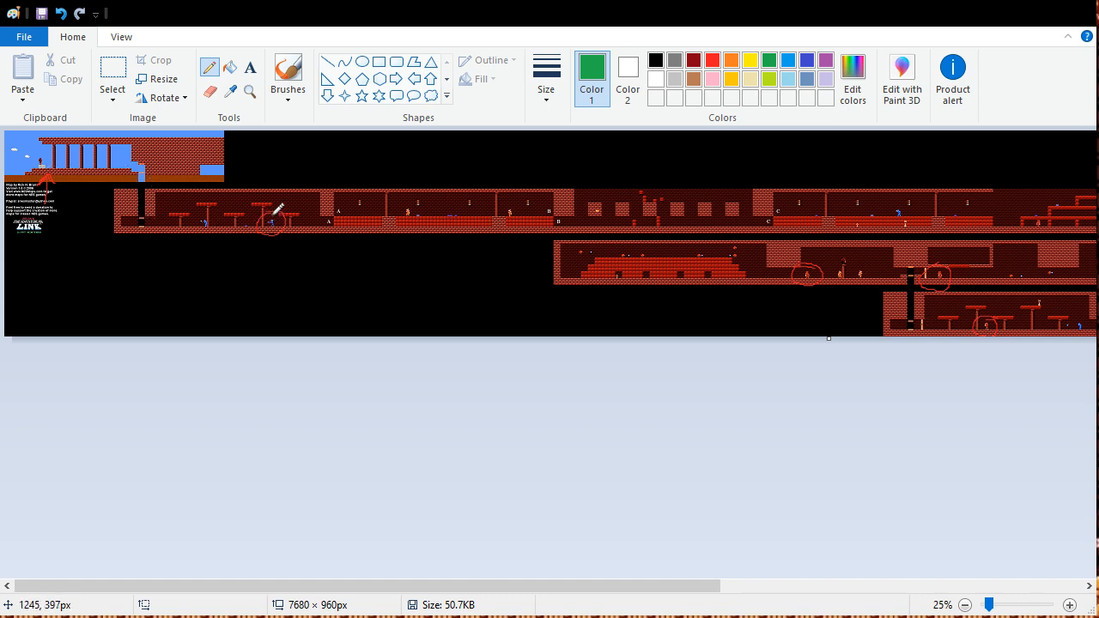
{"action": "mouse_move", "coordinate": [277, 213]}
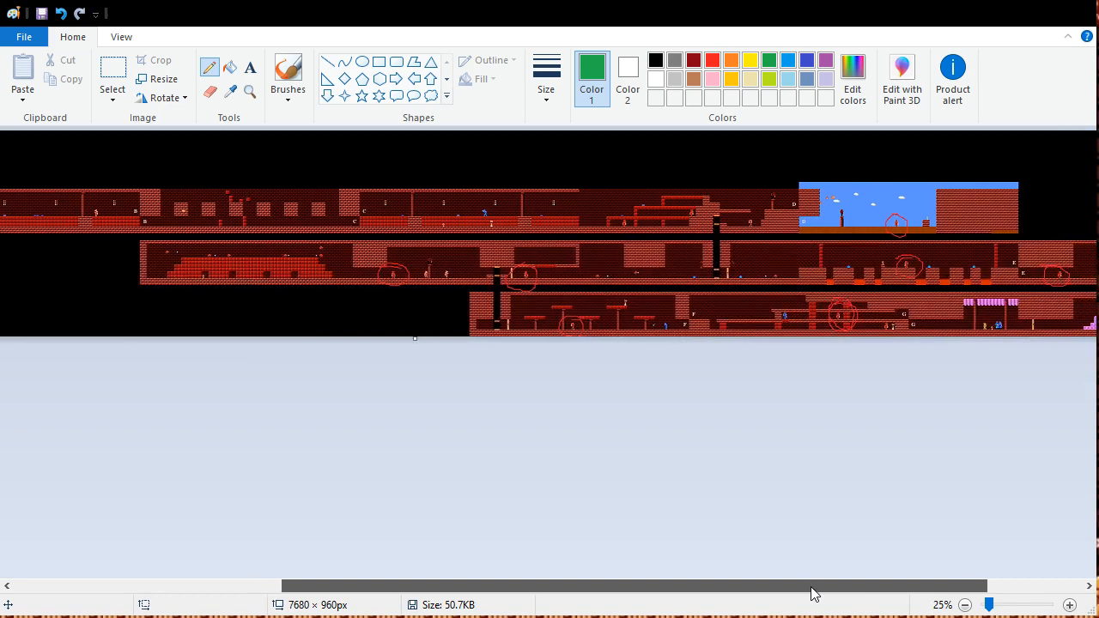
{"action": "mouse_move", "coordinate": [926, 225]}
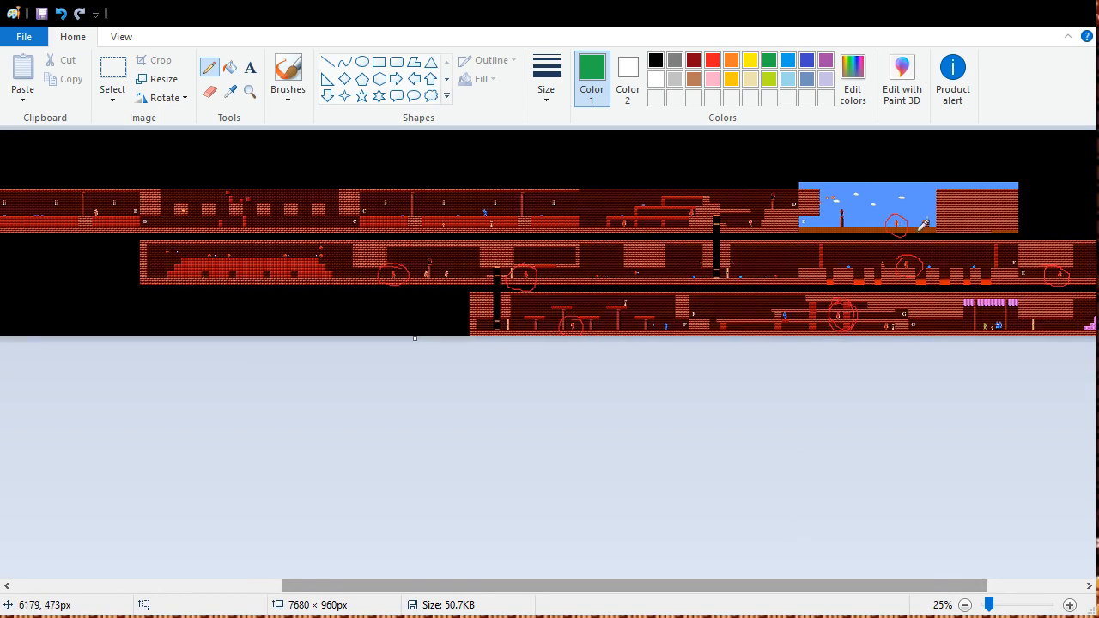
{"action": "mouse_move", "coordinate": [952, 284]}
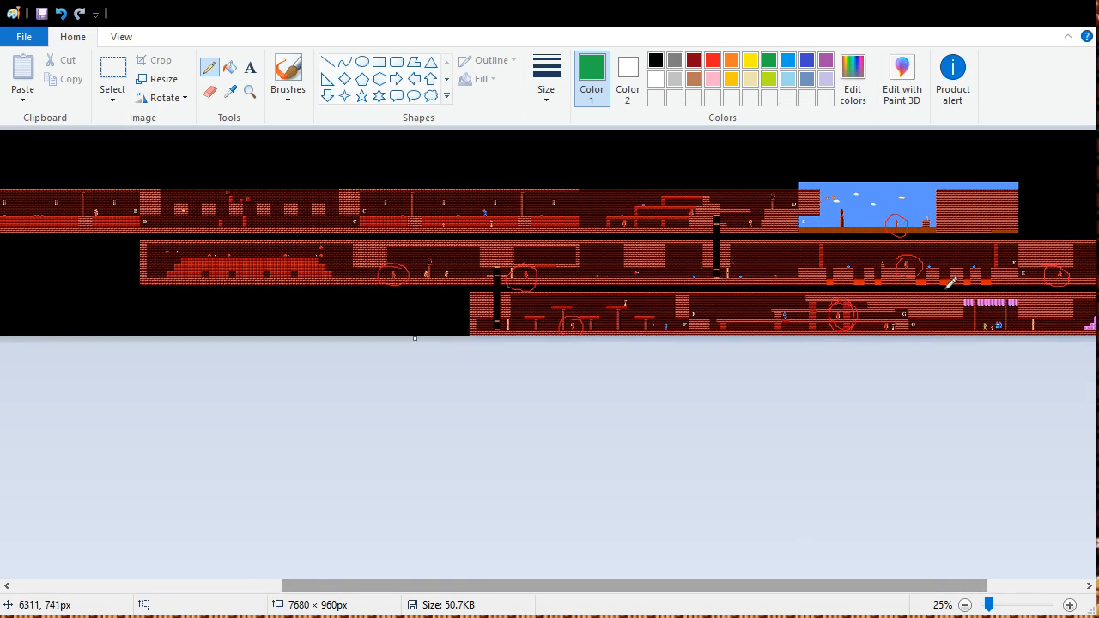
{"action": "mouse_move", "coordinate": [917, 254]}
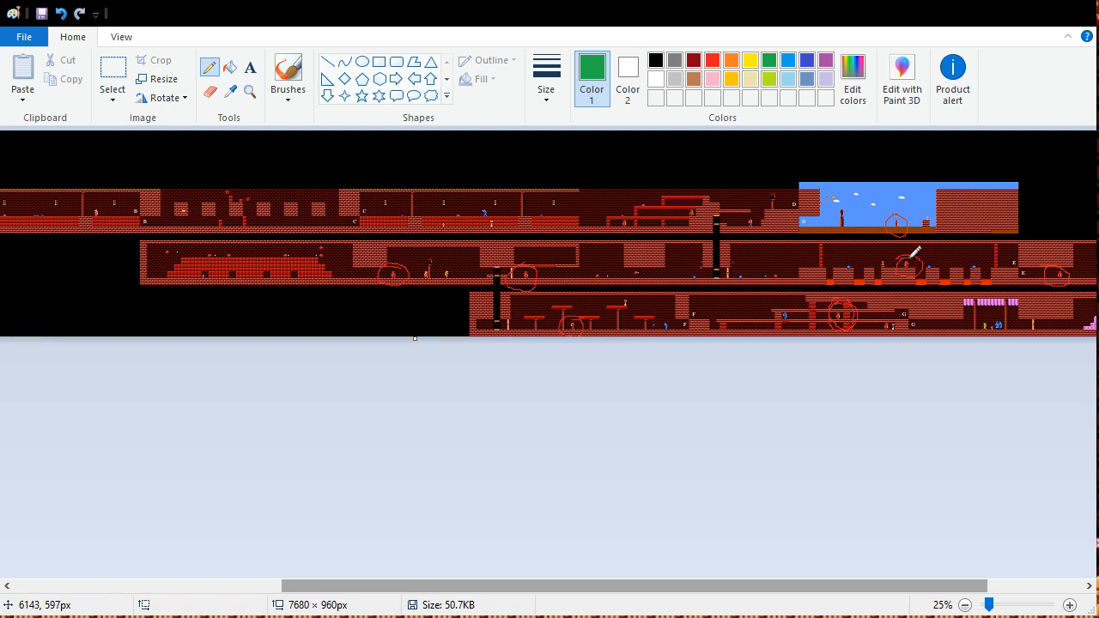
{"action": "mouse_move", "coordinate": [941, 522]}
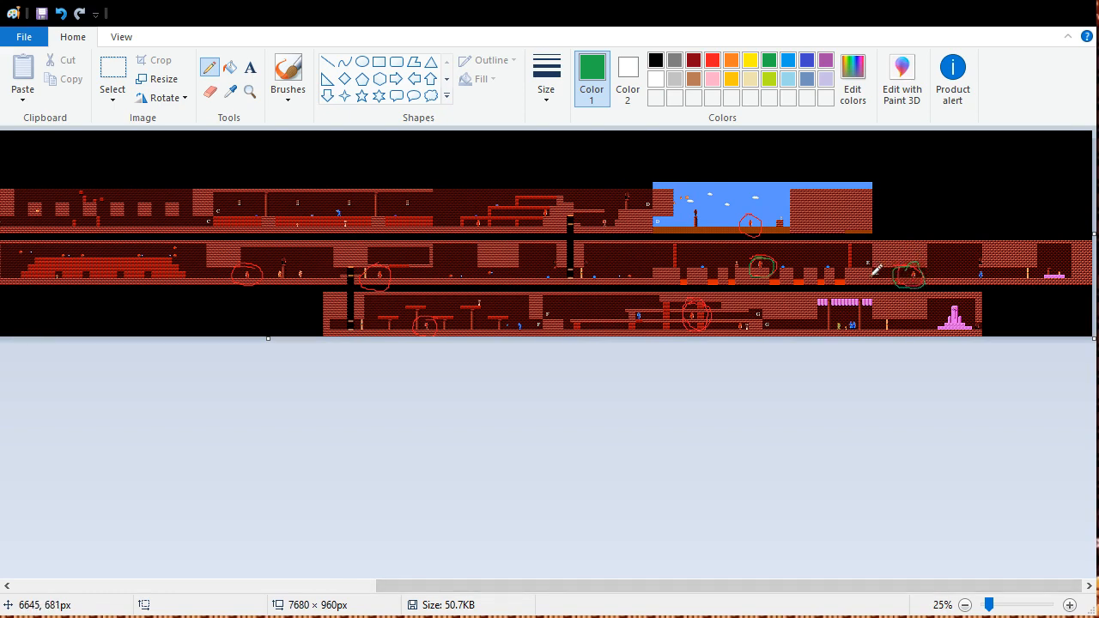
{"action": "mouse_move", "coordinate": [387, 273]}
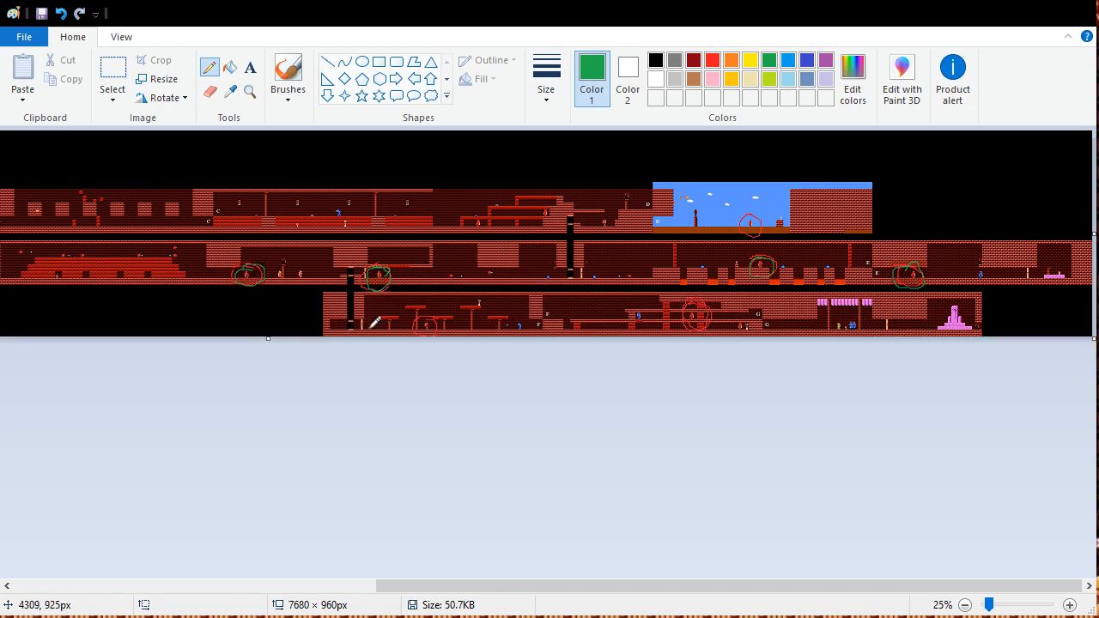
{"action": "mouse_move", "coordinate": [696, 318]}
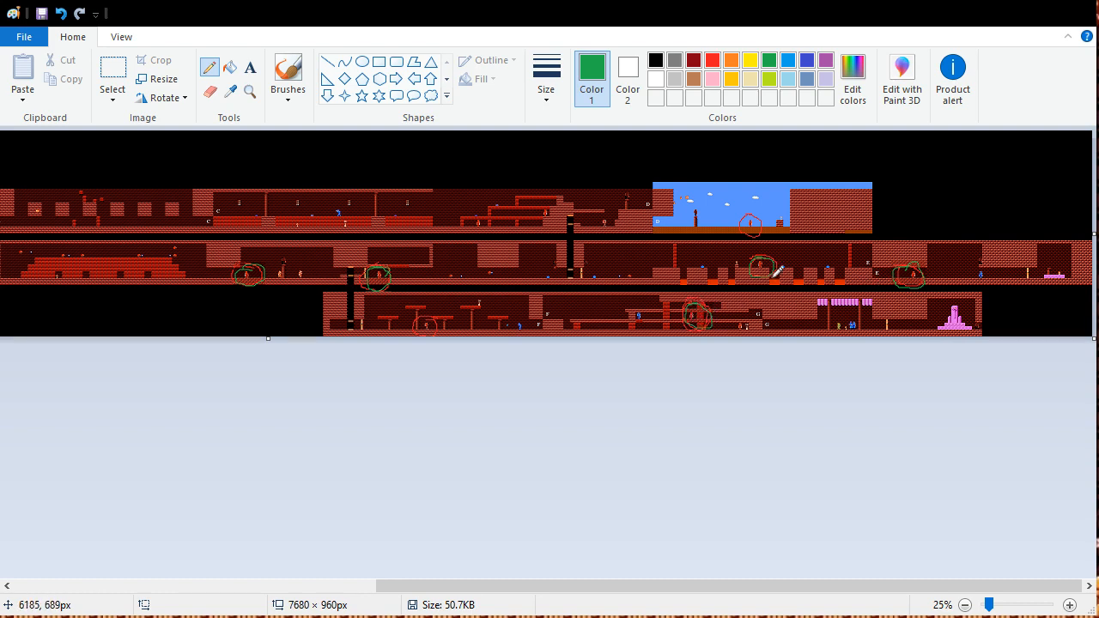
{"action": "mouse_move", "coordinate": [330, 271]}
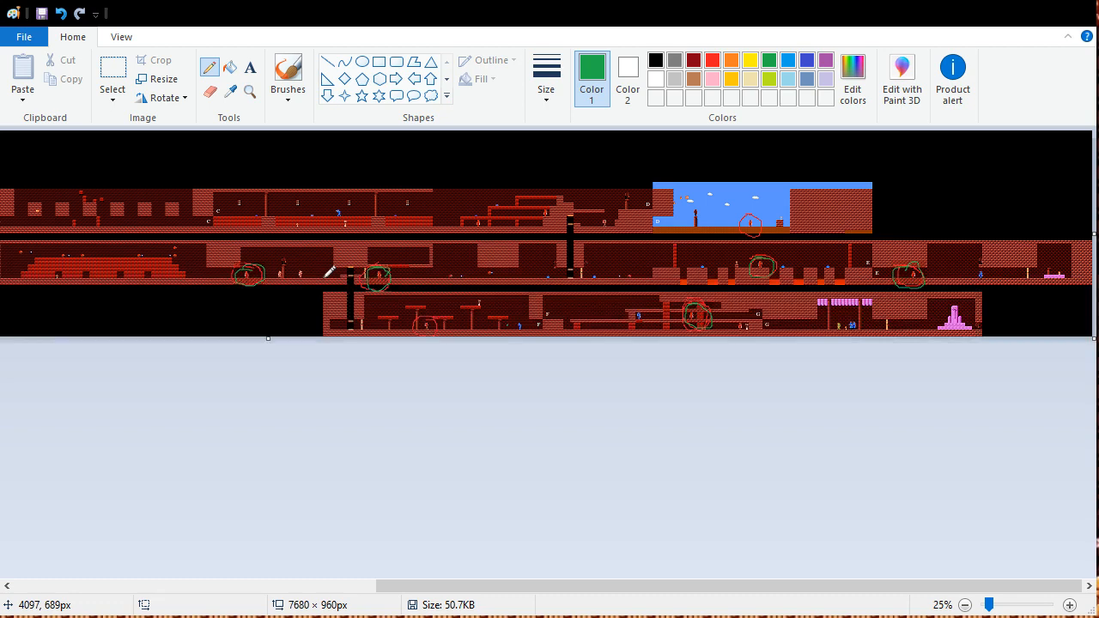
{"action": "mouse_move", "coordinate": [399, 303]}
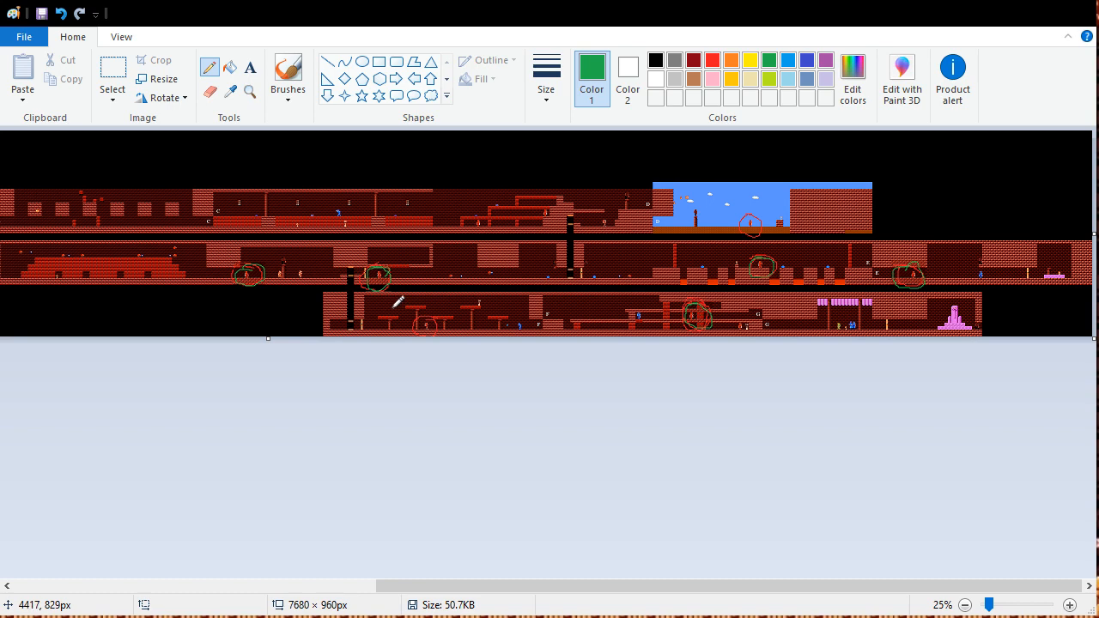
{"action": "mouse_move", "coordinate": [395, 361]}
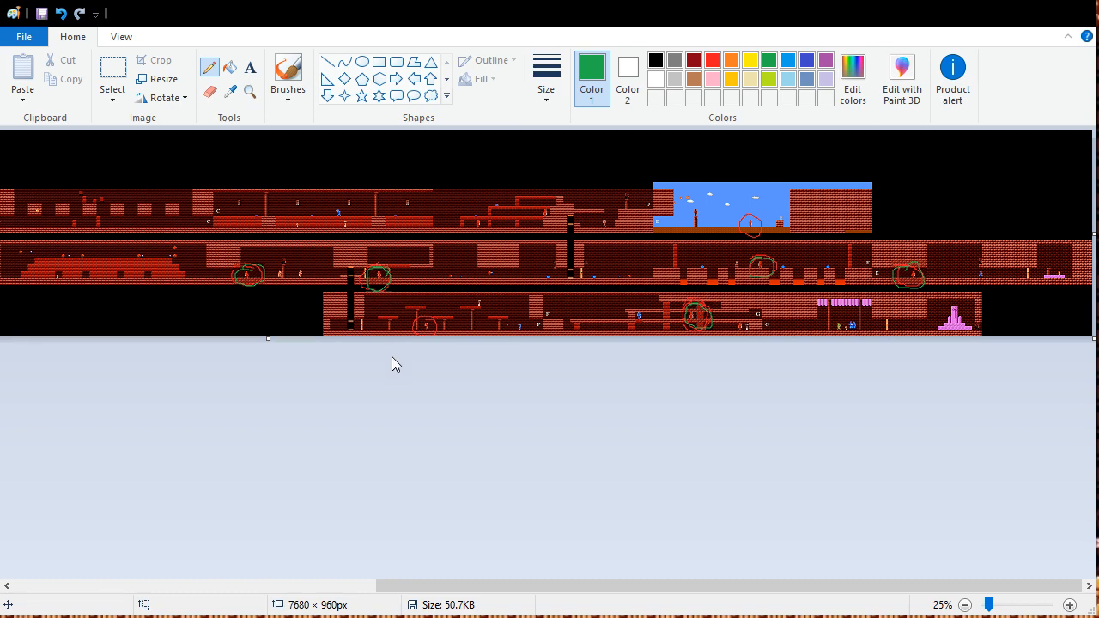
{"action": "mouse_move", "coordinate": [371, 399]}
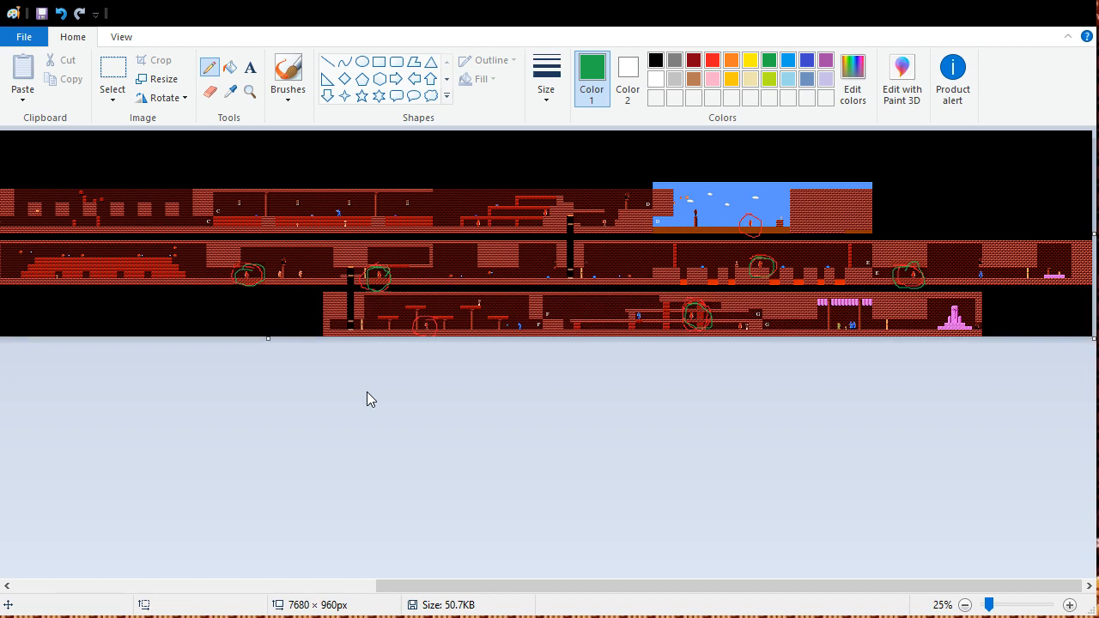
{"action": "mouse_move", "coordinate": [724, 295]}
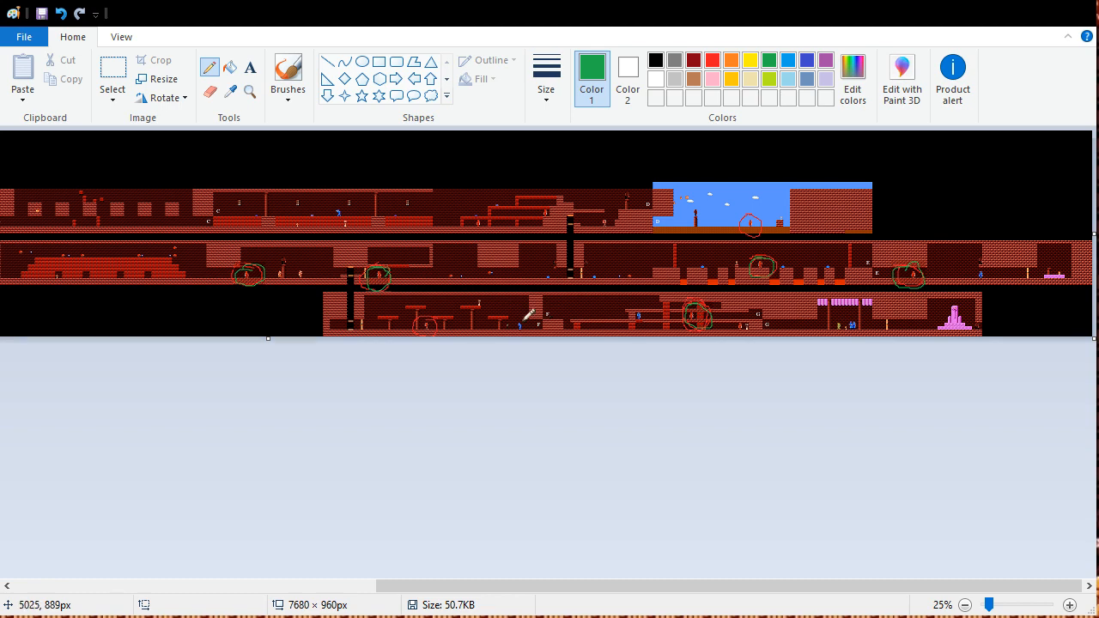
{"action": "mouse_move", "coordinate": [206, 347]}
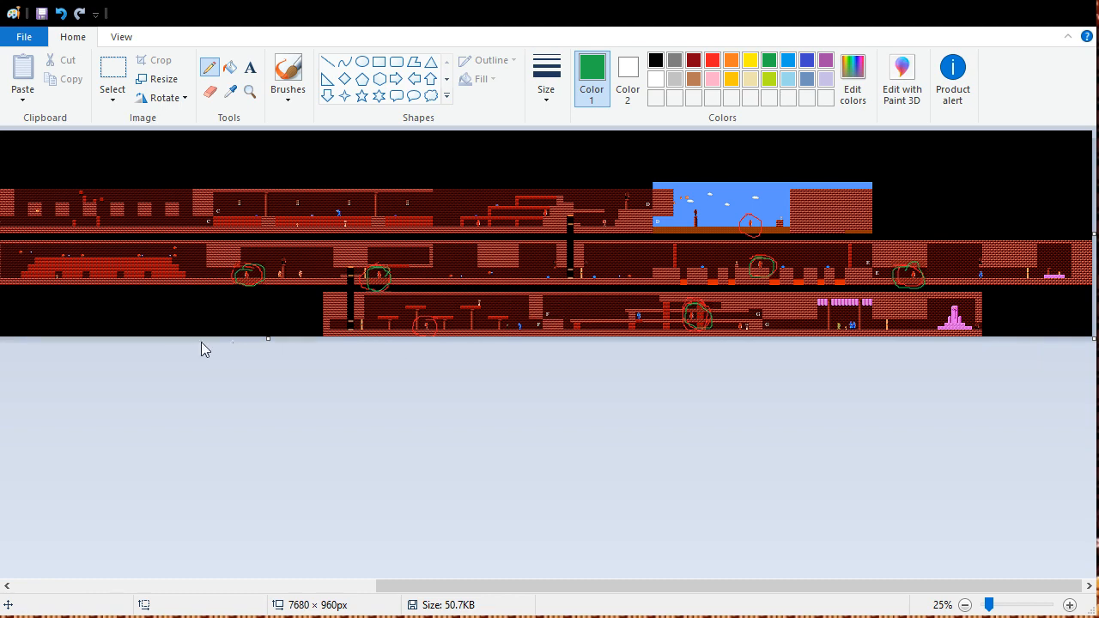
{"action": "mouse_move", "coordinate": [196, 329]}
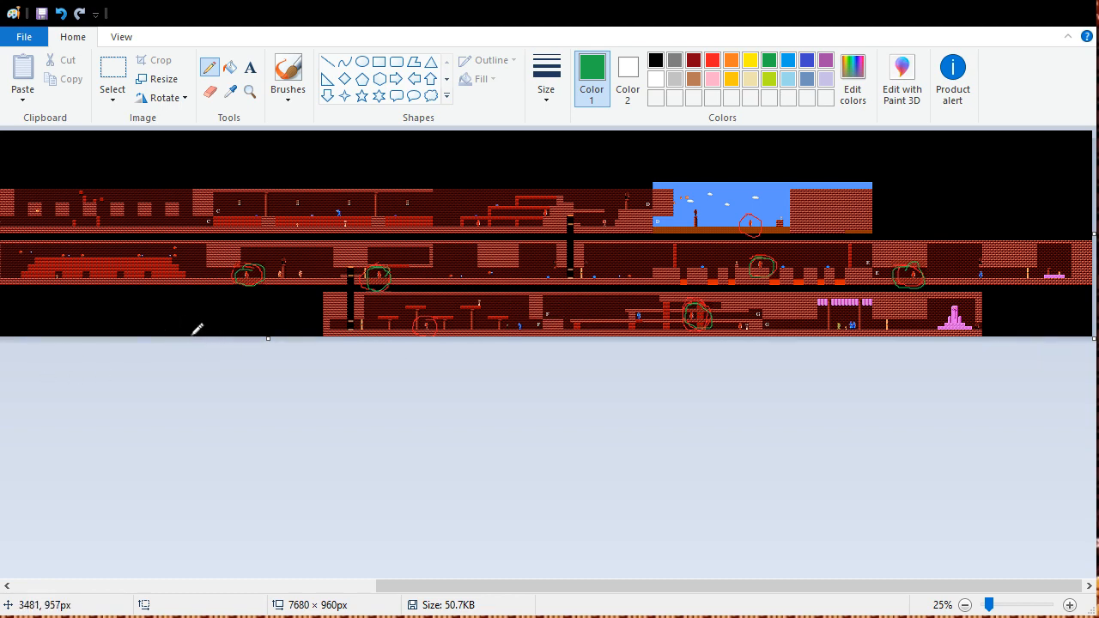
{"action": "mouse_move", "coordinate": [278, 323]}
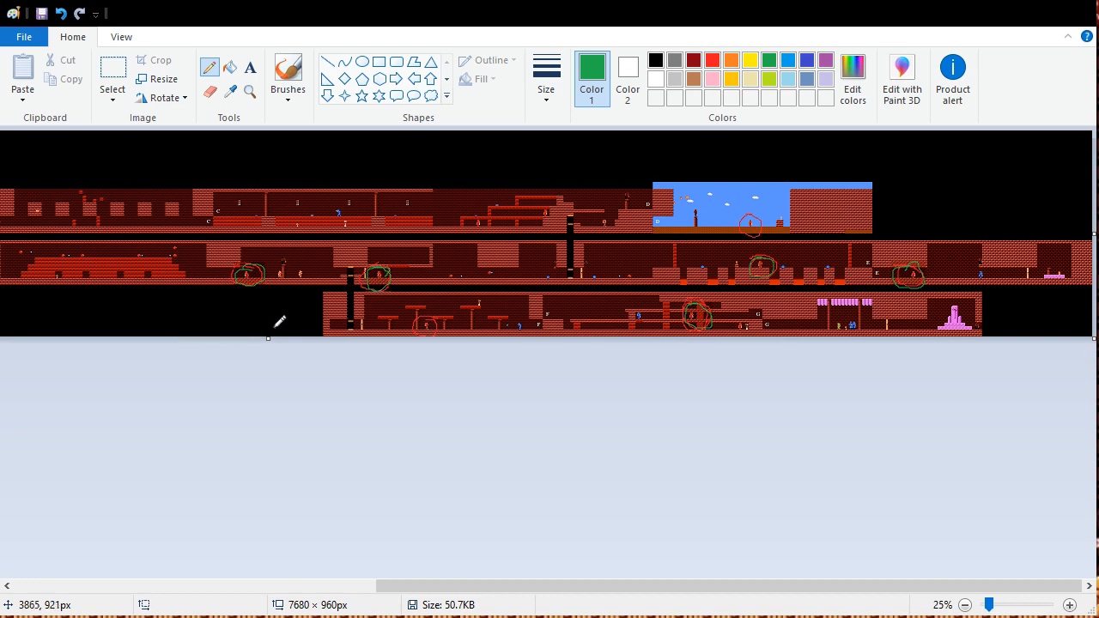
{"action": "mouse_move", "coordinate": [292, 316]}
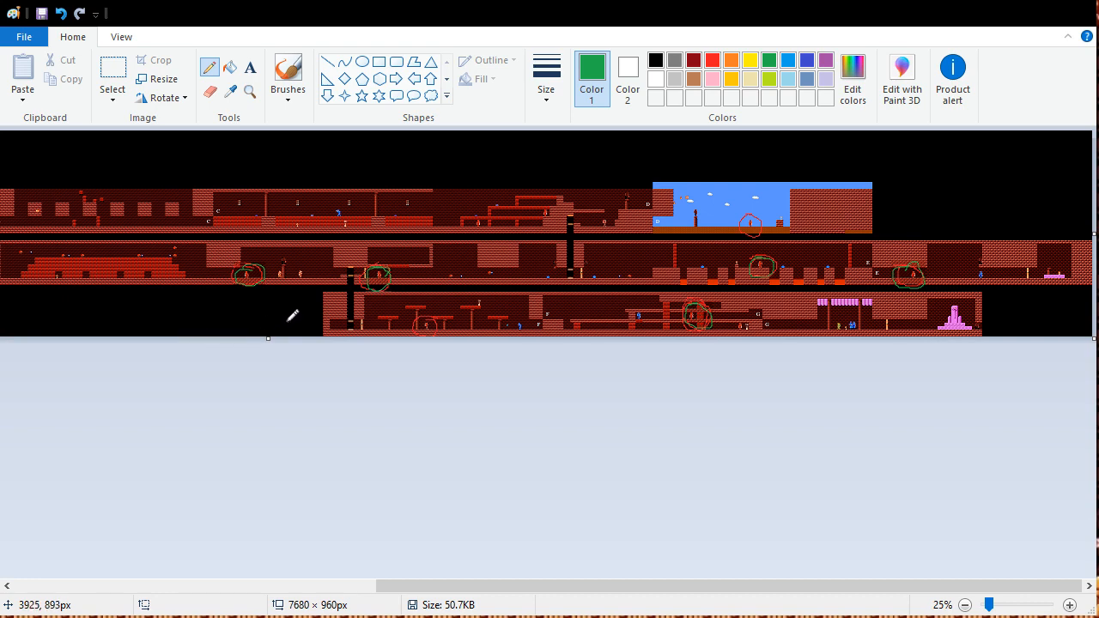
{"action": "mouse_move", "coordinate": [621, 318]}
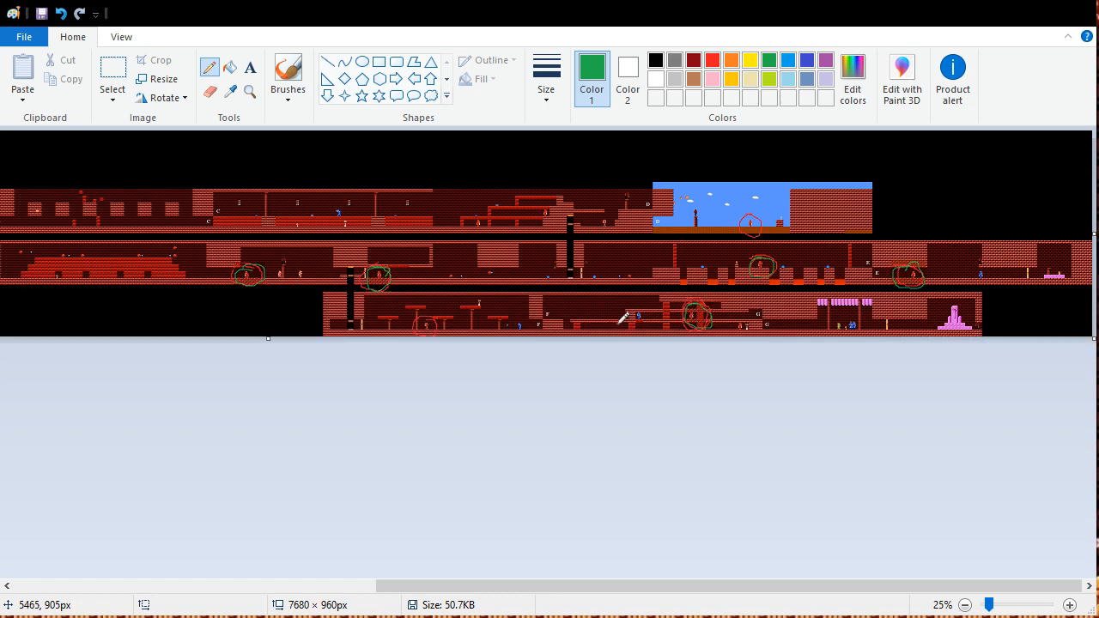
{"action": "mouse_move", "coordinate": [659, 319]}
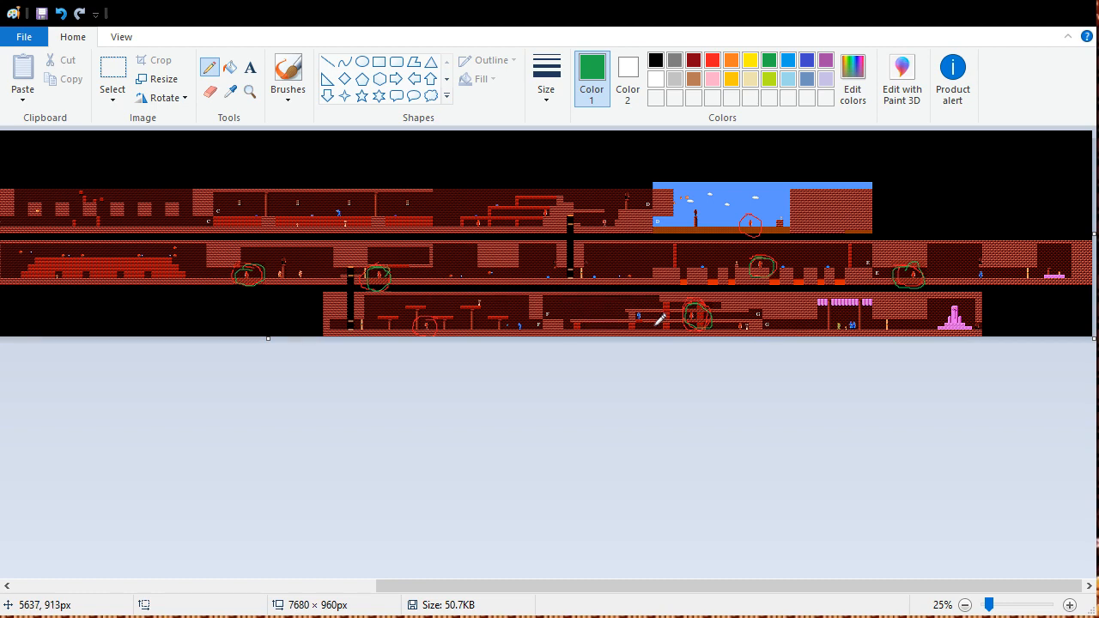
{"action": "mouse_move", "coordinate": [680, 330]}
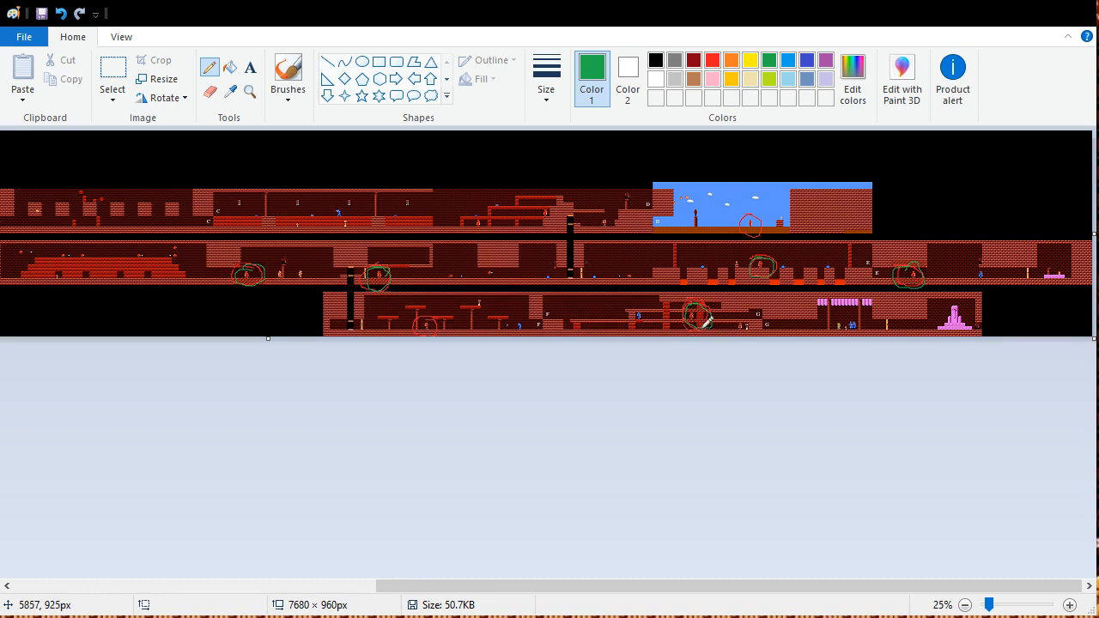
{"action": "mouse_move", "coordinate": [704, 316]}
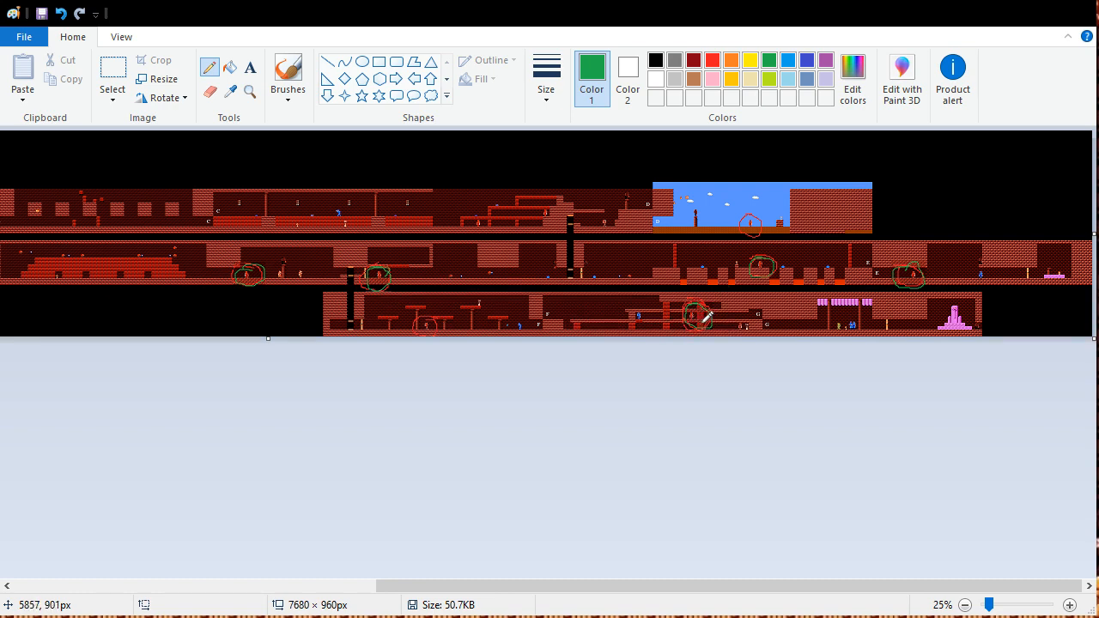
{"action": "mouse_move", "coordinate": [547, 288]}
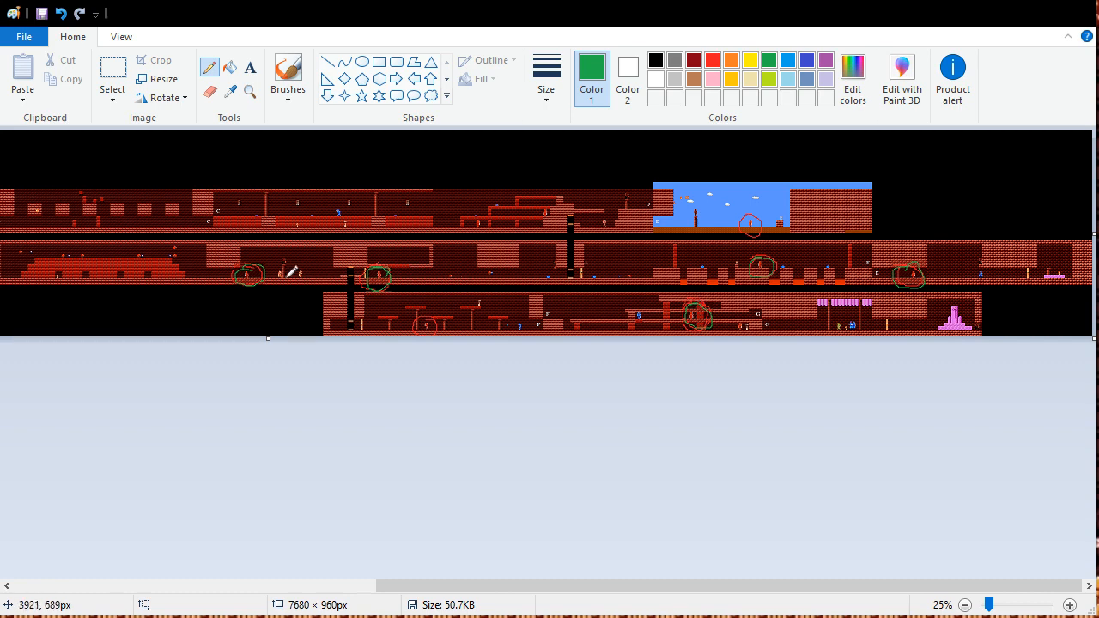
{"action": "mouse_move", "coordinate": [133, 261]}
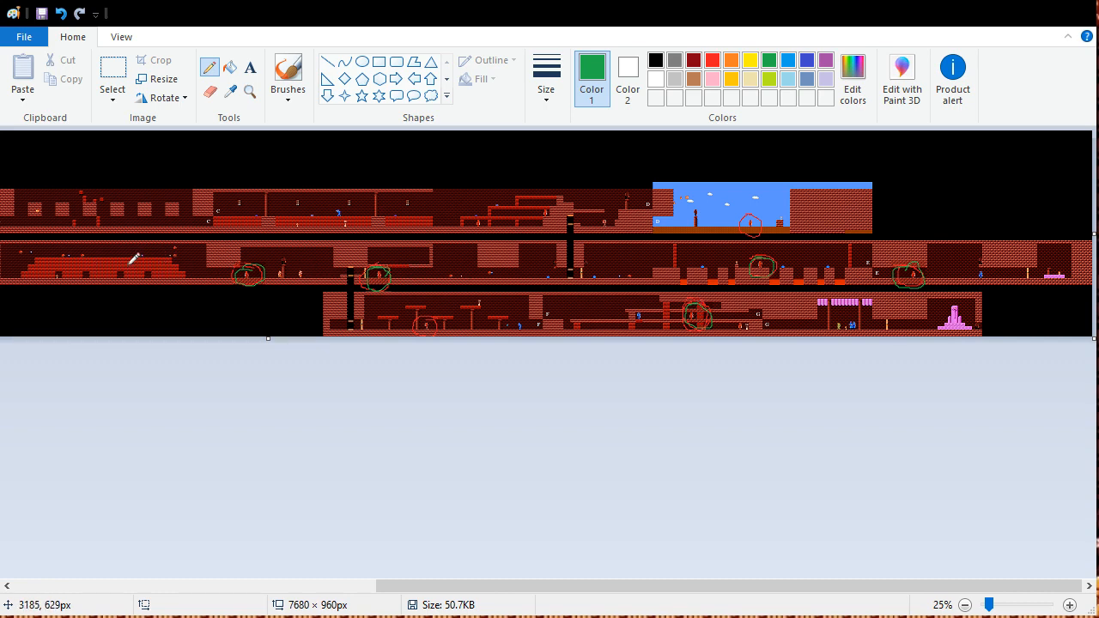
{"action": "mouse_move", "coordinate": [274, 271]}
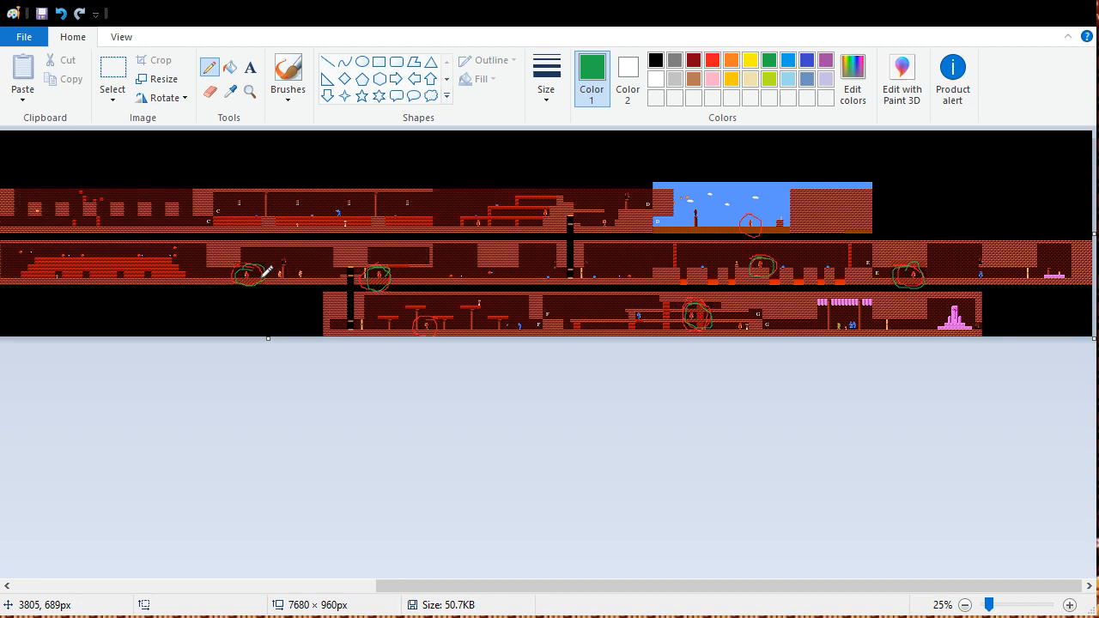
{"action": "mouse_move", "coordinate": [368, 459]}
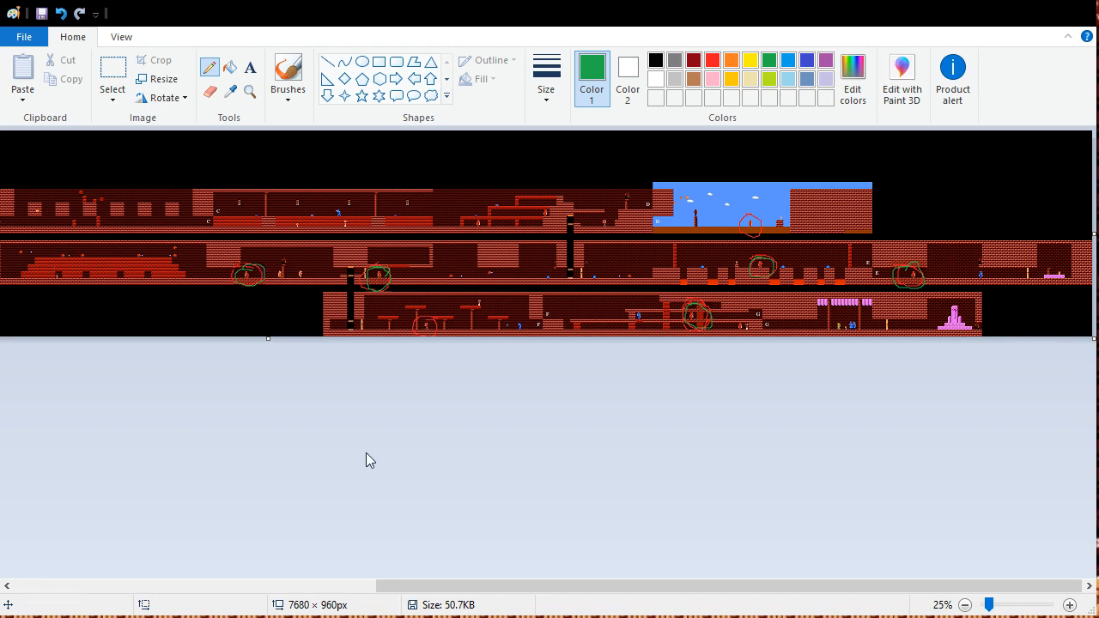
Scroll right along the red palace map toward the remaining corridor rooms.
{"action": "scroll", "scroll_direction": "right", "scroll_amount": 3}
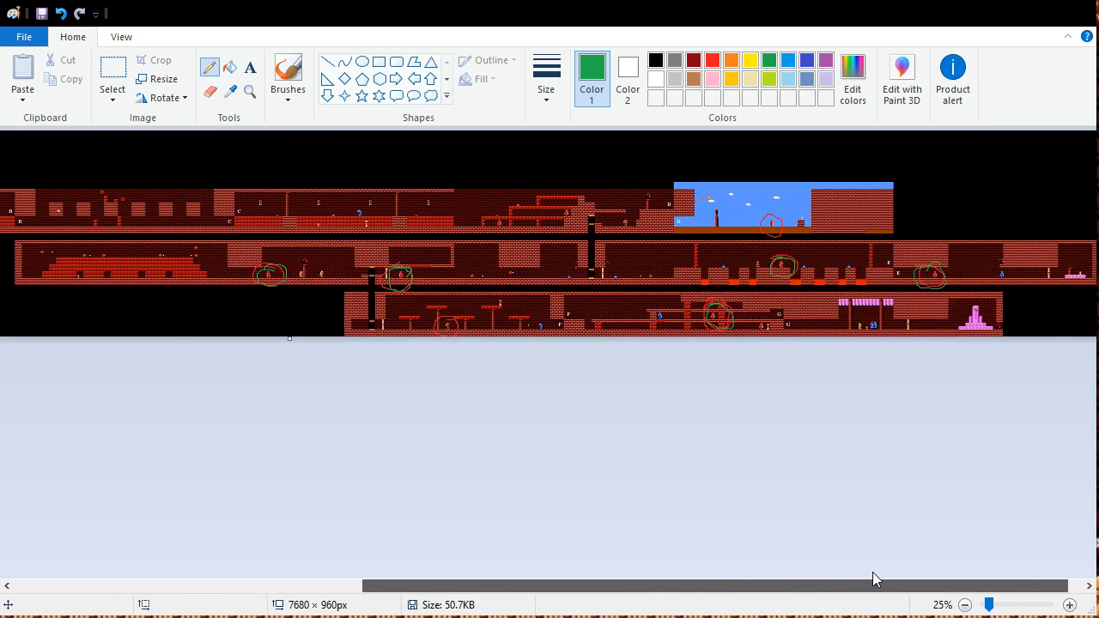
{"action": "mouse_move", "coordinate": [558, 268]}
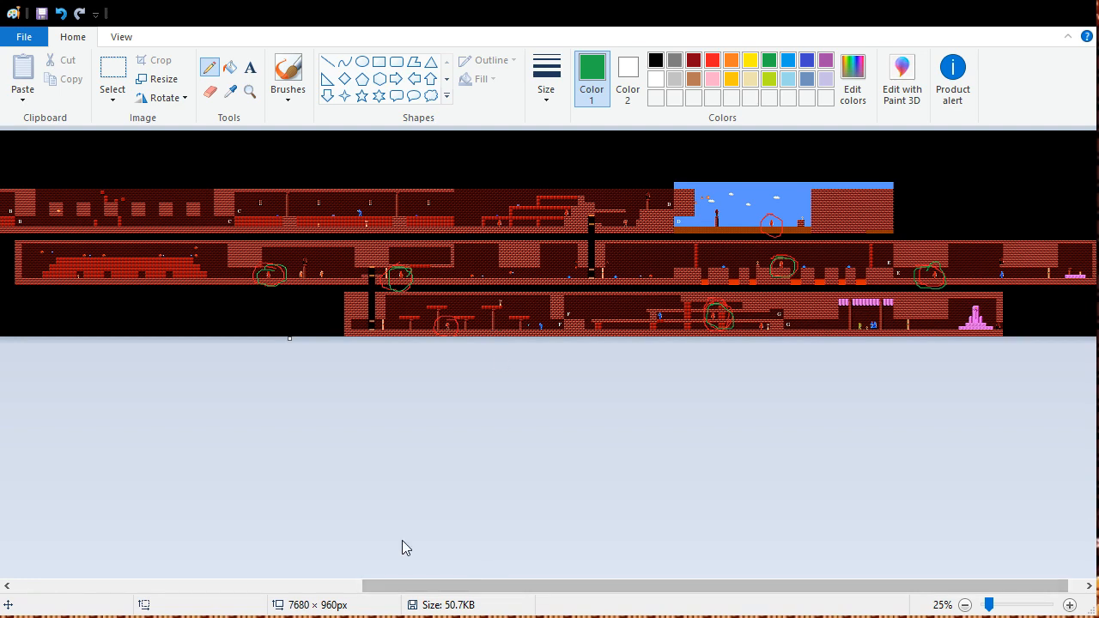
{"action": "mouse_move", "coordinate": [105, 418]}
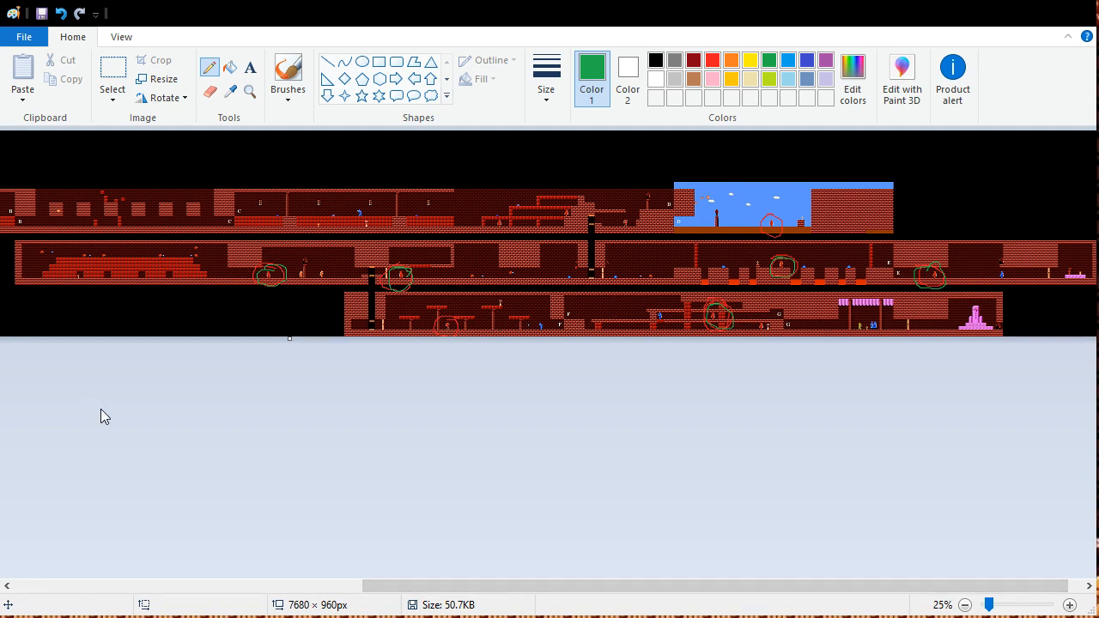
{"action": "mouse_move", "coordinate": [343, 430]}
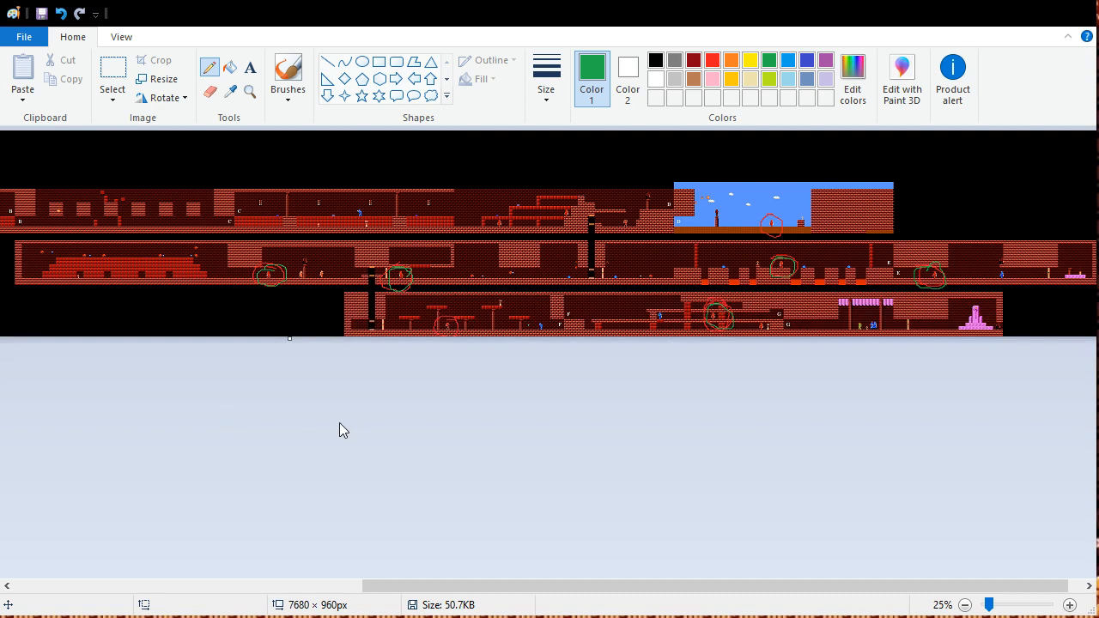
{"action": "mouse_move", "coordinate": [659, 281]}
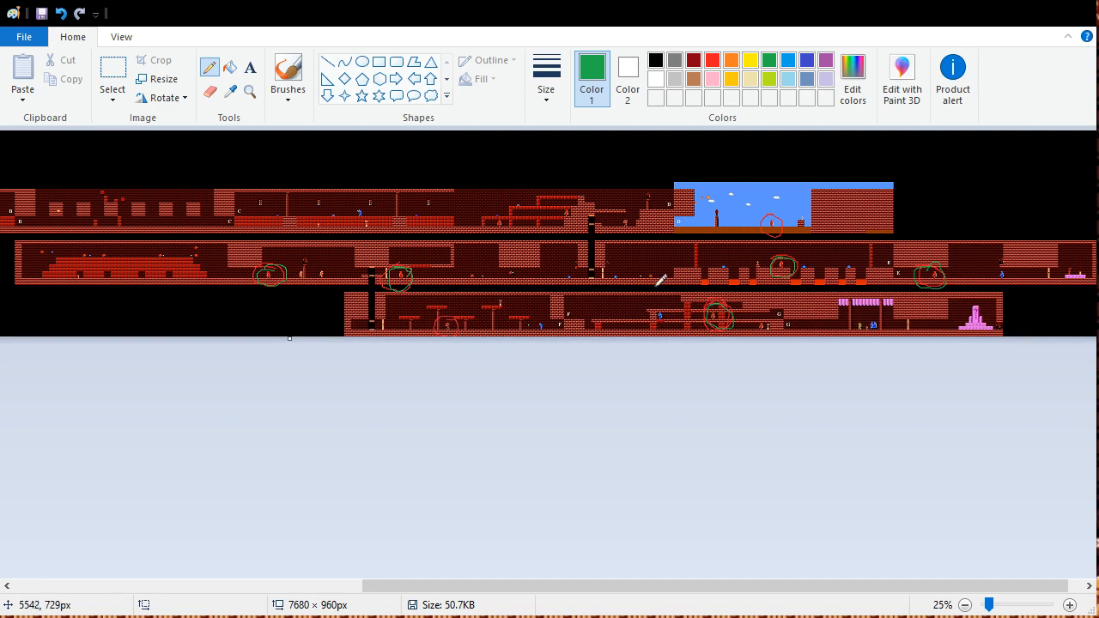
{"action": "mouse_move", "coordinate": [448, 295]}
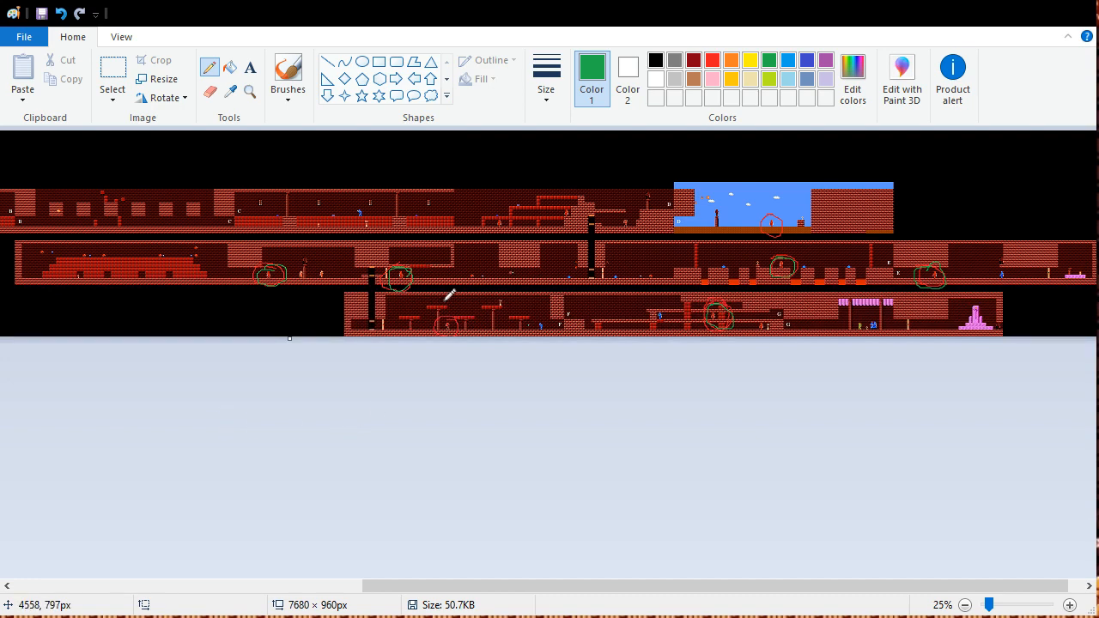
{"action": "mouse_move", "coordinate": [776, 214]}
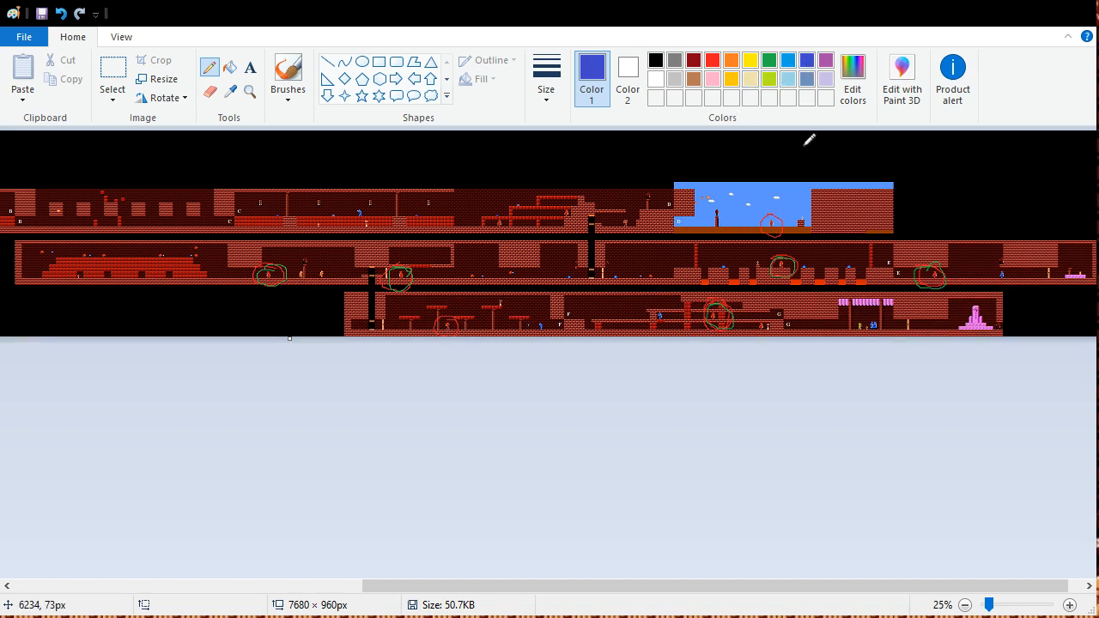
{"action": "mouse_move", "coordinate": [763, 196]}
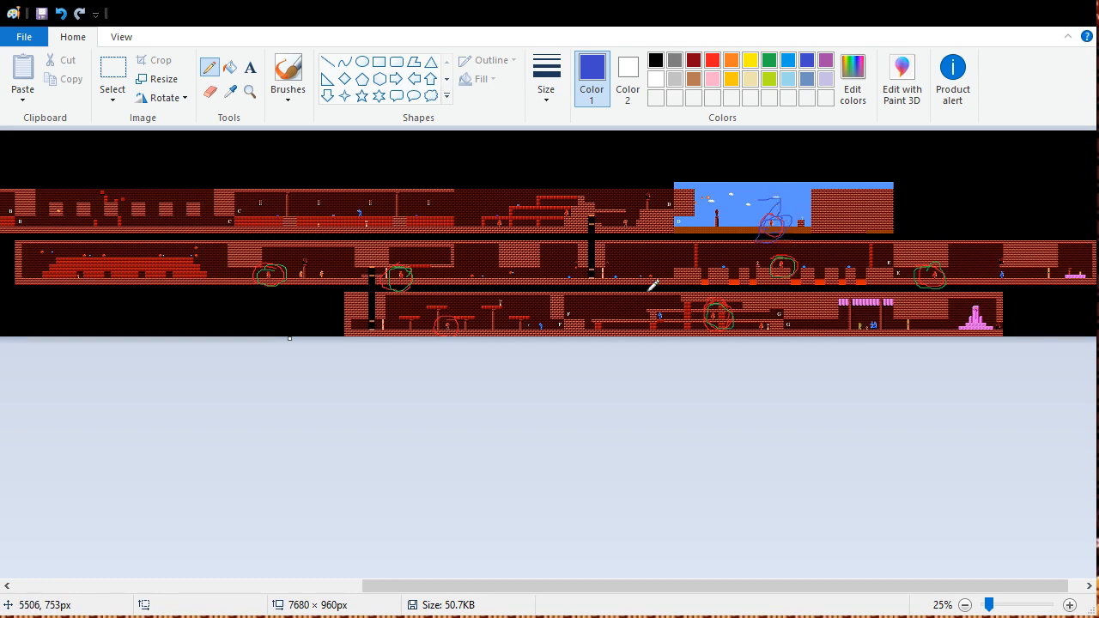
{"action": "mouse_move", "coordinate": [724, 237]}
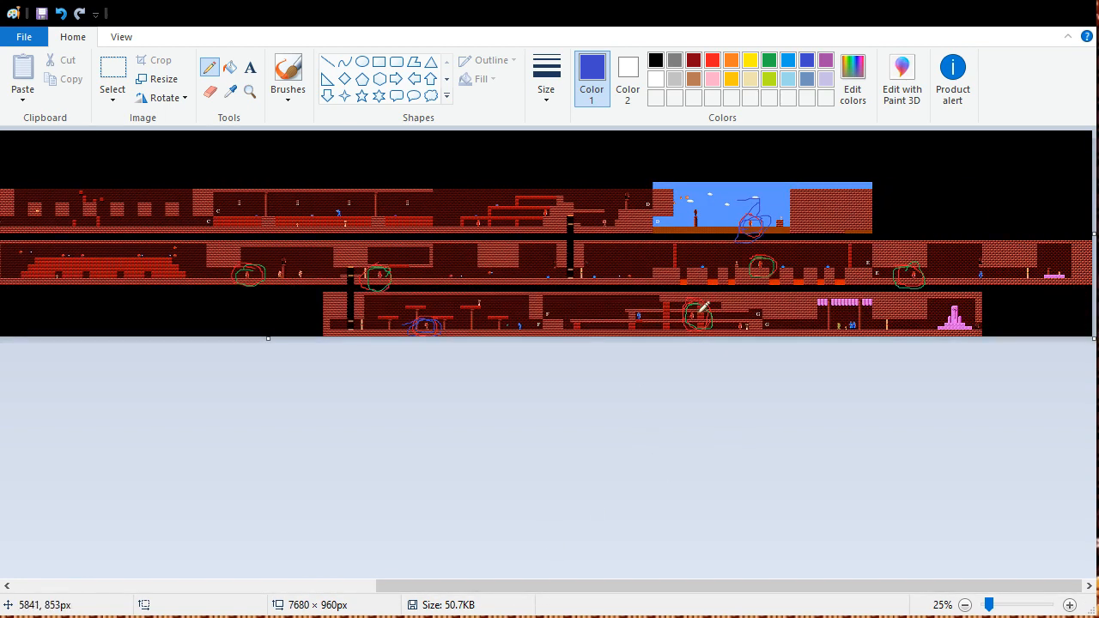
{"action": "mouse_move", "coordinate": [697, 311]}
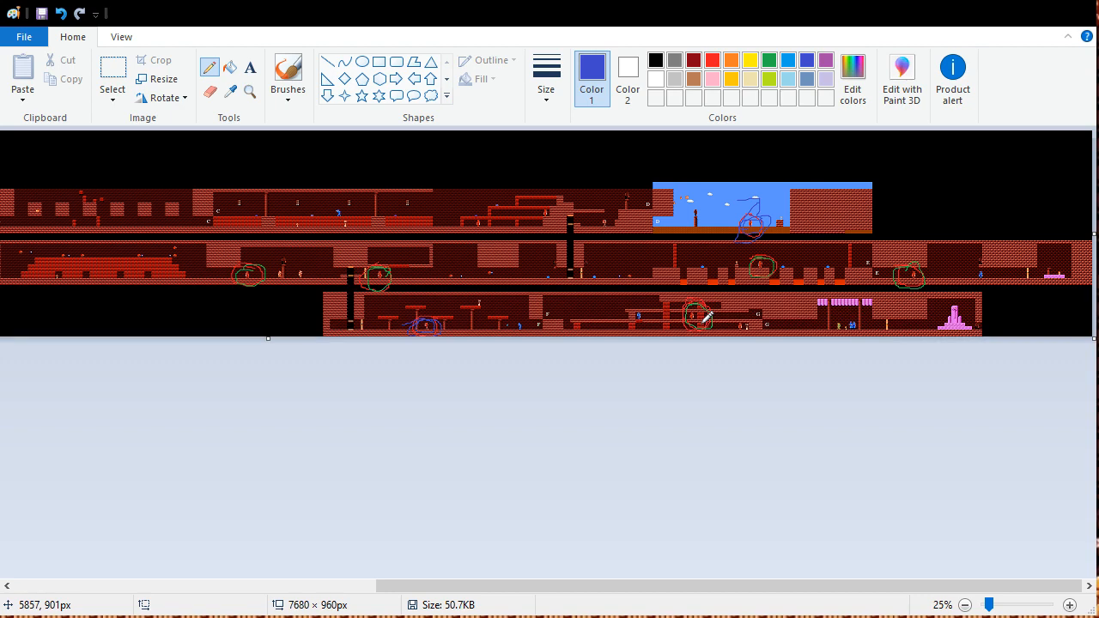
{"action": "mouse_move", "coordinate": [706, 316]}
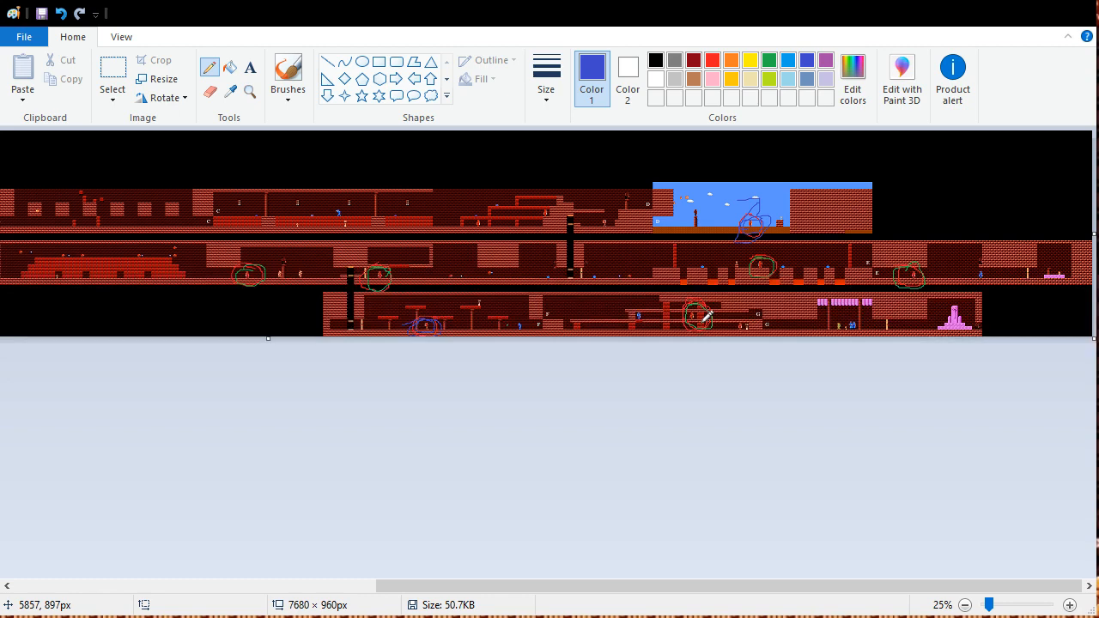
{"action": "mouse_move", "coordinate": [673, 457]}
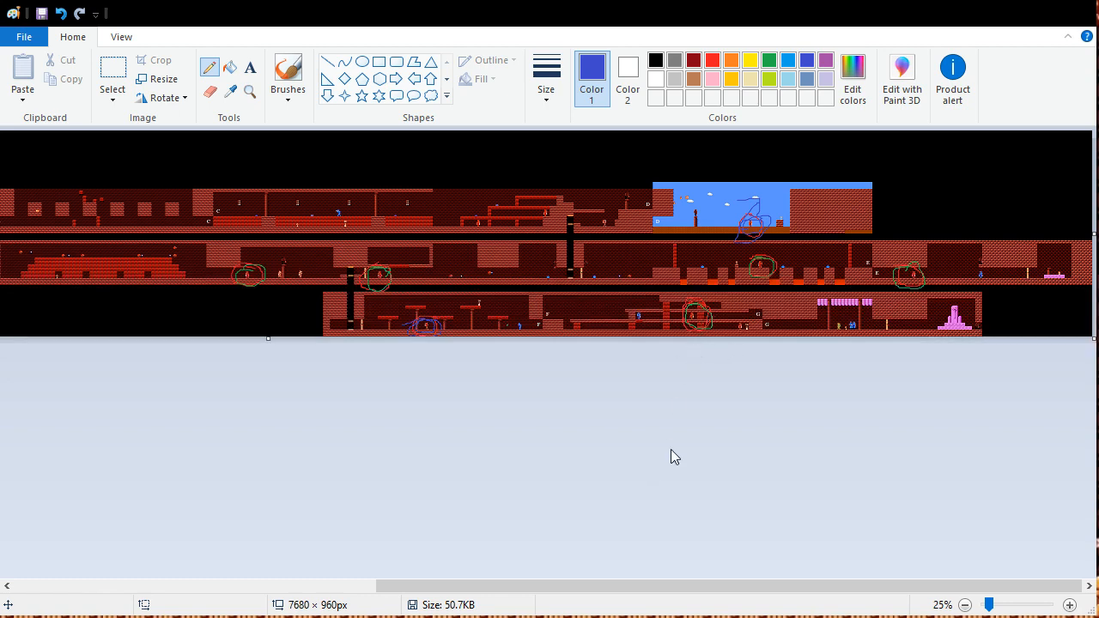
{"action": "mouse_move", "coordinate": [615, 599]}
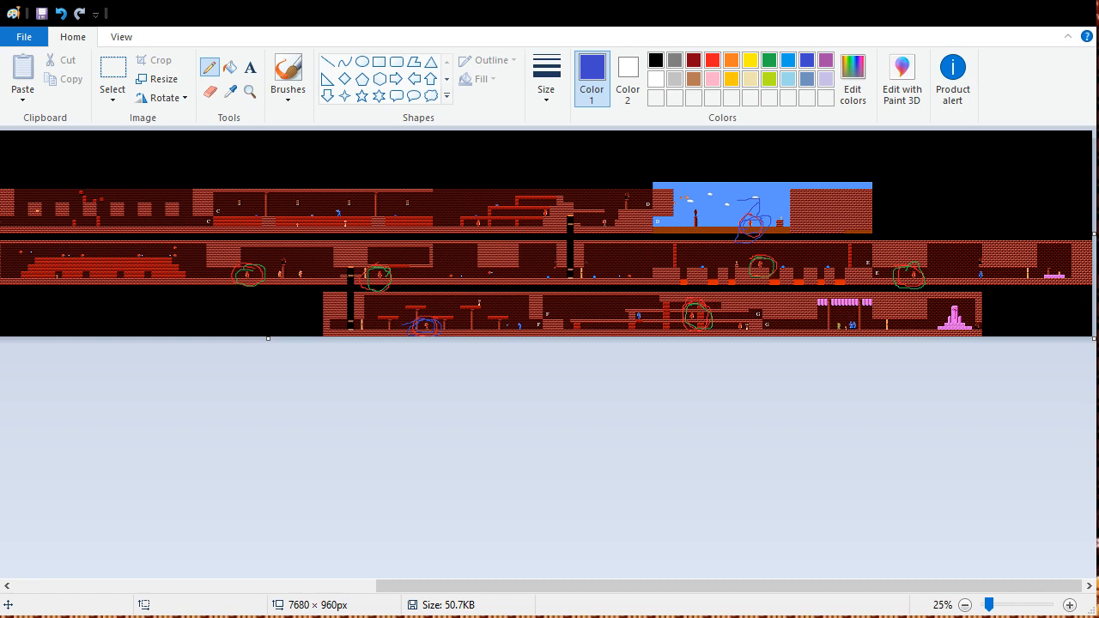
{"action": "mouse_move", "coordinate": [314, 300]}
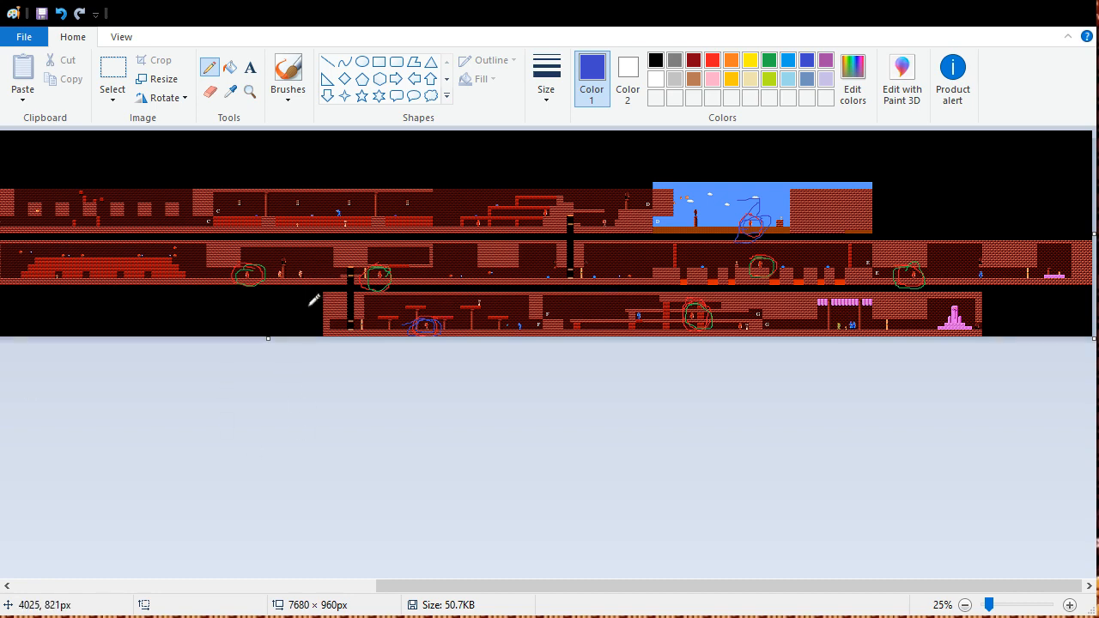
{"action": "mouse_move", "coordinate": [295, 347]}
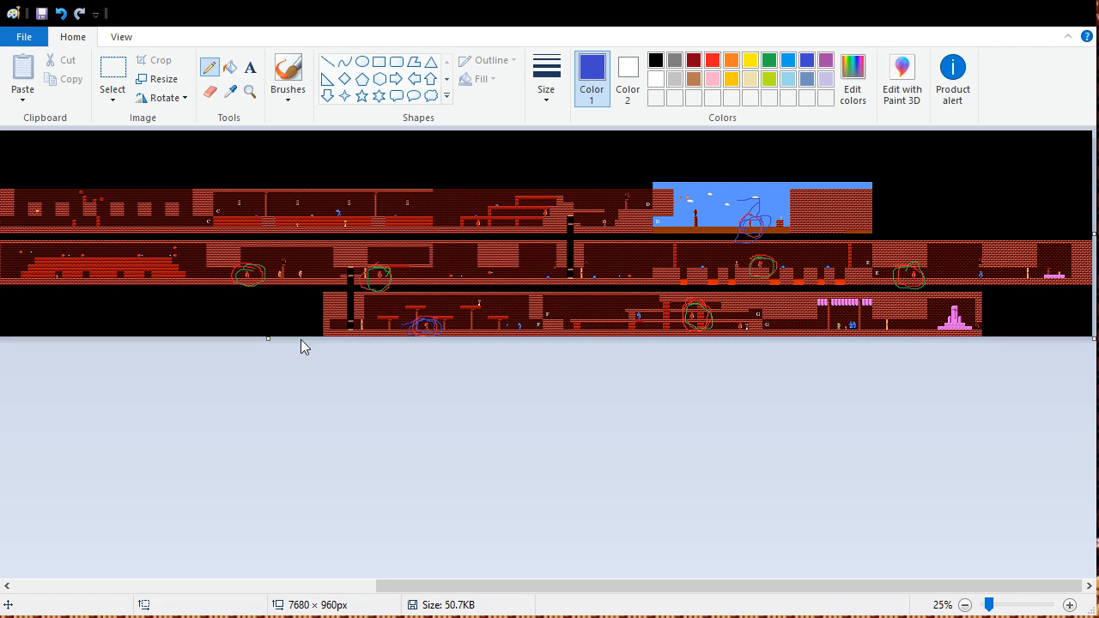
{"action": "mouse_move", "coordinate": [311, 343]}
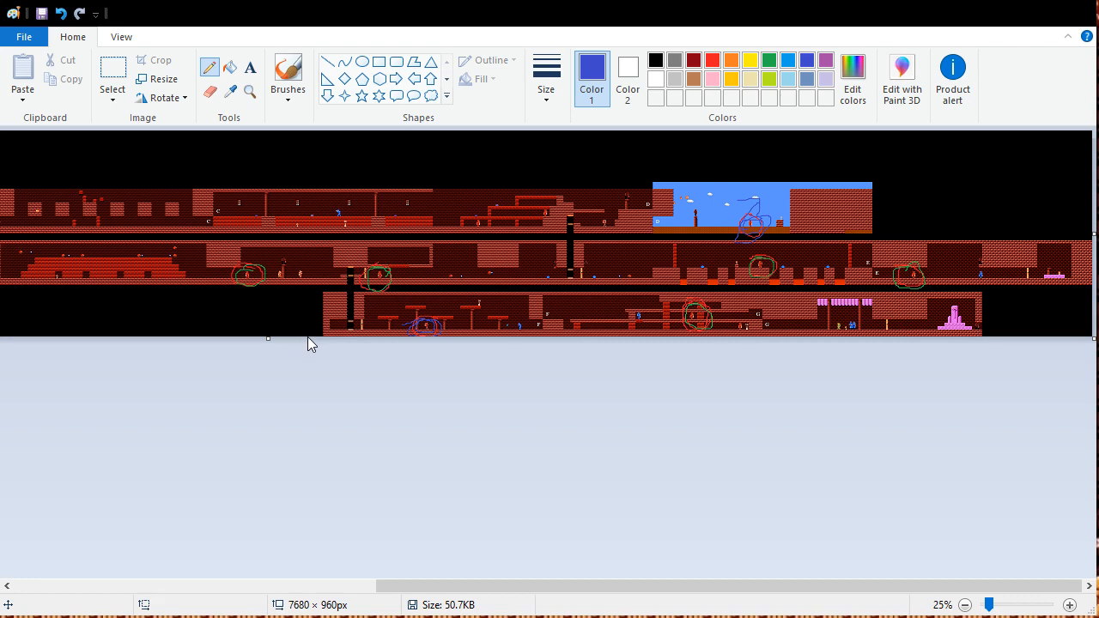
{"action": "mouse_move", "coordinate": [312, 344]}
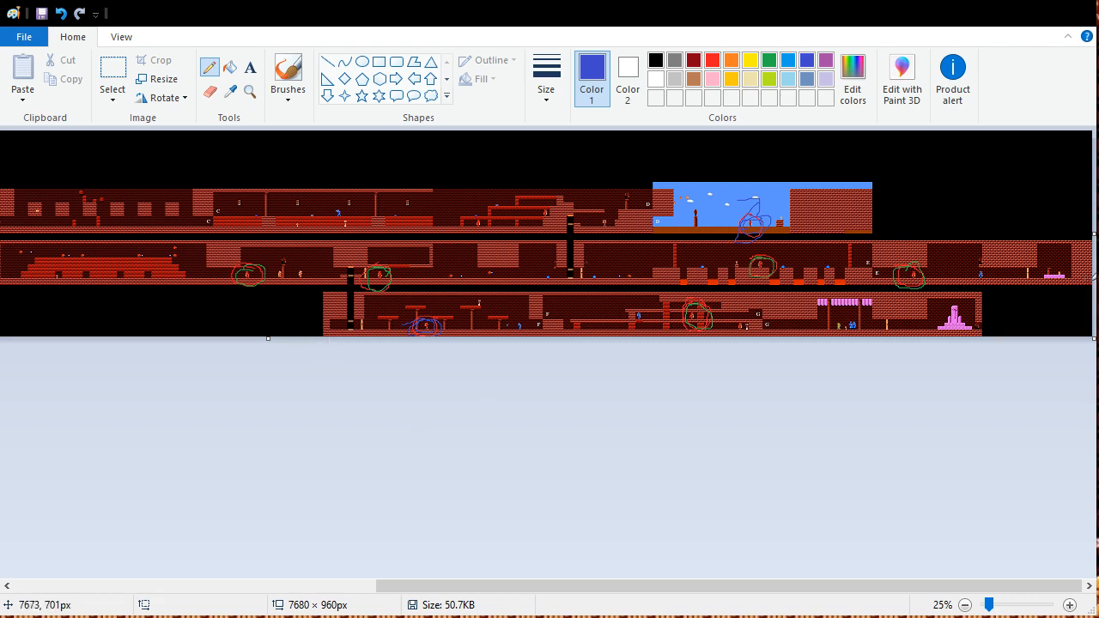
{"action": "mouse_move", "coordinate": [999, 24]}
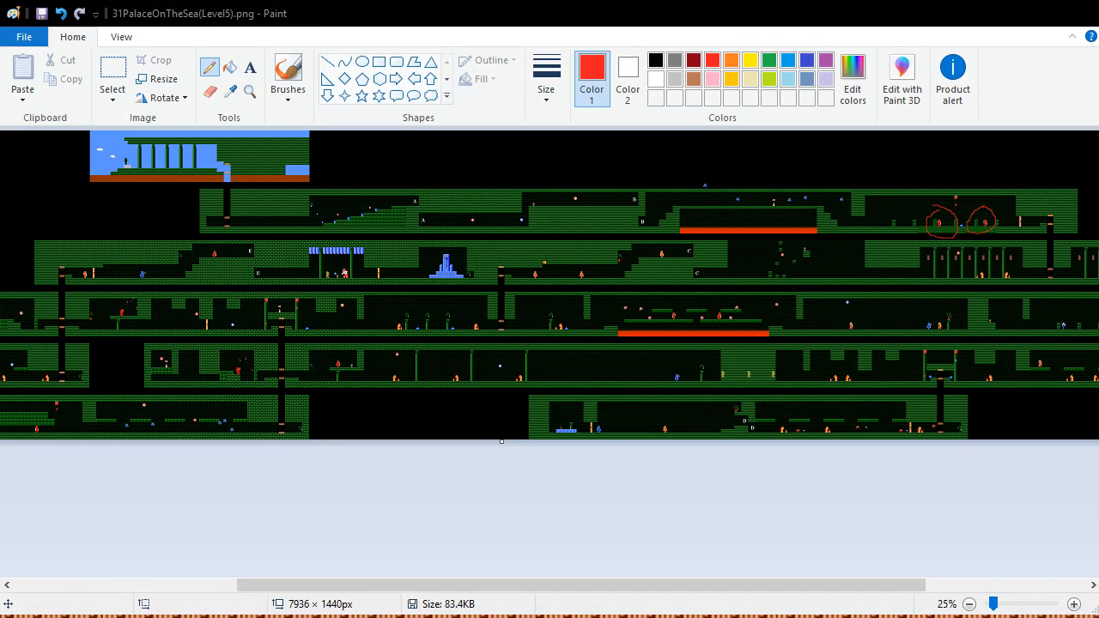
{"action": "mouse_move", "coordinate": [993, 193]}
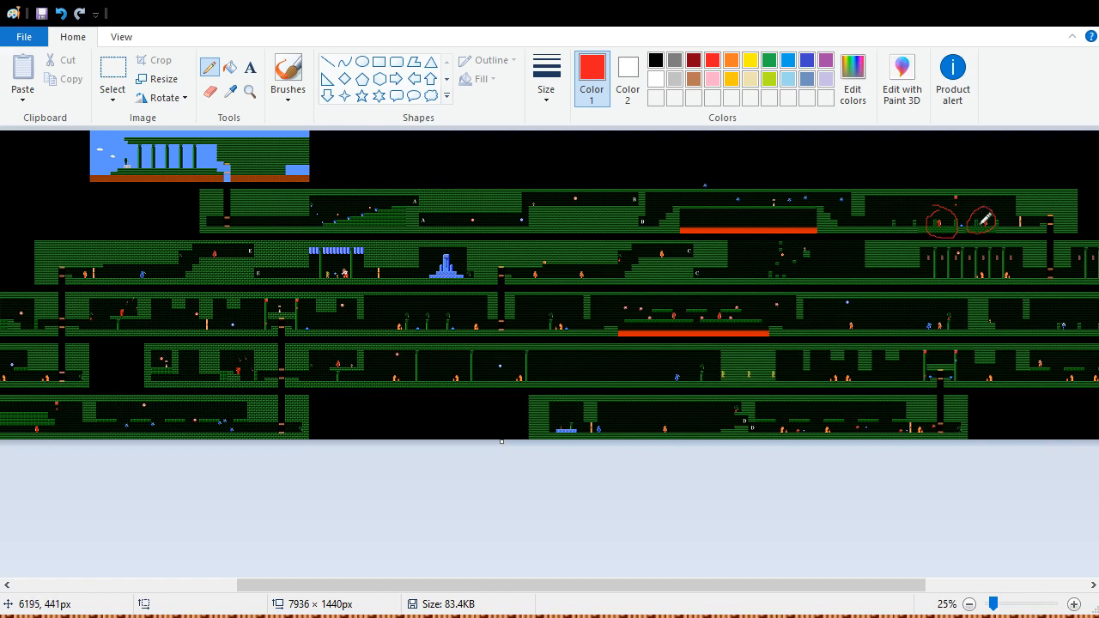
{"action": "mouse_move", "coordinate": [963, 197]}
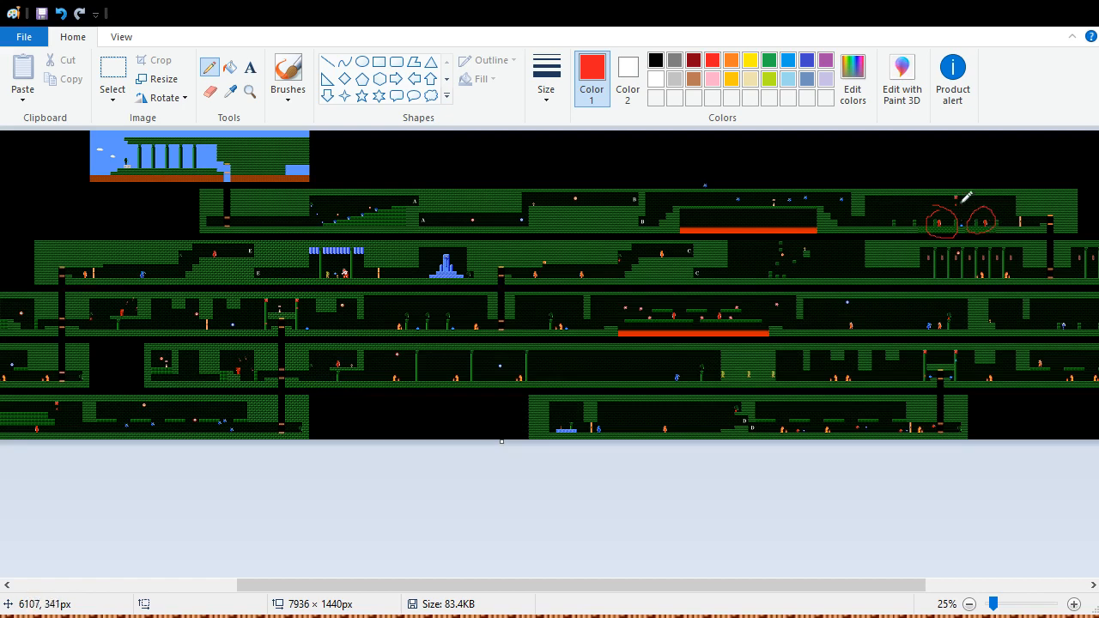
{"action": "mouse_move", "coordinate": [993, 248]}
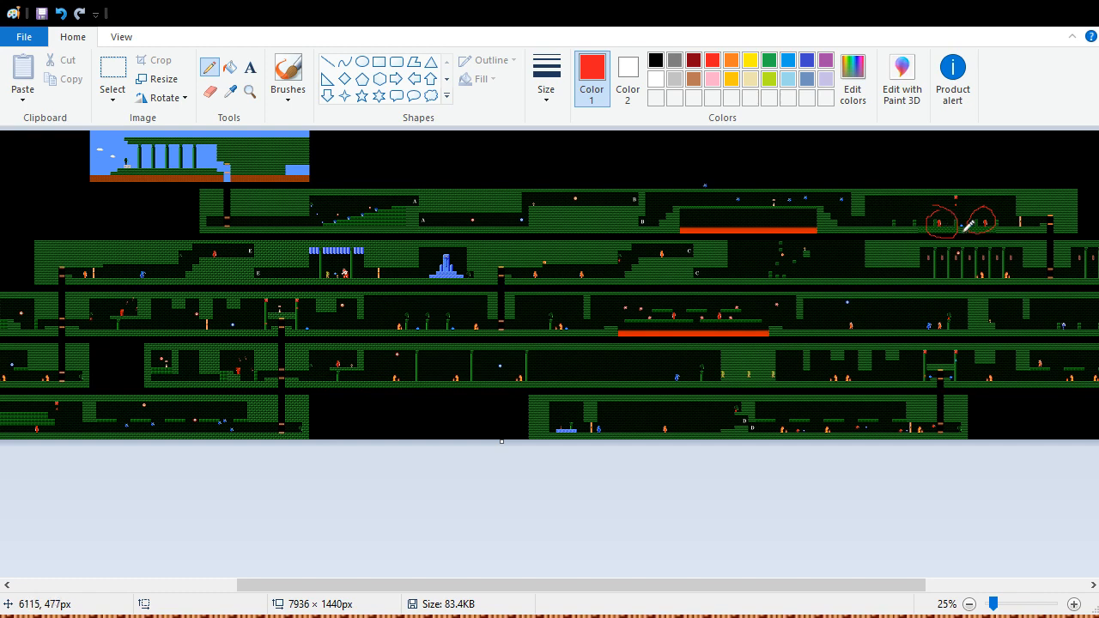
{"action": "mouse_move", "coordinate": [993, 216]}
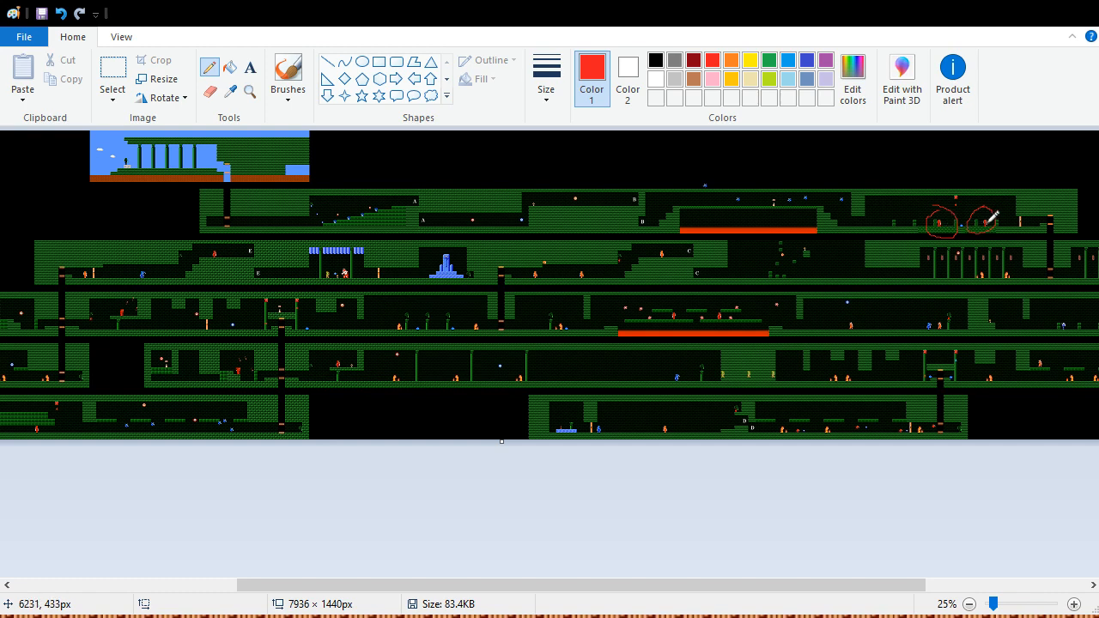
{"action": "mouse_move", "coordinate": [993, 216]}
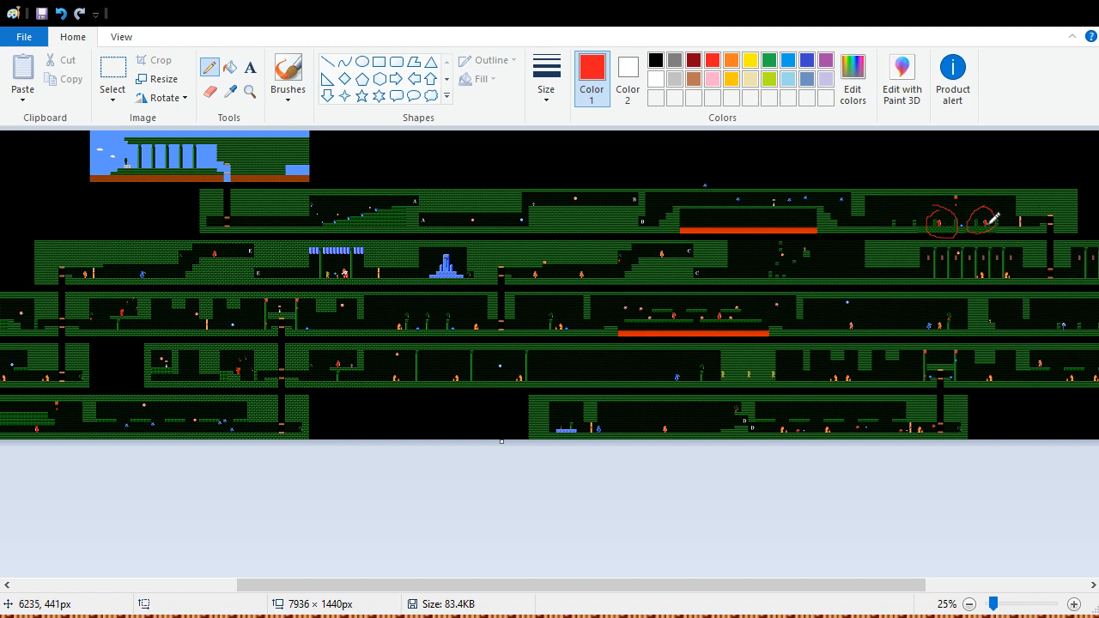
{"action": "mouse_move", "coordinate": [296, 363]}
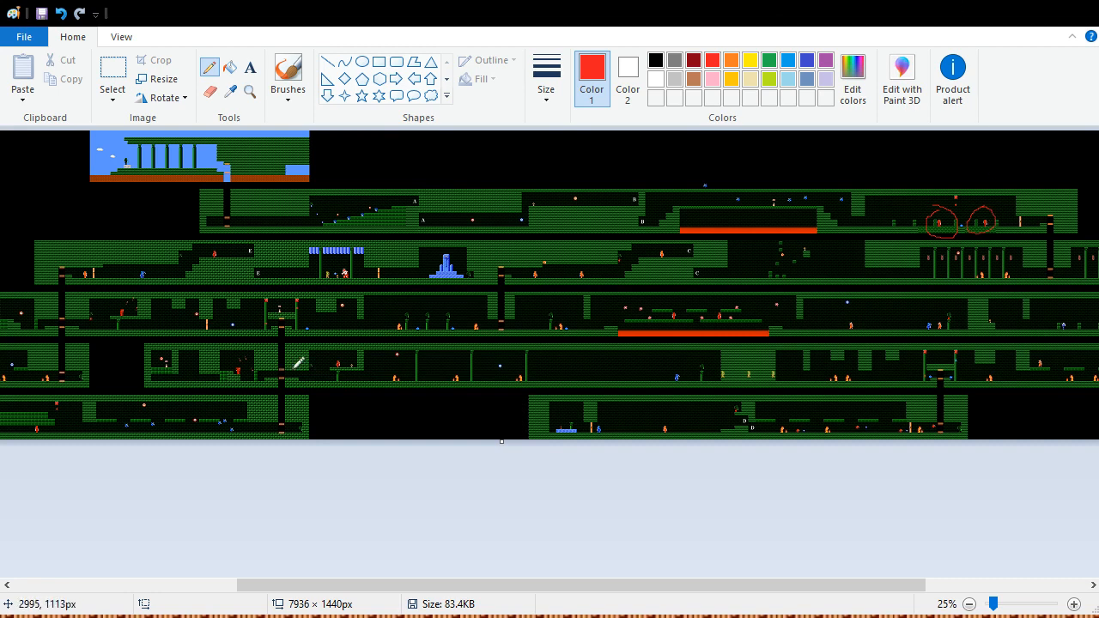
{"action": "mouse_move", "coordinate": [220, 398]}
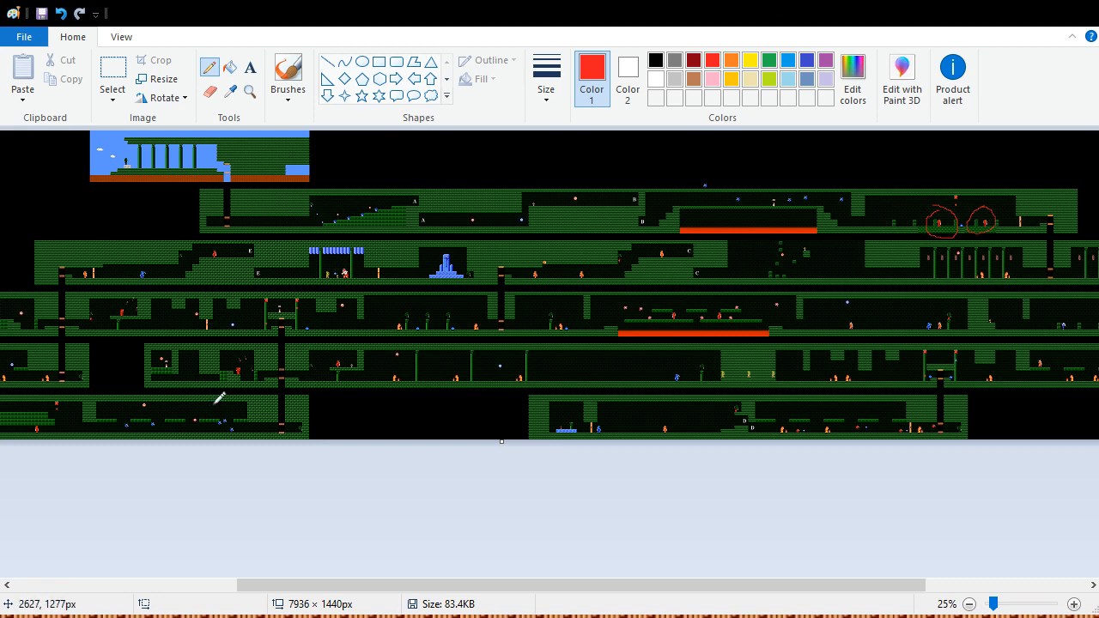
{"action": "mouse_move", "coordinate": [343, 381]}
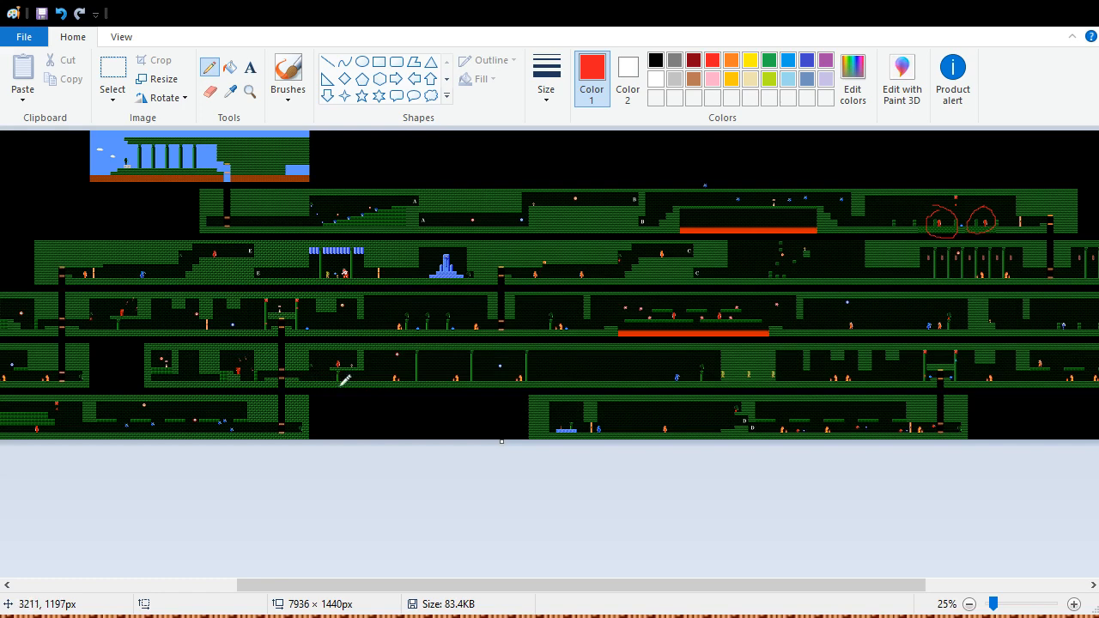
{"action": "mouse_move", "coordinate": [344, 381]}
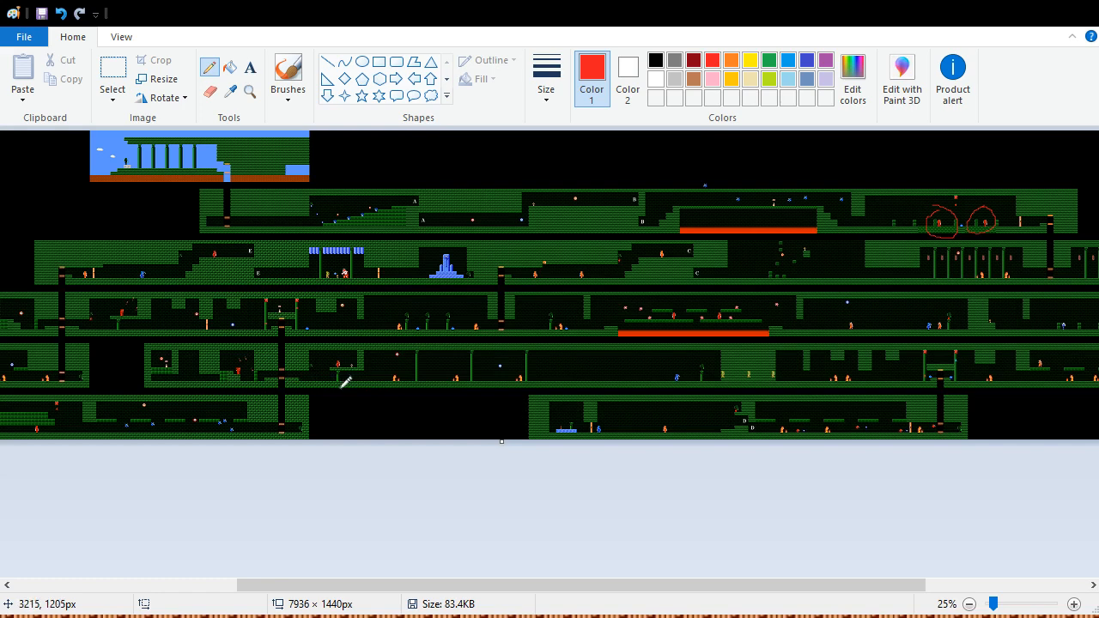